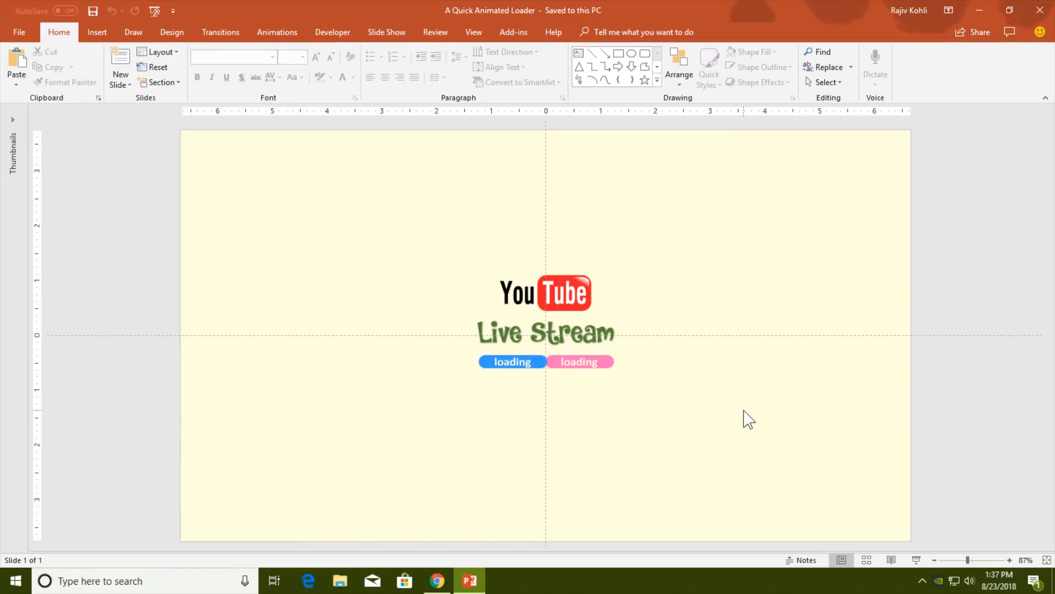
Watch the Mix color loader preview of blending pink and blue pills, then close the browser
left_click(436, 581)
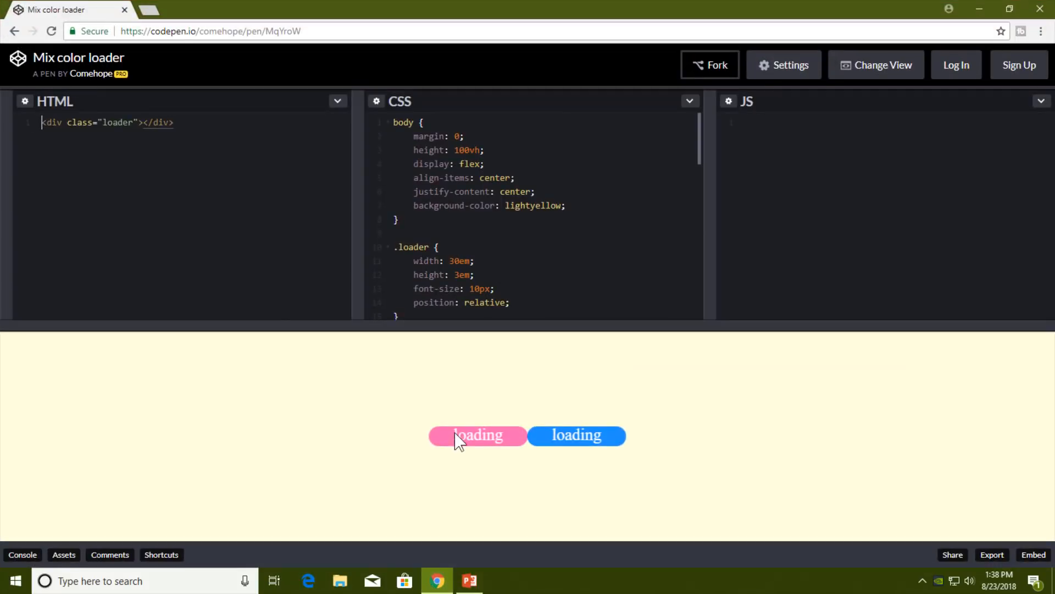
mouse_move(116, 91)
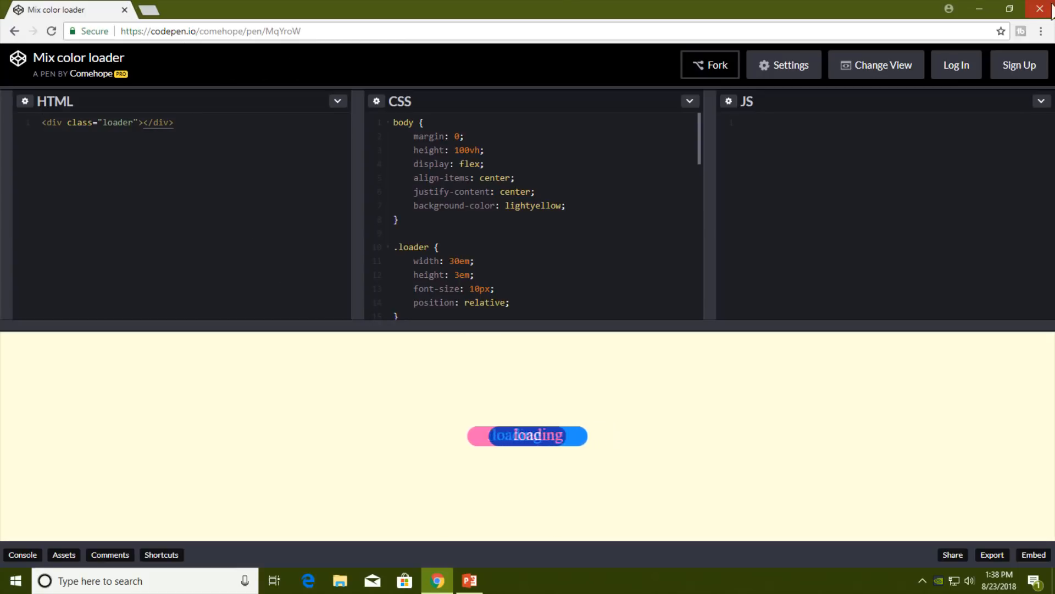
left_click(469, 581)
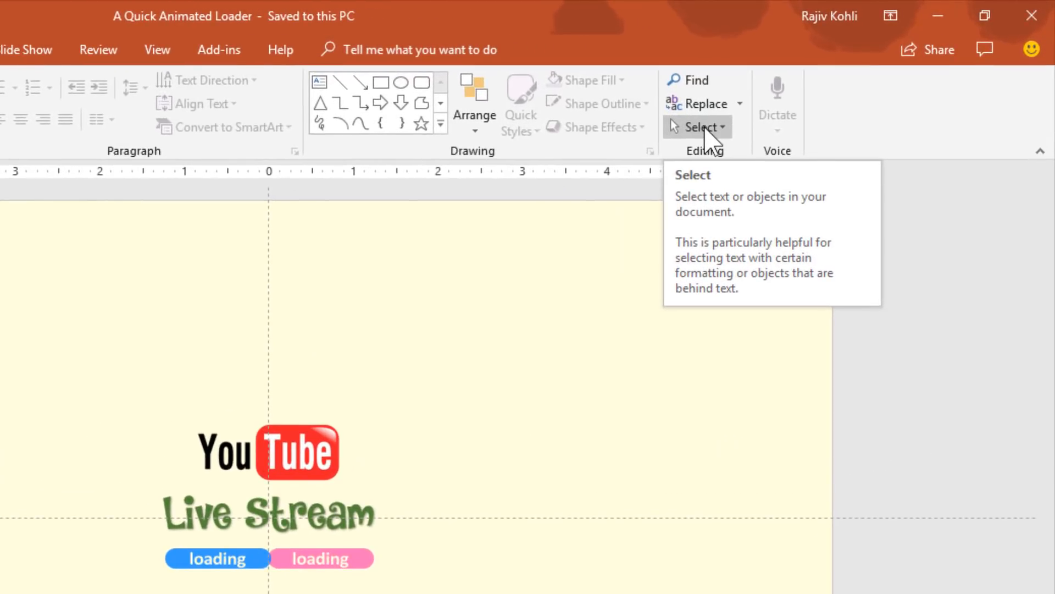
Open the Selection Pane and select the blue and magenta loading pills
left_click(702, 127)
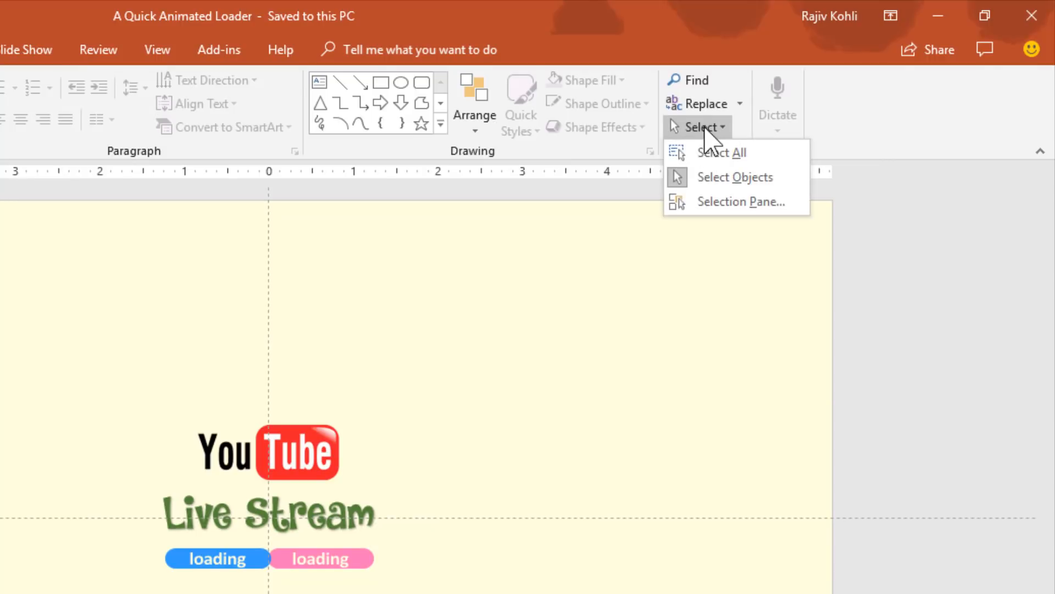
left_click(741, 202)
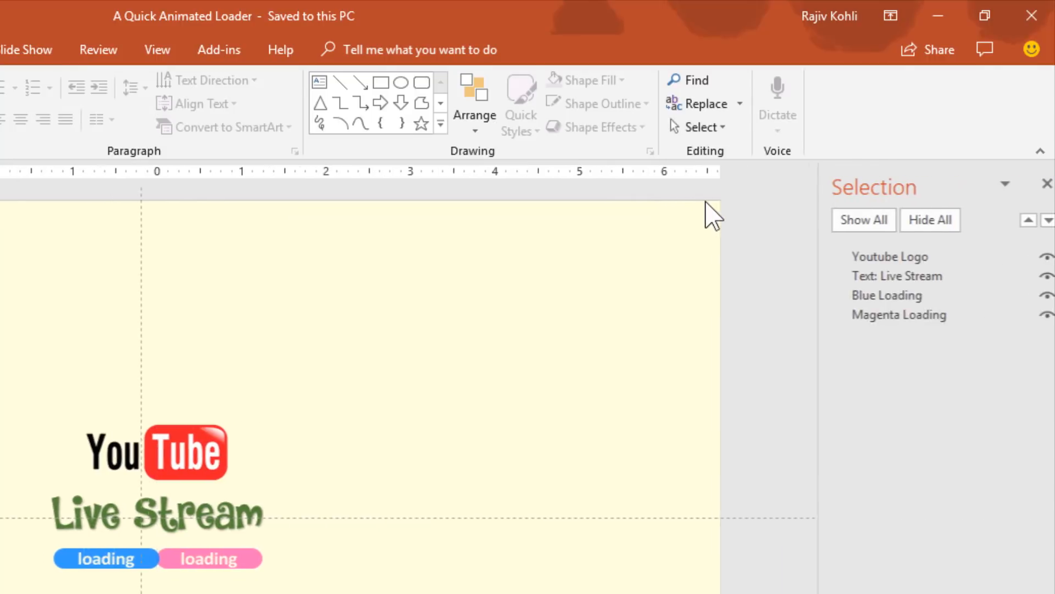
left_click(899, 314)
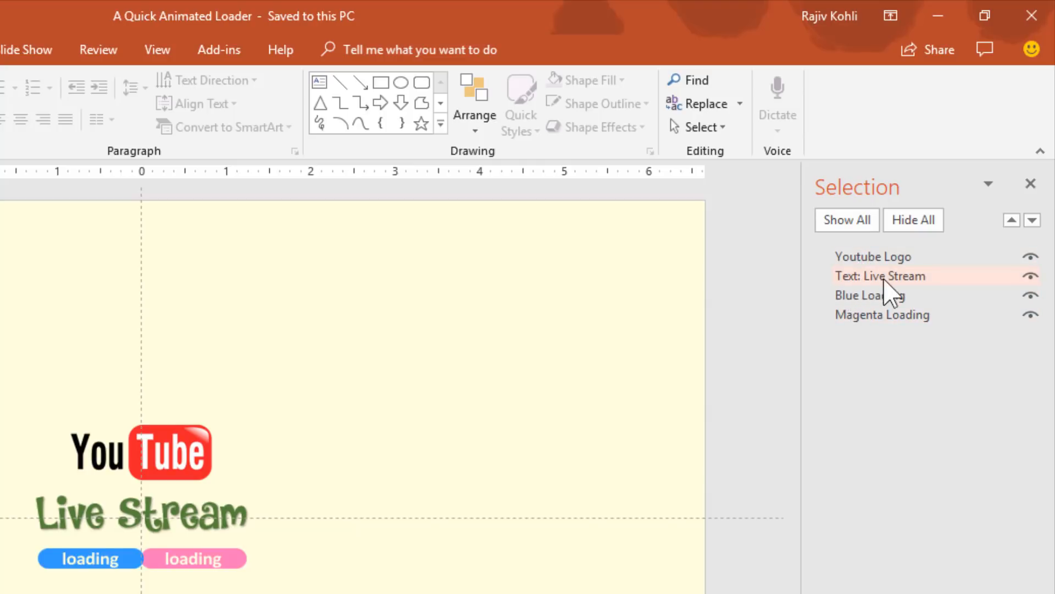
left_click(319, 508)
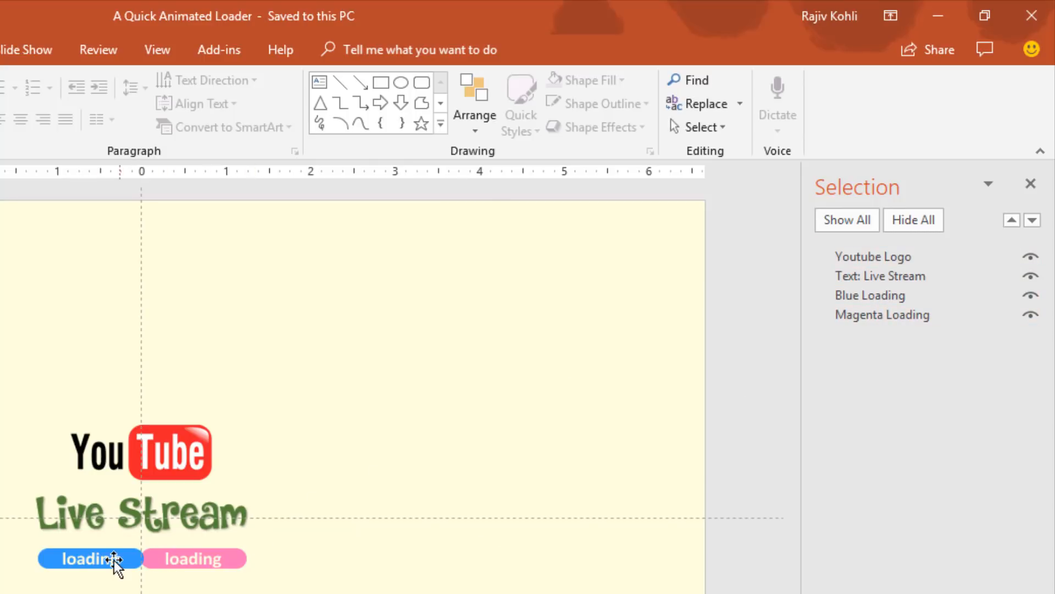
left_click(87, 558)
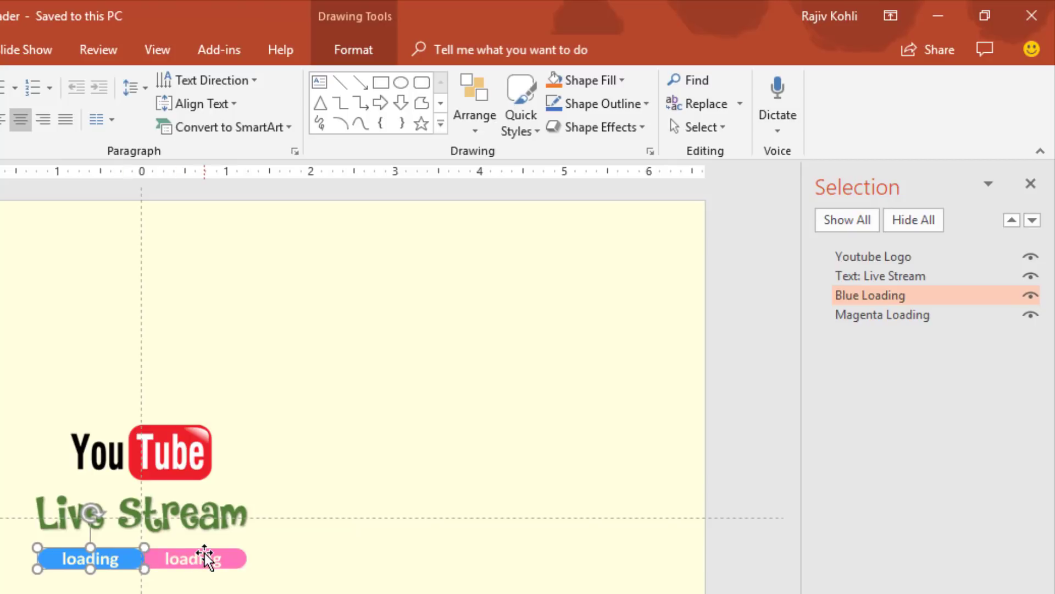
left_click(881, 314)
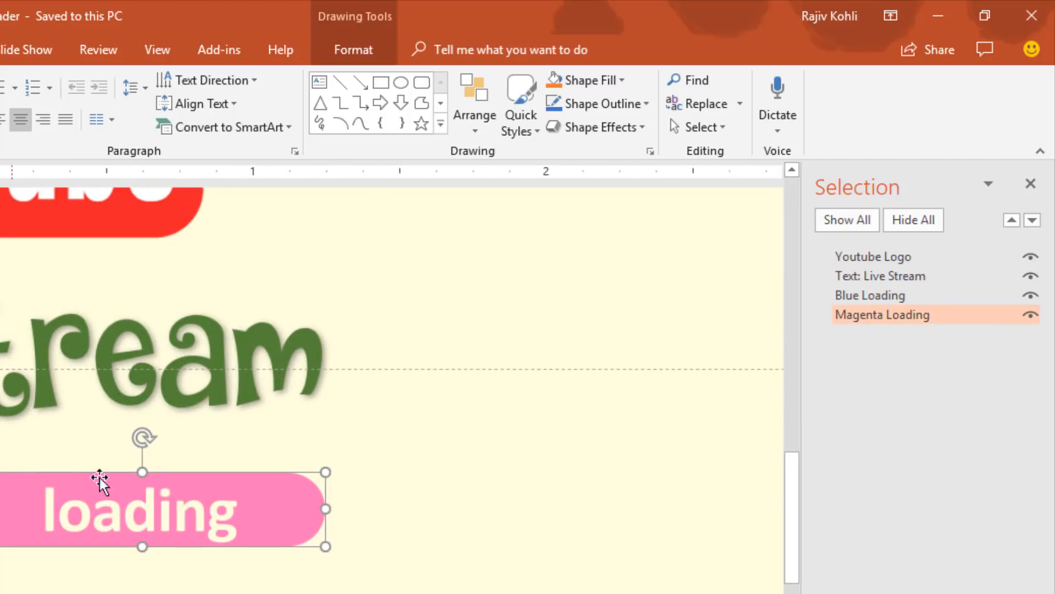
mouse_move(117, 512)
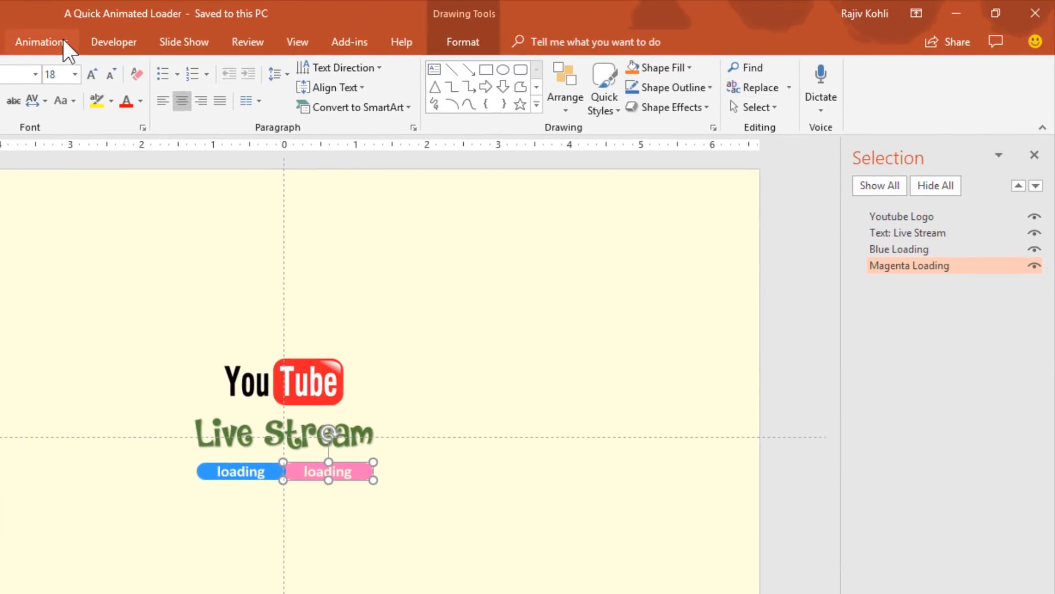
Show the Animation Pane listing motion paths for Blue Loading and Magenta Loading
left_click(41, 42)
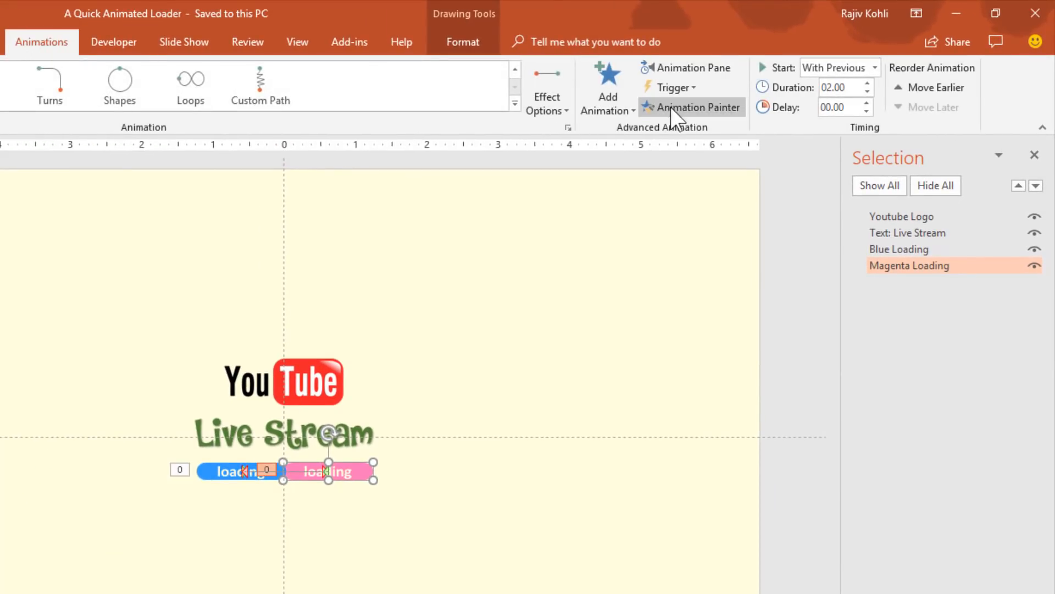
left_click(692, 68)
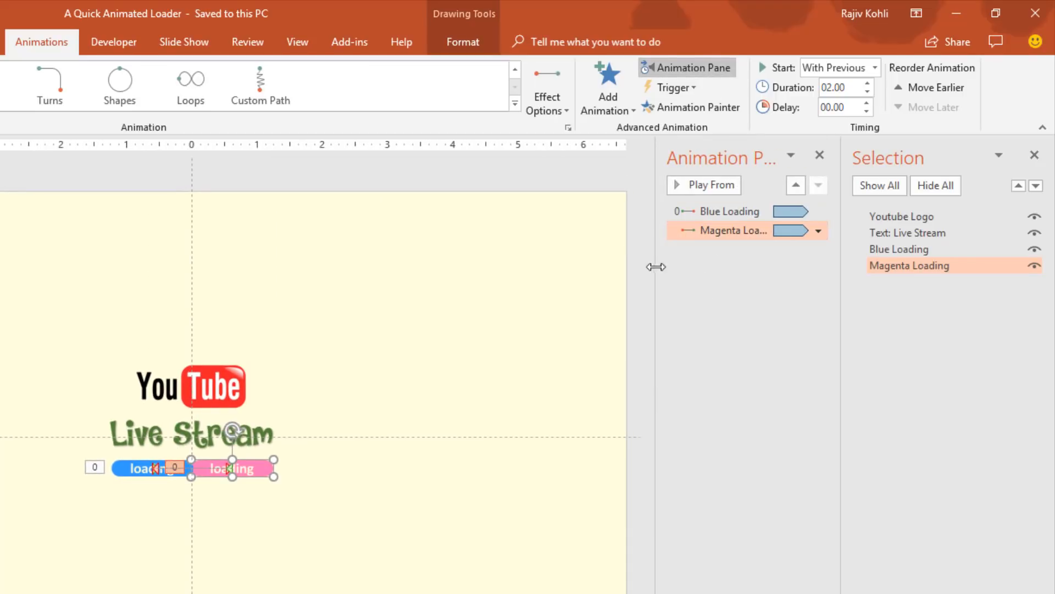
left_click(819, 230)
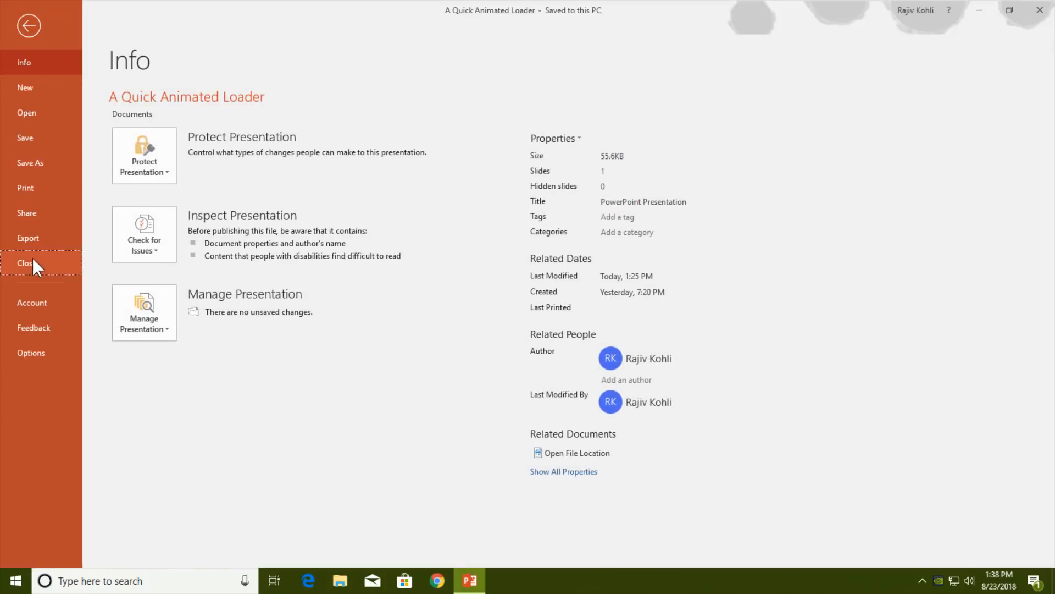
Close the loader file and start a new blank presentation with a Blank layout slide
left_click(27, 112)
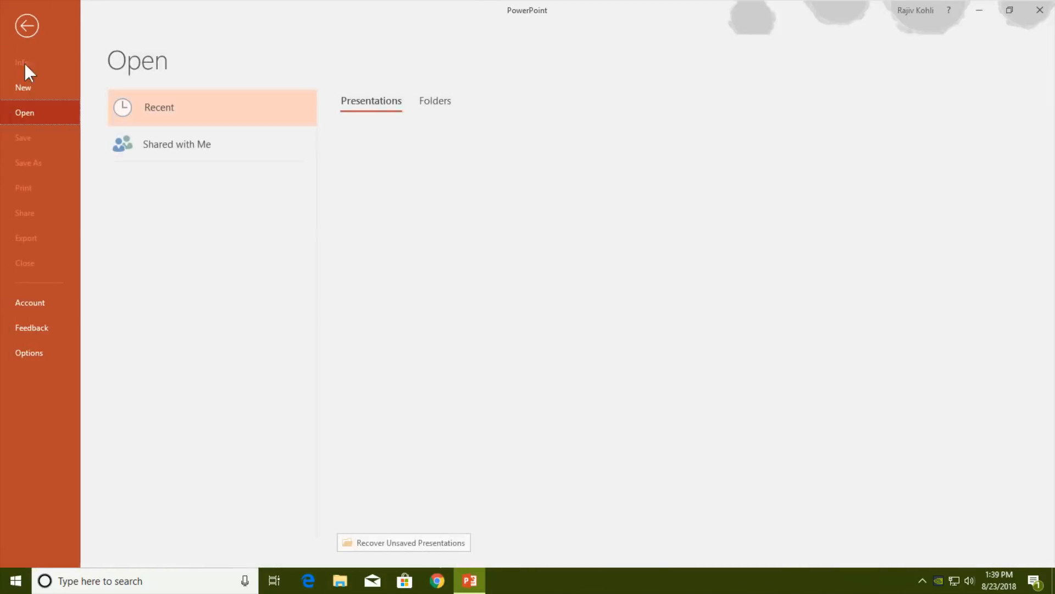
left_click(25, 87)
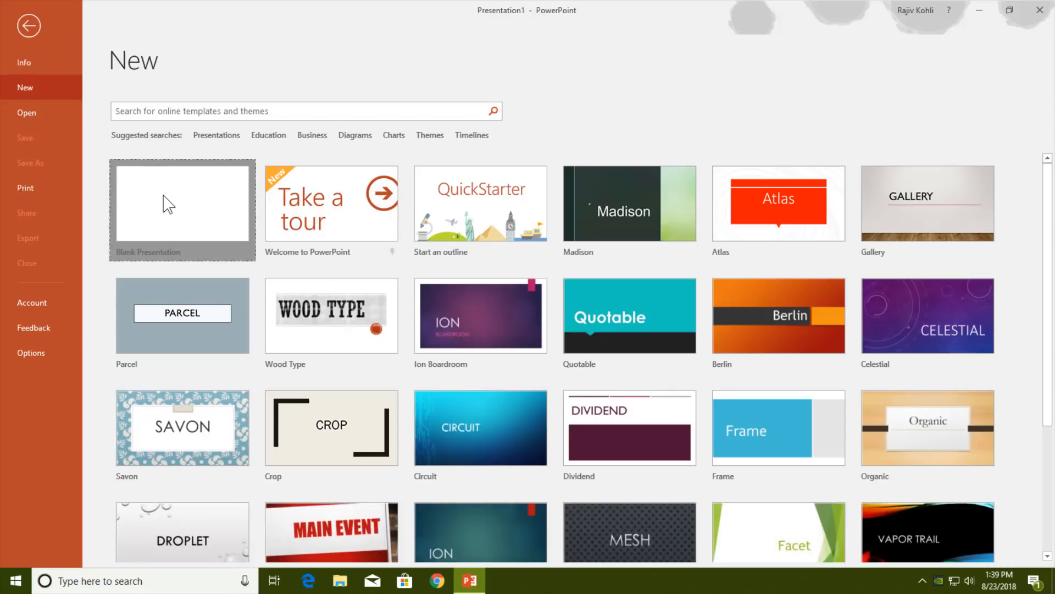
left_click(182, 209)
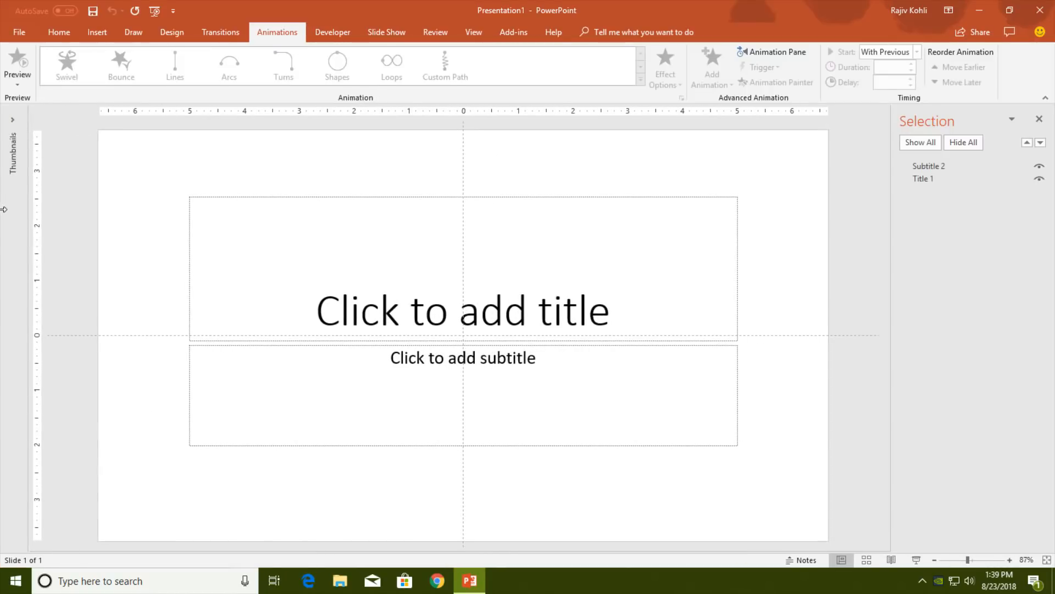
left_click(58, 32)
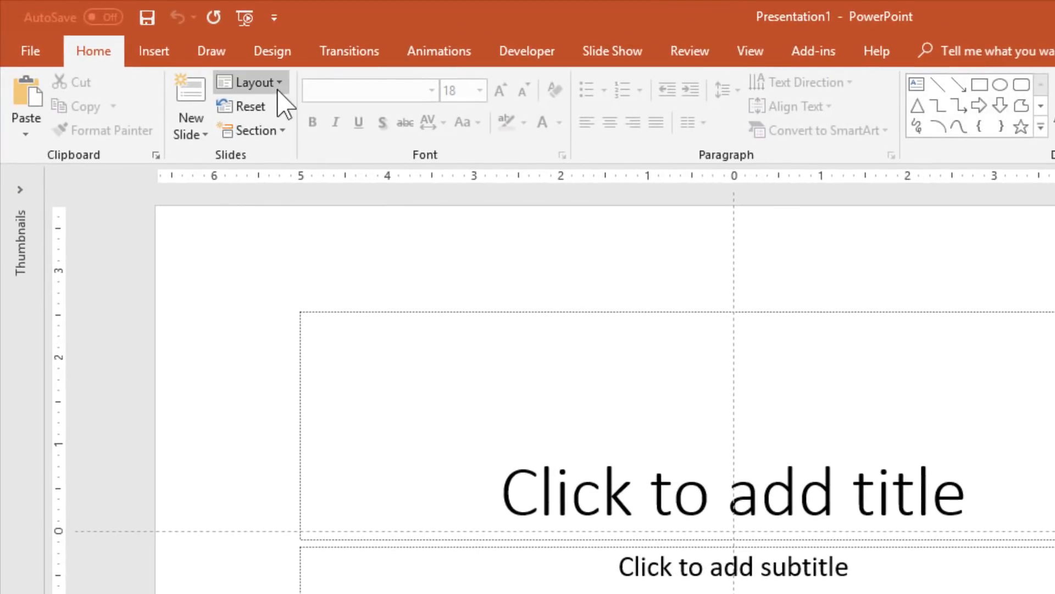
mouse_move(295, 387)
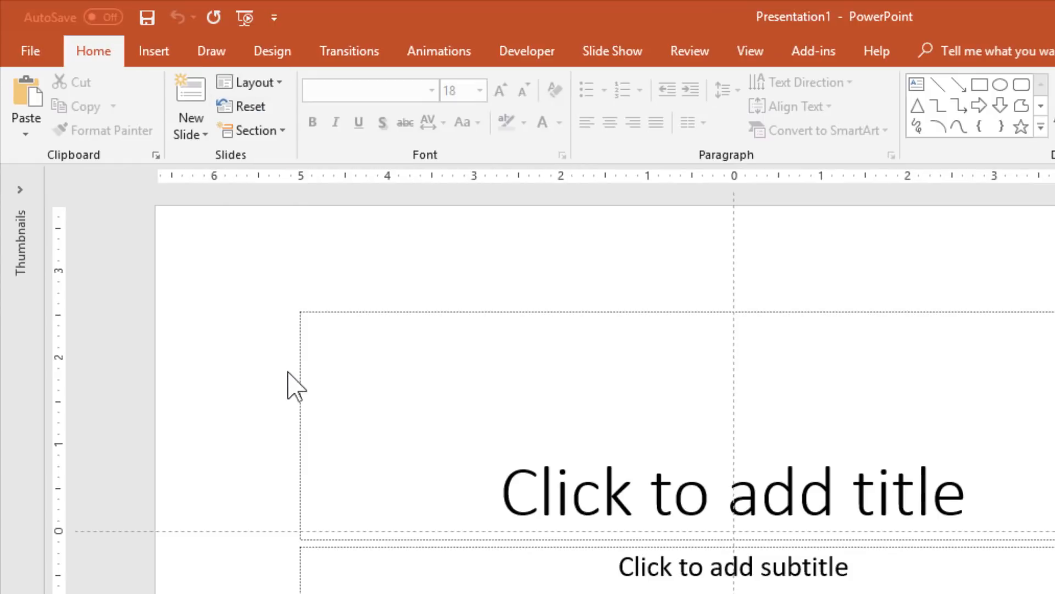
left_click(153, 51)
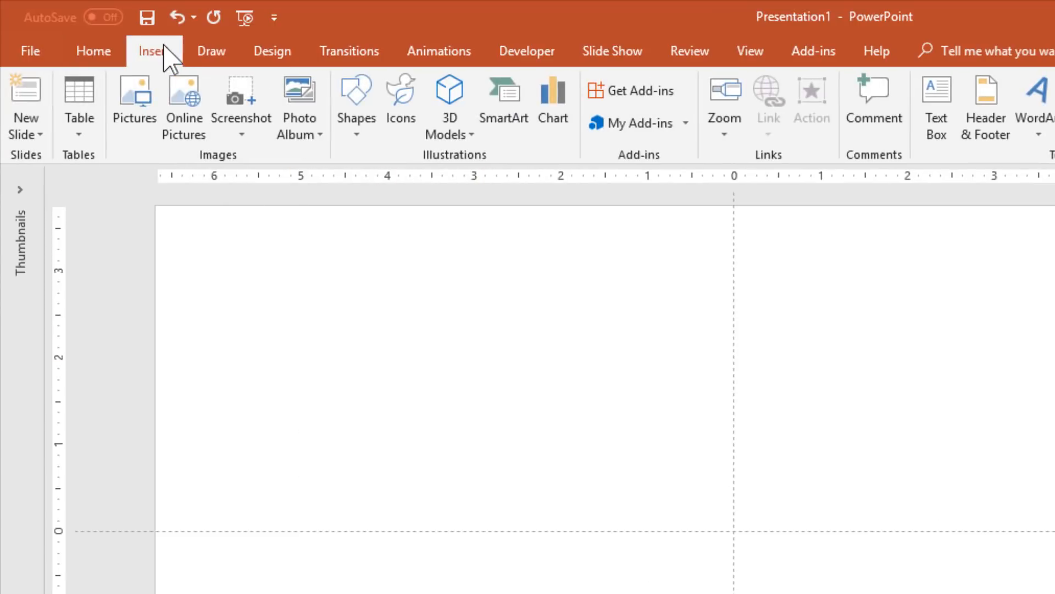
mouse_move(401, 97)
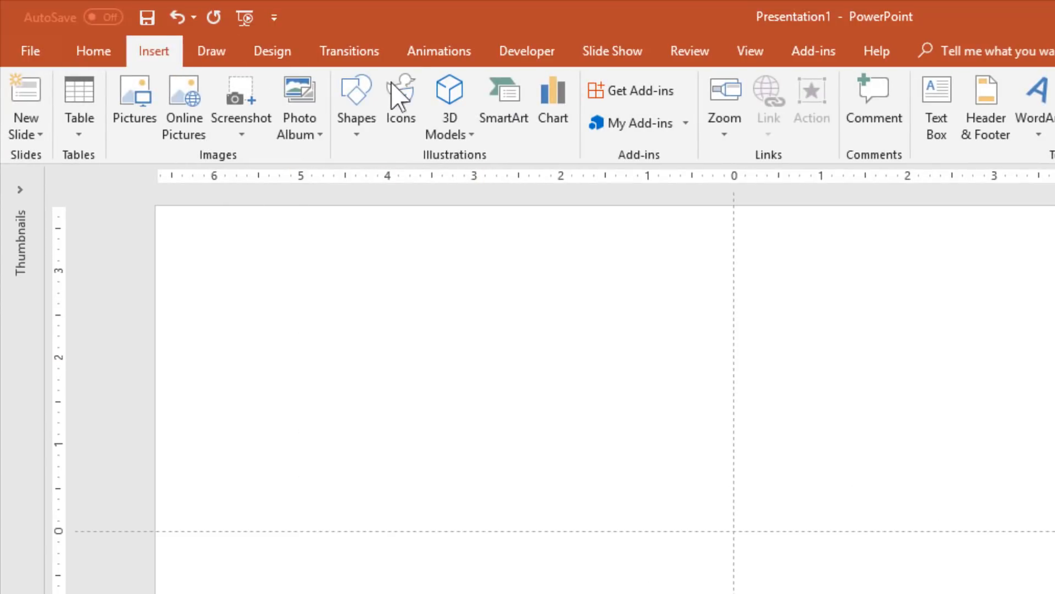
mouse_move(356, 108)
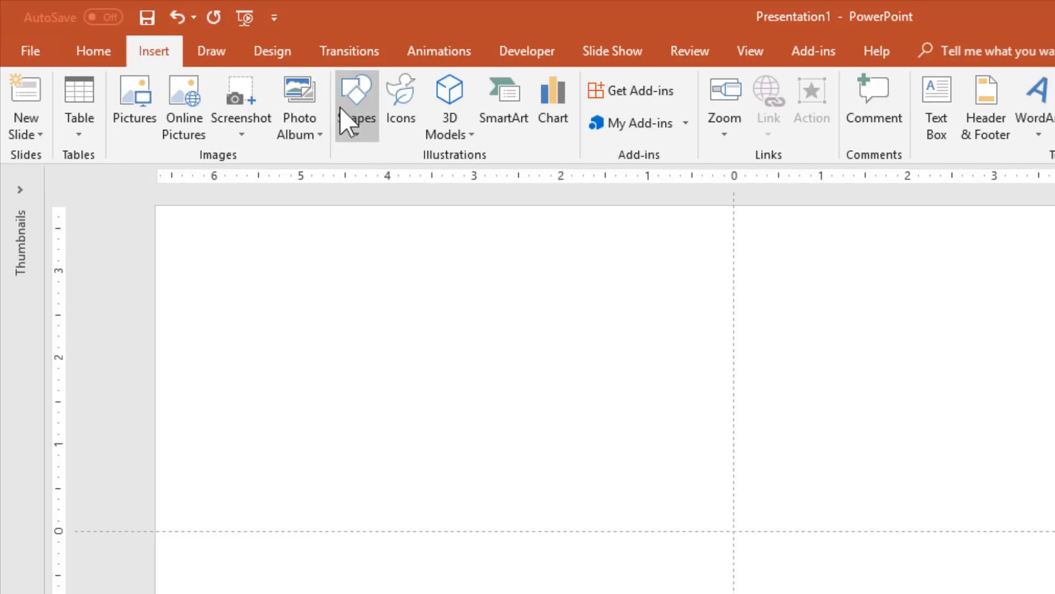
Draw a rounded rectangle sized 0.25" by 1.25" as the first blue pill
left_click(356, 105)
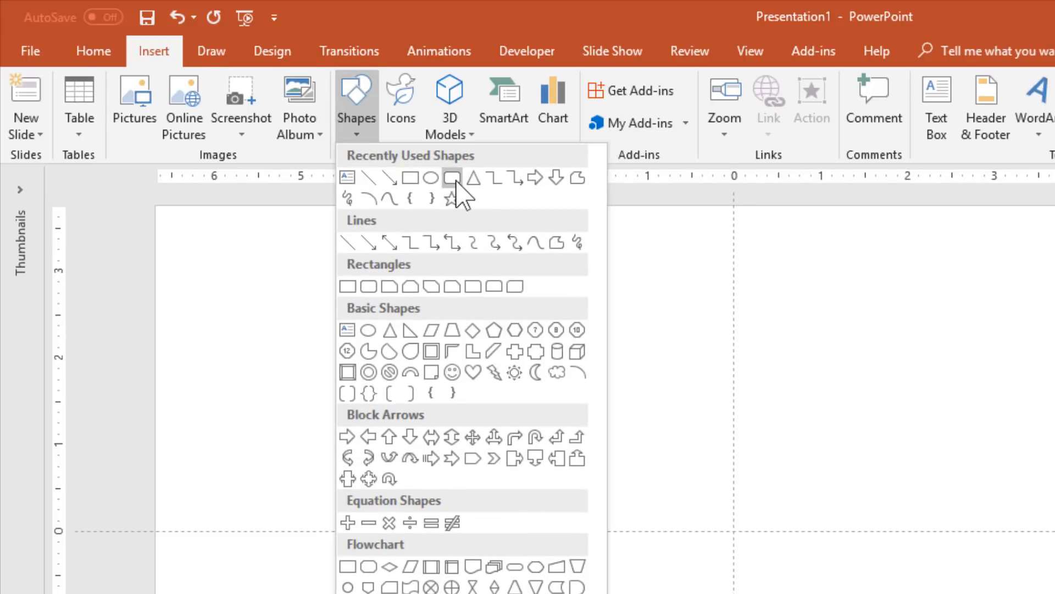
mouse_move(453, 180)
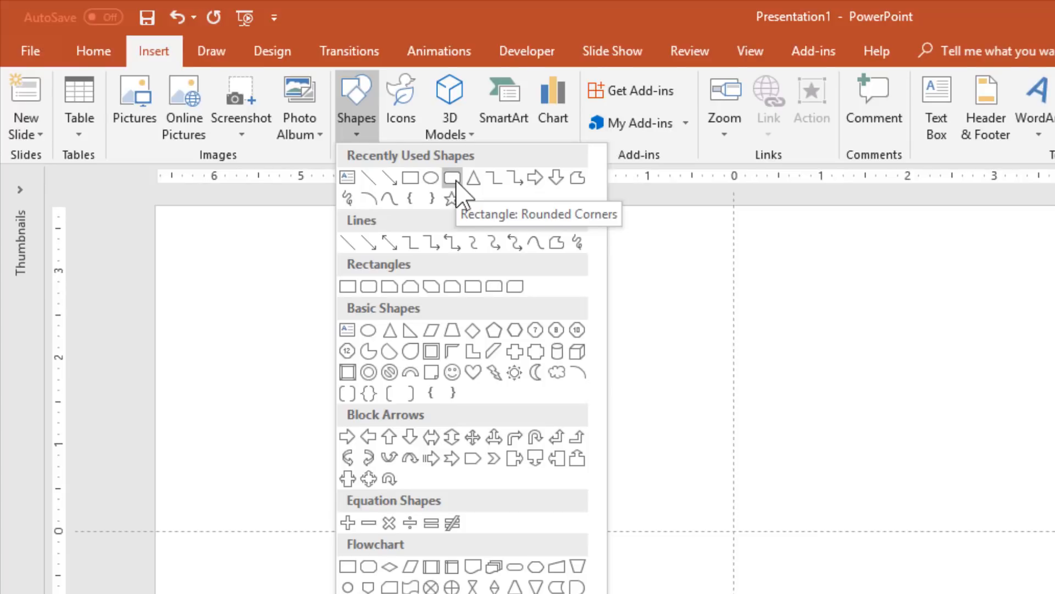
left_click(453, 178)
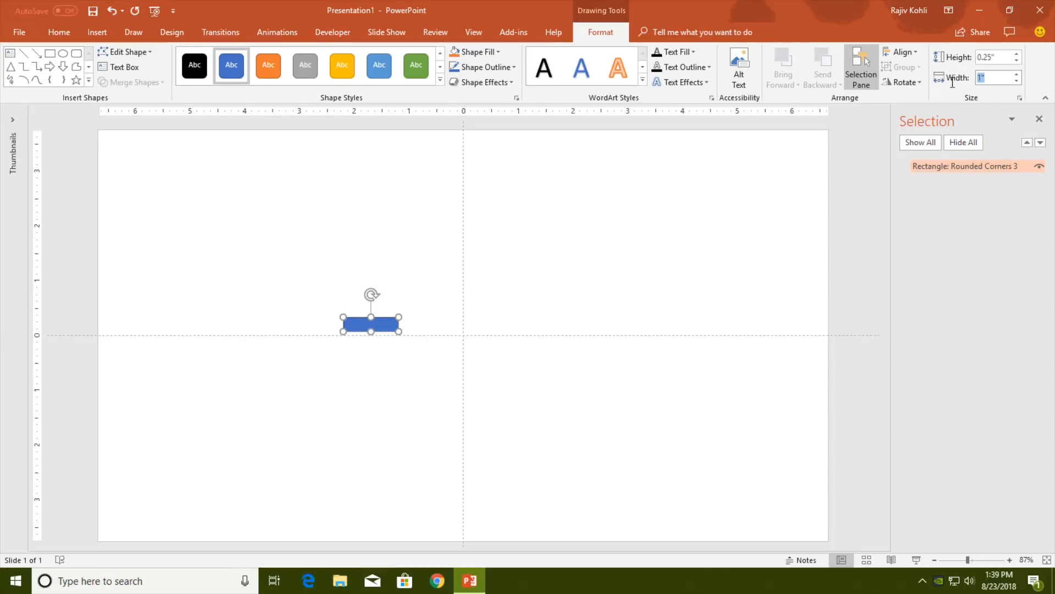
type("1.25")
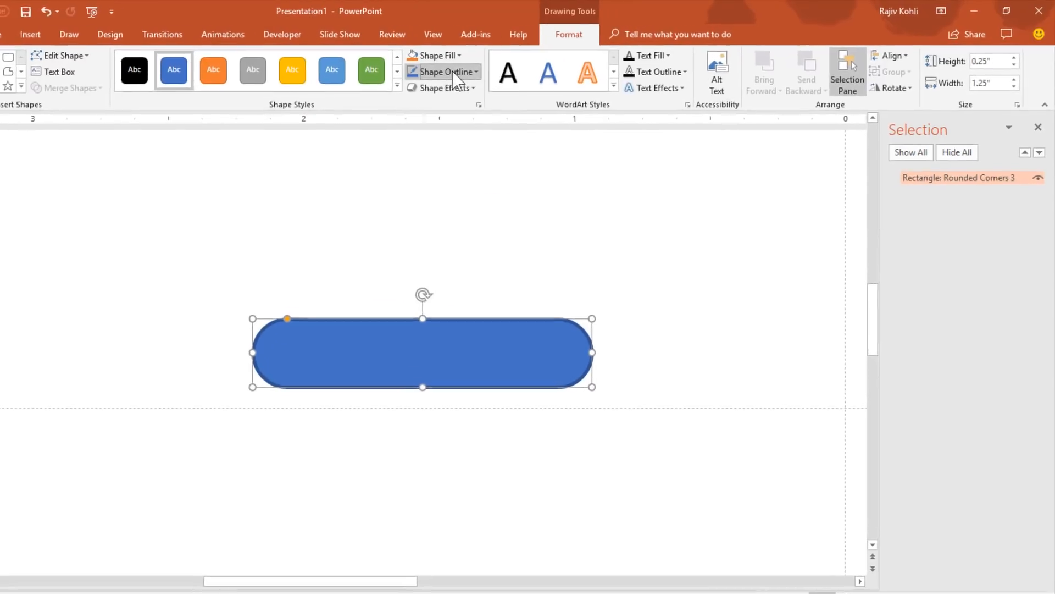
mouse_move(860, 65)
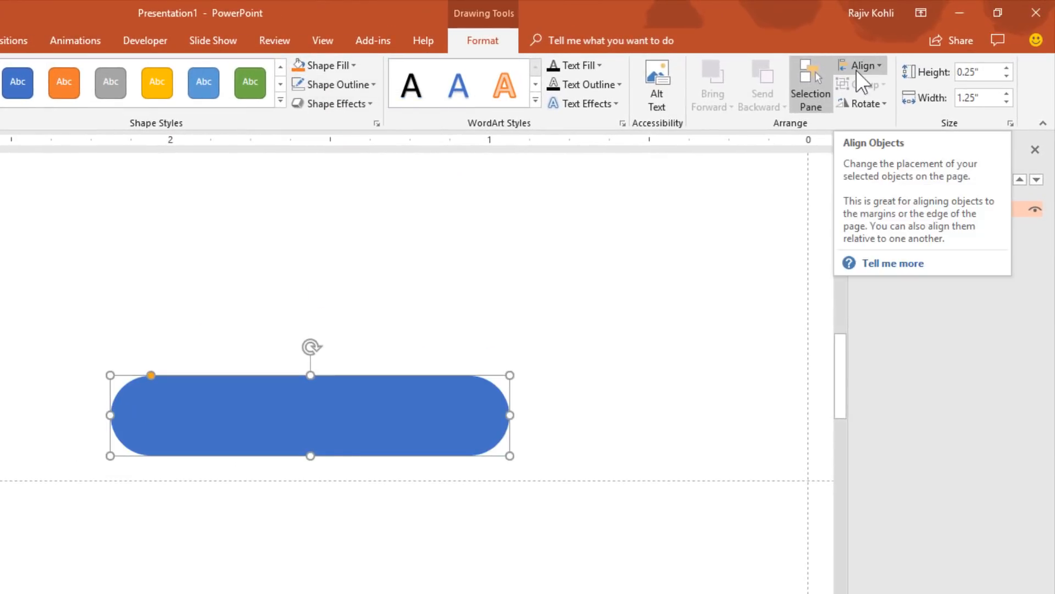
Center the pill on the slide, then shift it so its right end meets the center guide
left_click(860, 65)
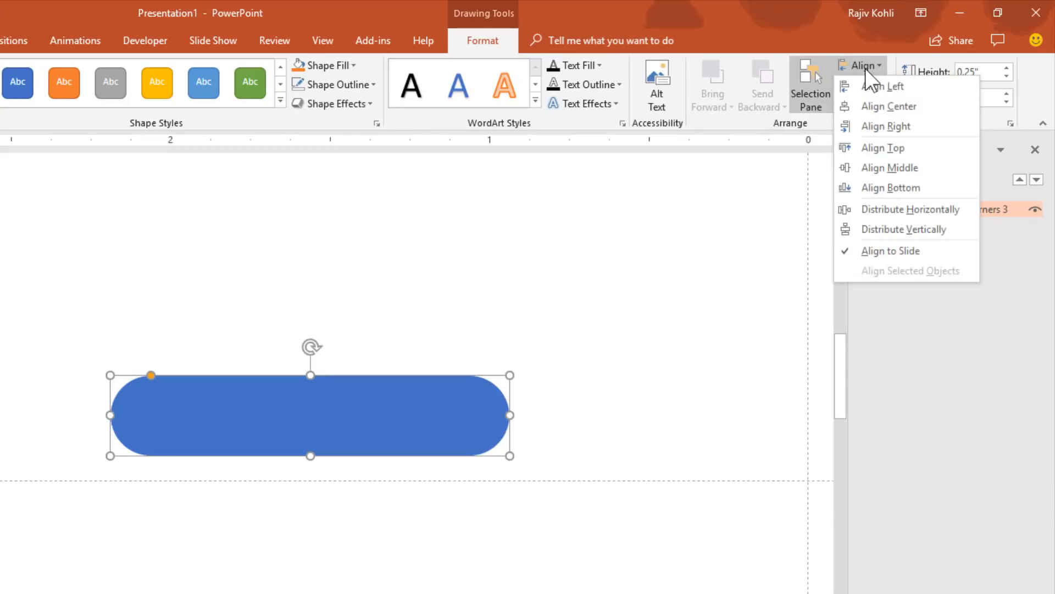
left_click(886, 126)
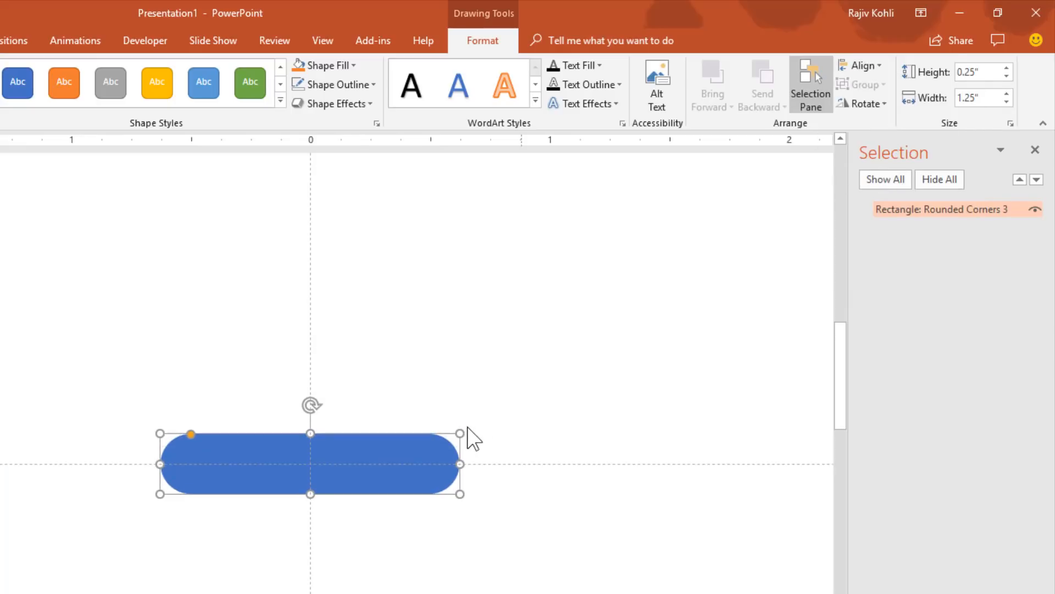
mouse_move(401, 452)
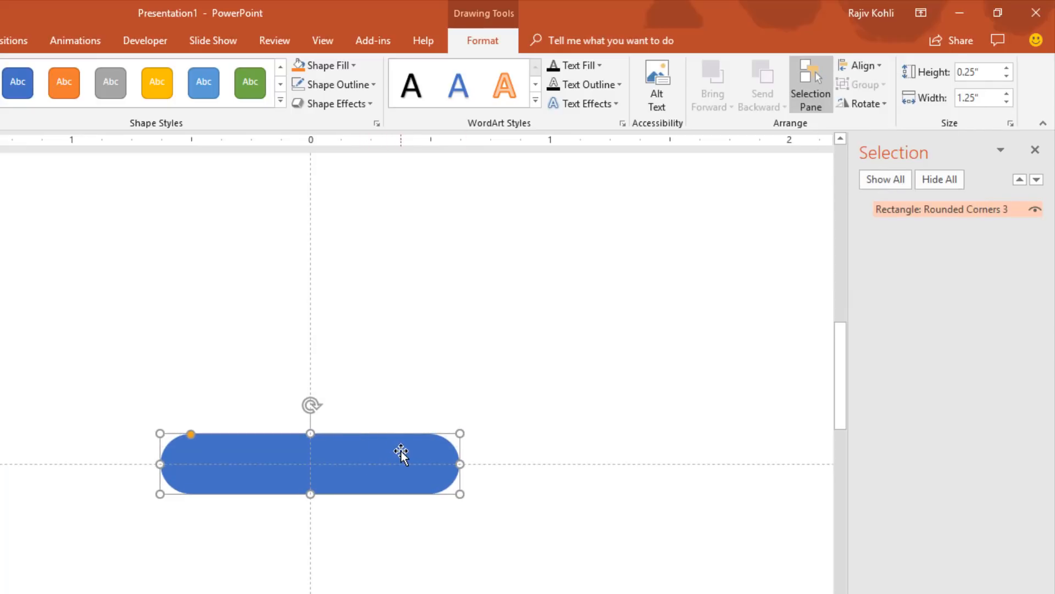
key("shift")
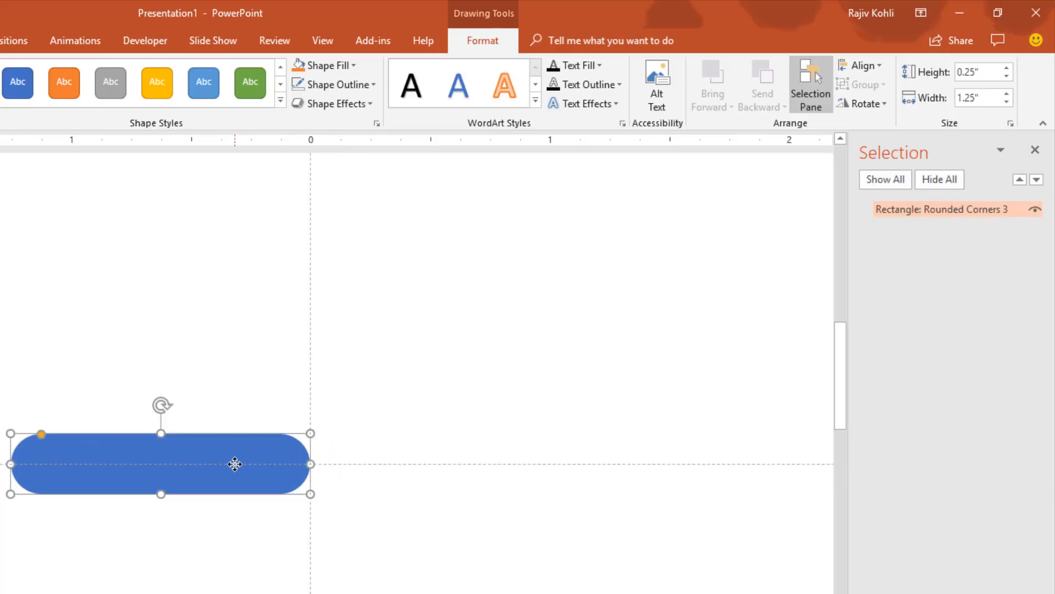
mouse_move(161, 469)
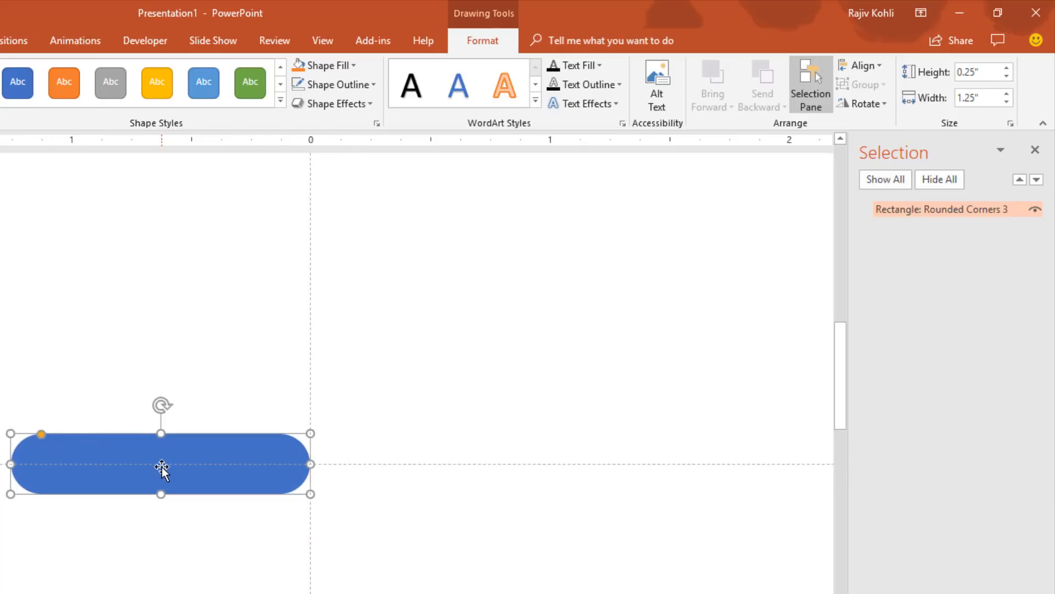
mouse_move(150, 459)
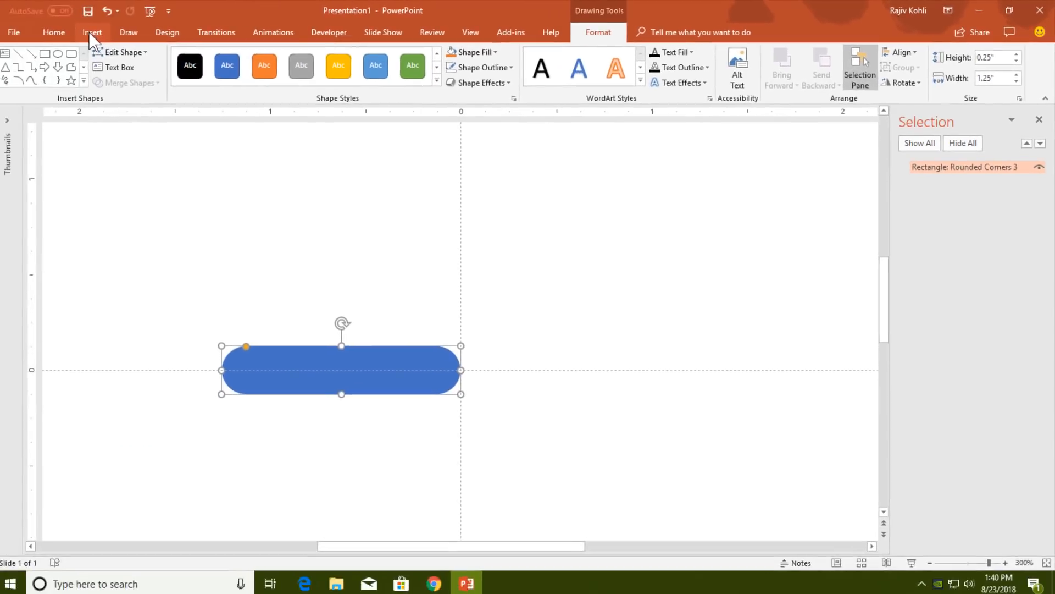
Add a 'loading' text box at 16 pt over the blue pill
left_click(96, 32)
type("loading")
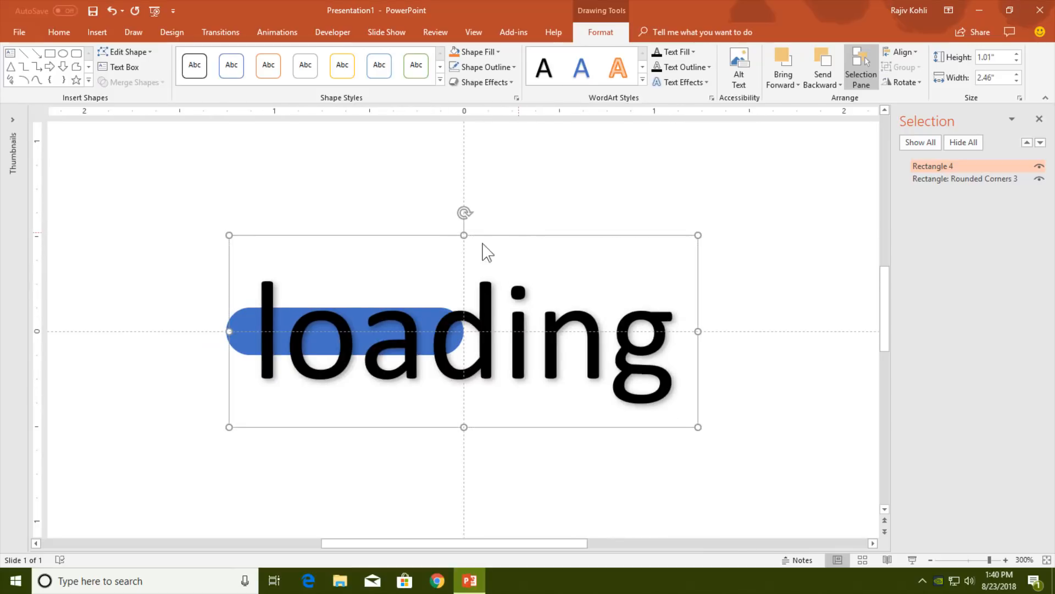
left_click(59, 32)
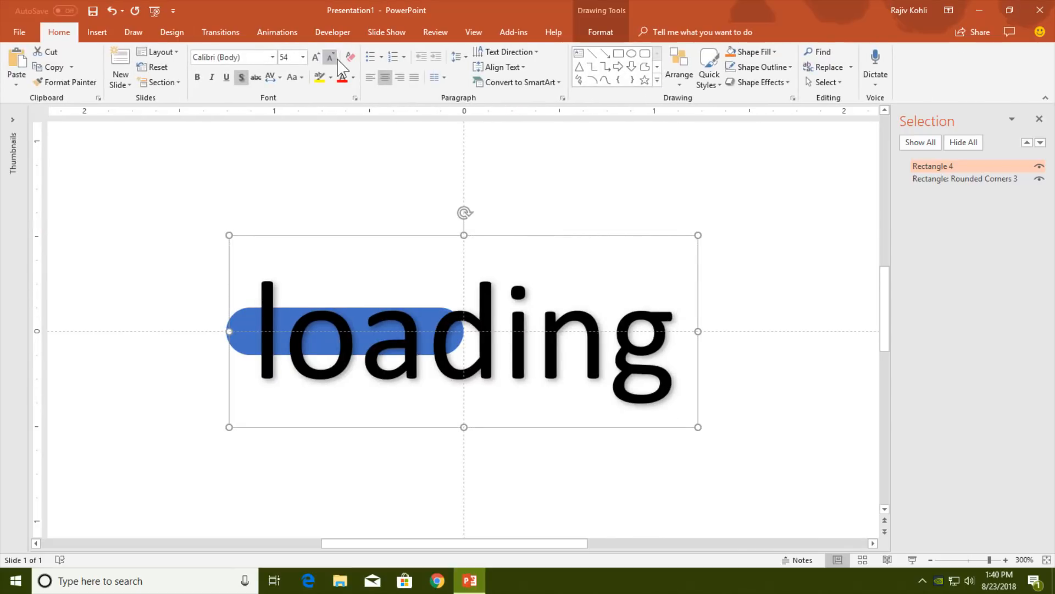
left_click(330, 57)
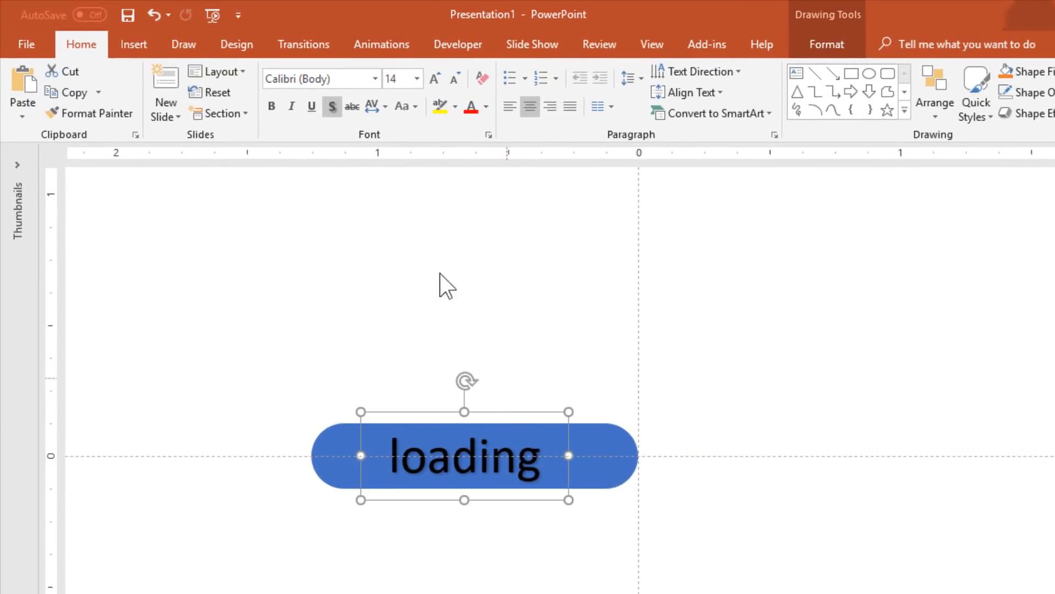
left_click(434, 79)
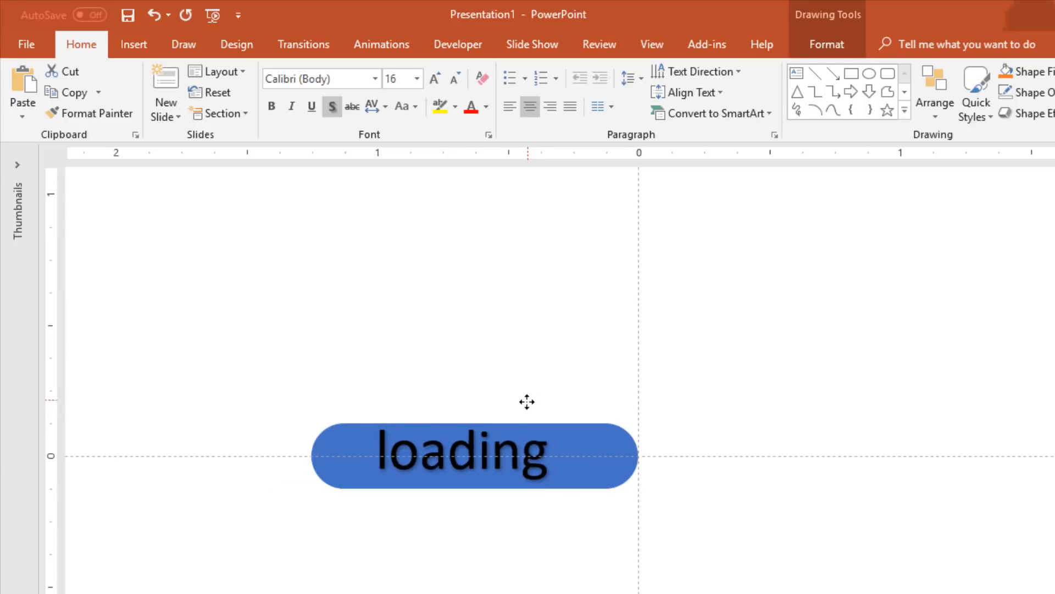
left_click(460, 456)
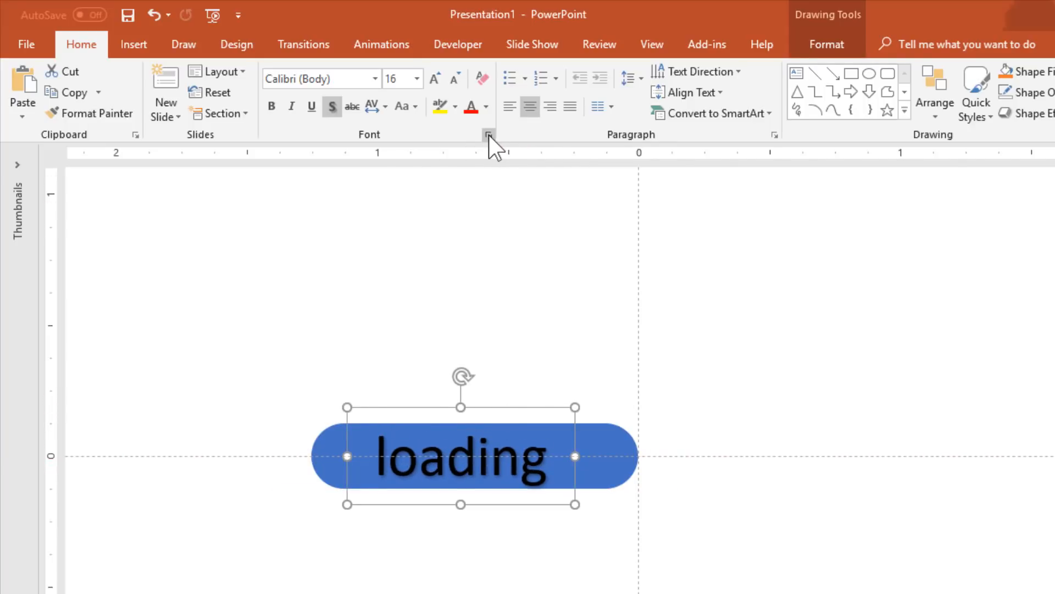
Expand the character spacing of 'loading' to 10 pt, then reduce it to 4 pt
left_click(489, 134)
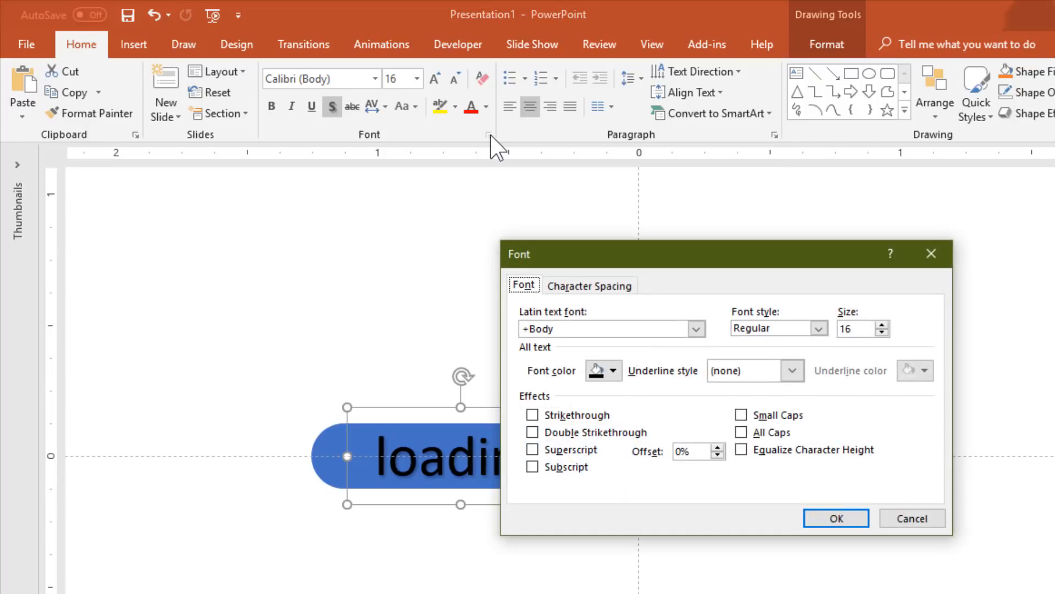
left_click(589, 285)
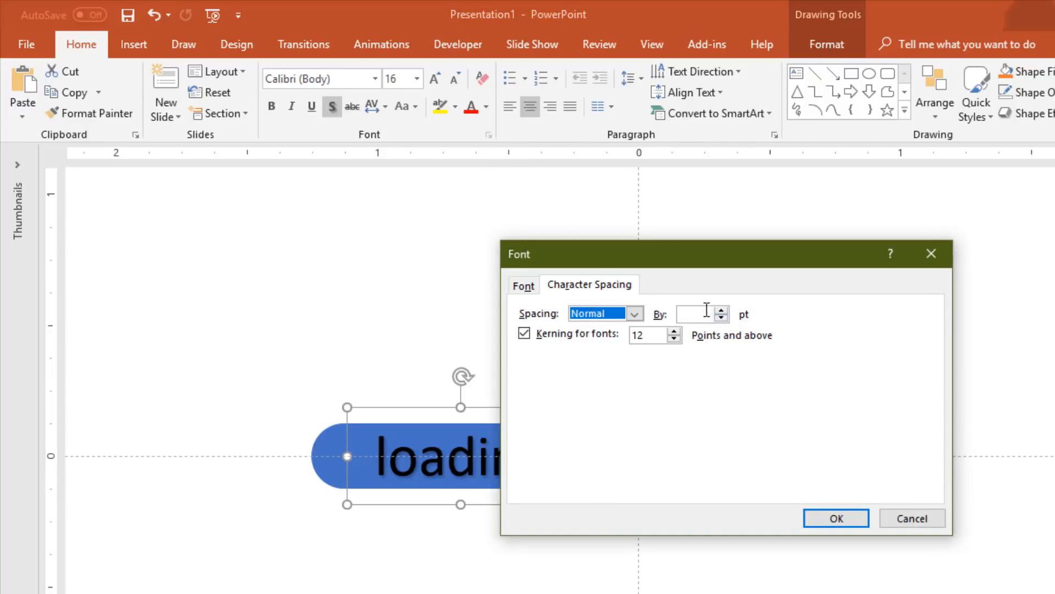
left_click(697, 314)
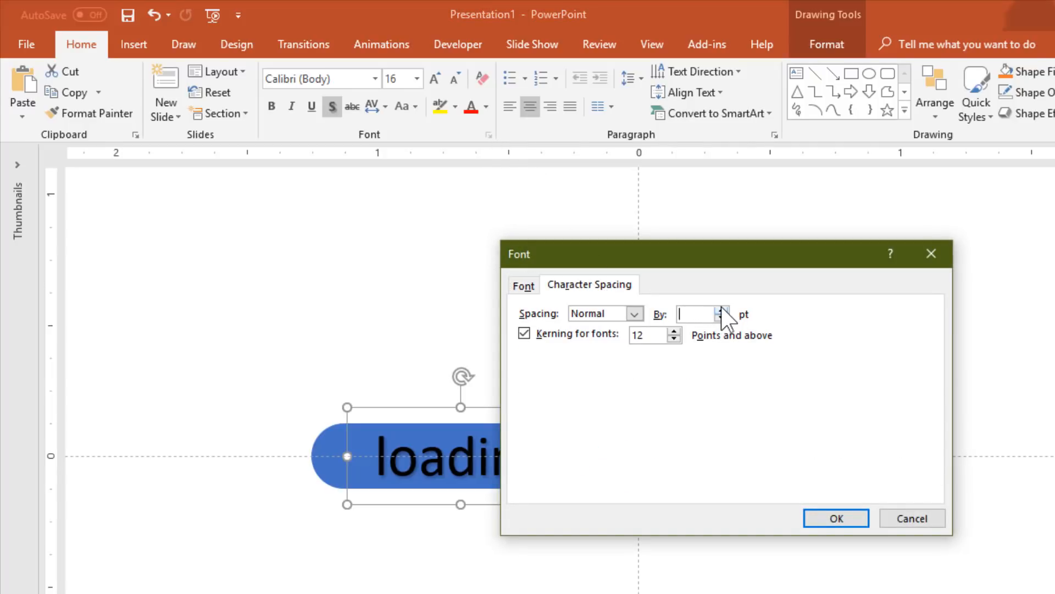
left_click(723, 309)
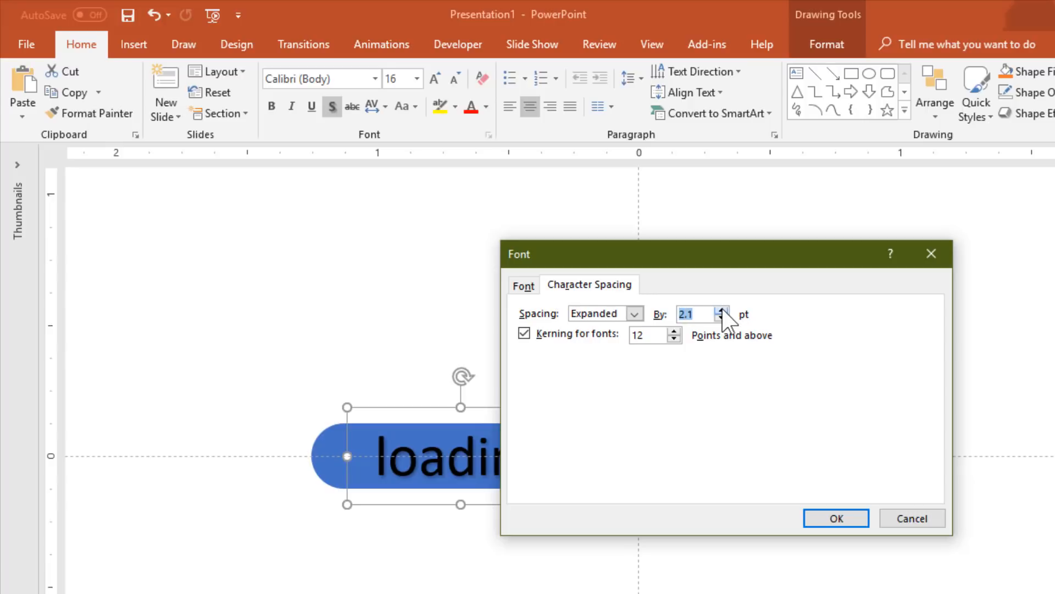
left_click(722, 309)
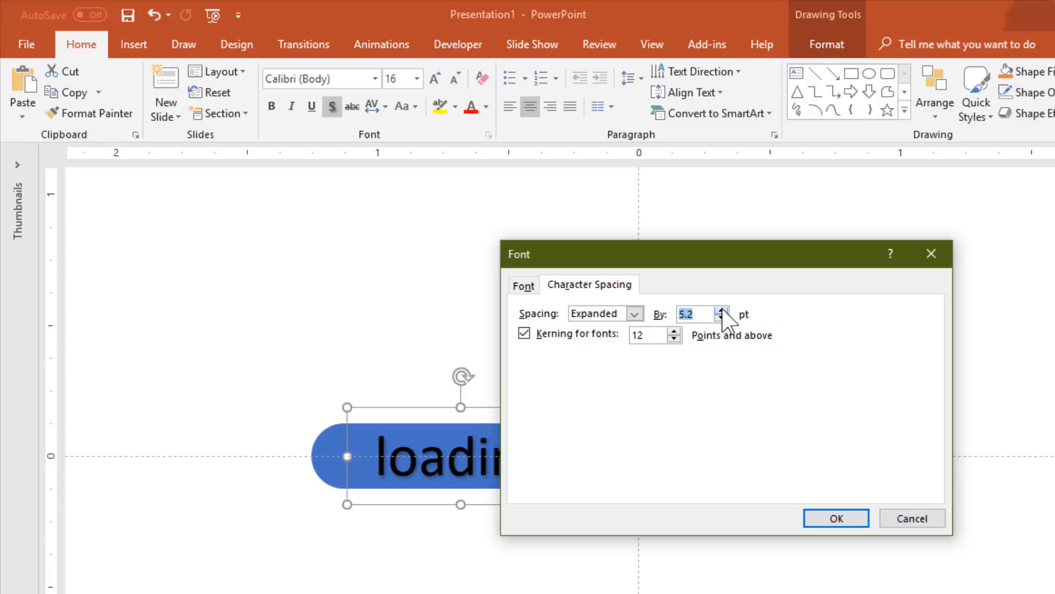
left_click(723, 310)
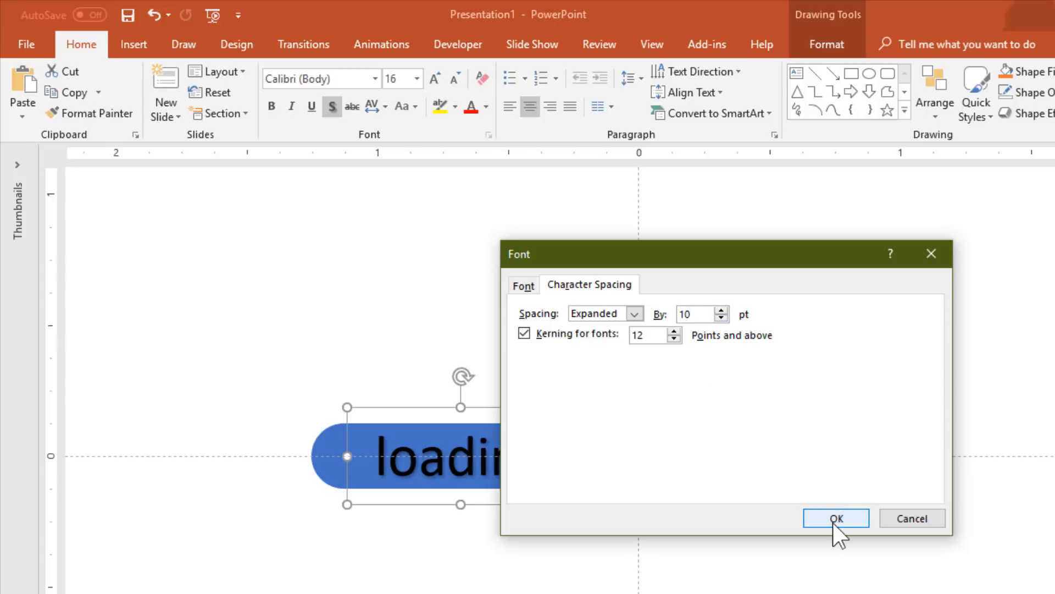
left_click(835, 518)
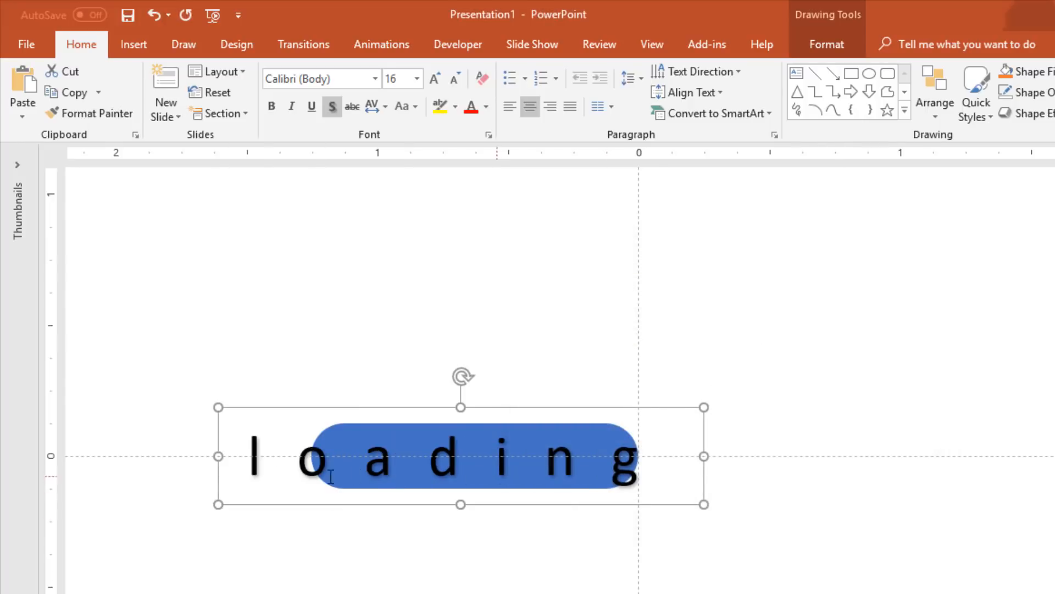
left_click(488, 135)
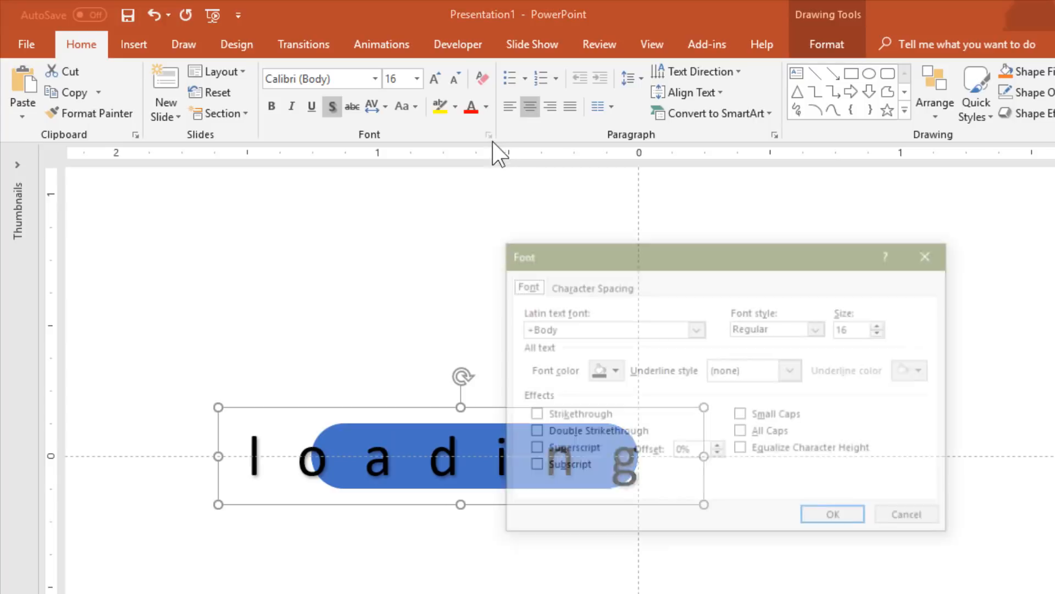
left_click(590, 284)
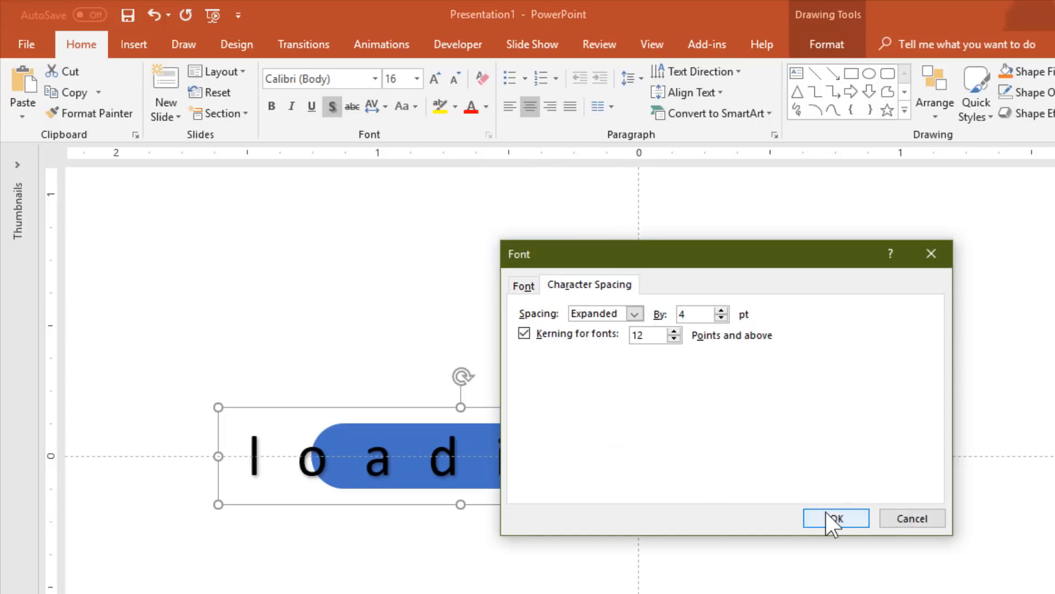
Apply the 4 pt spacing and align the text box and pill center and middle
left_click(835, 518)
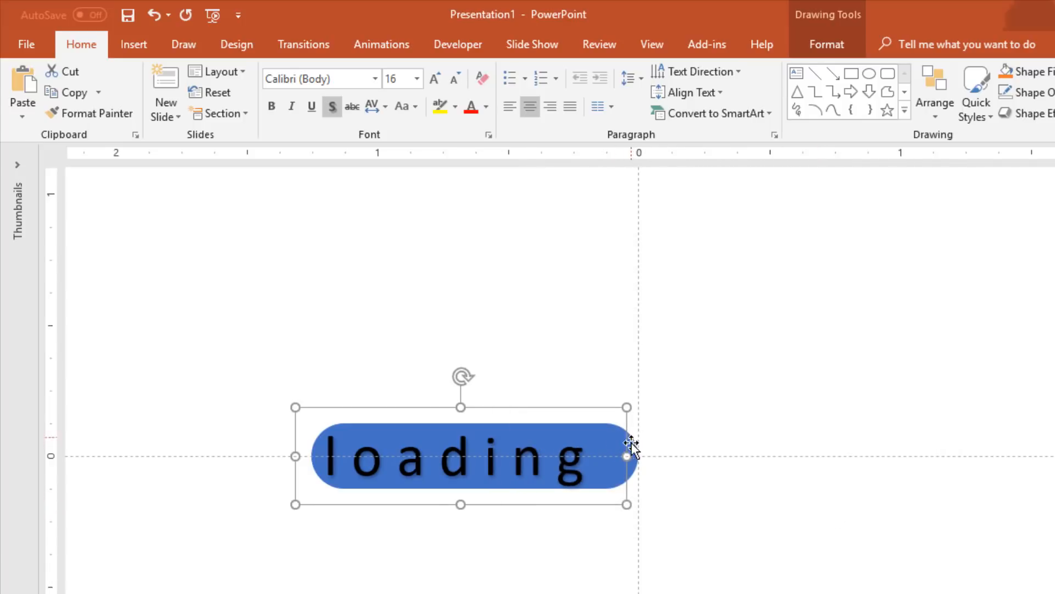
mouse_move(539, 409)
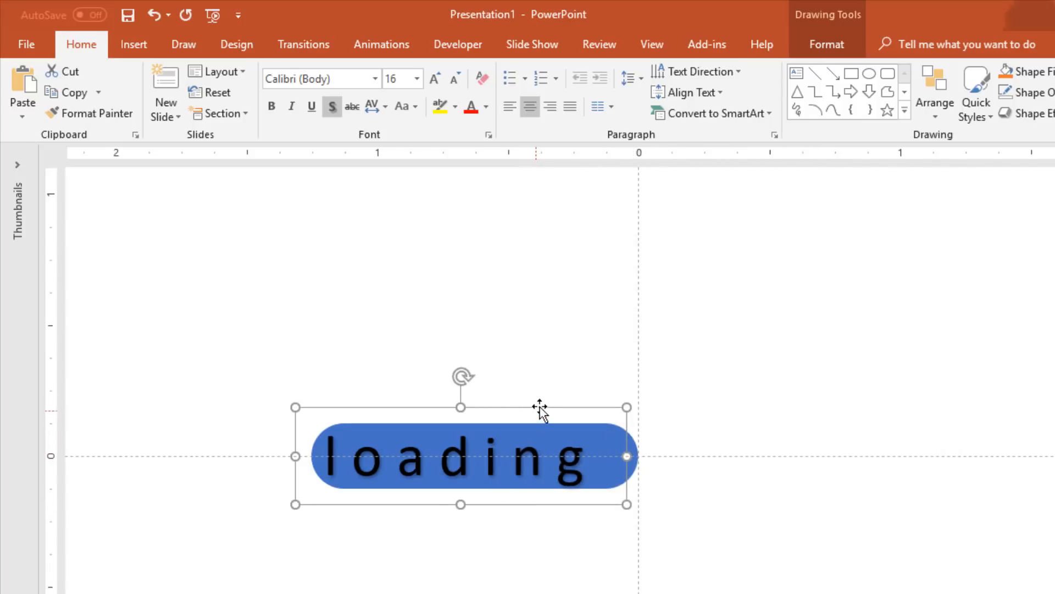
mouse_move(638, 457)
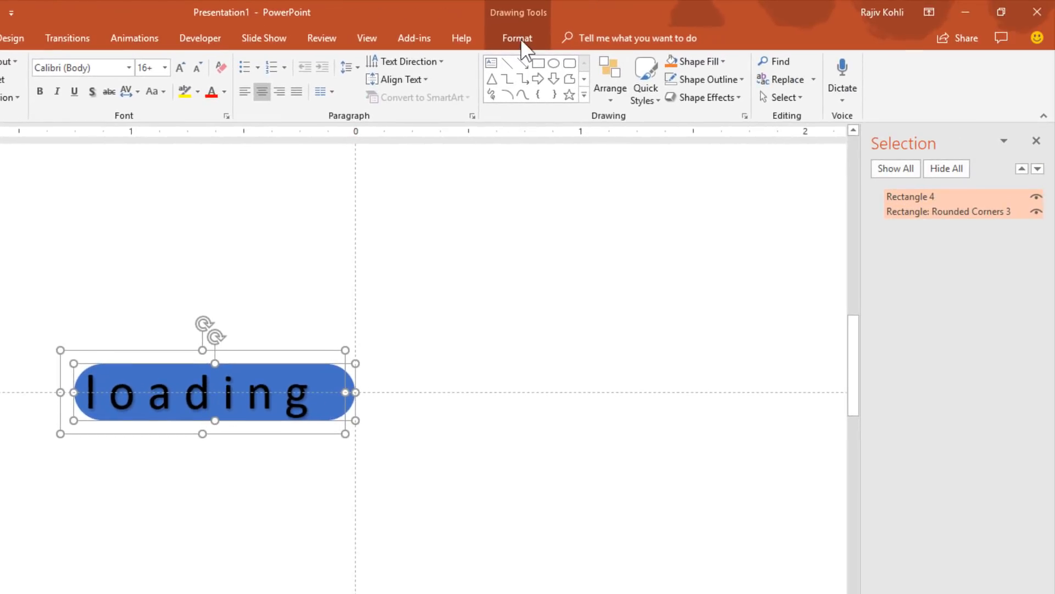
left_click(517, 38)
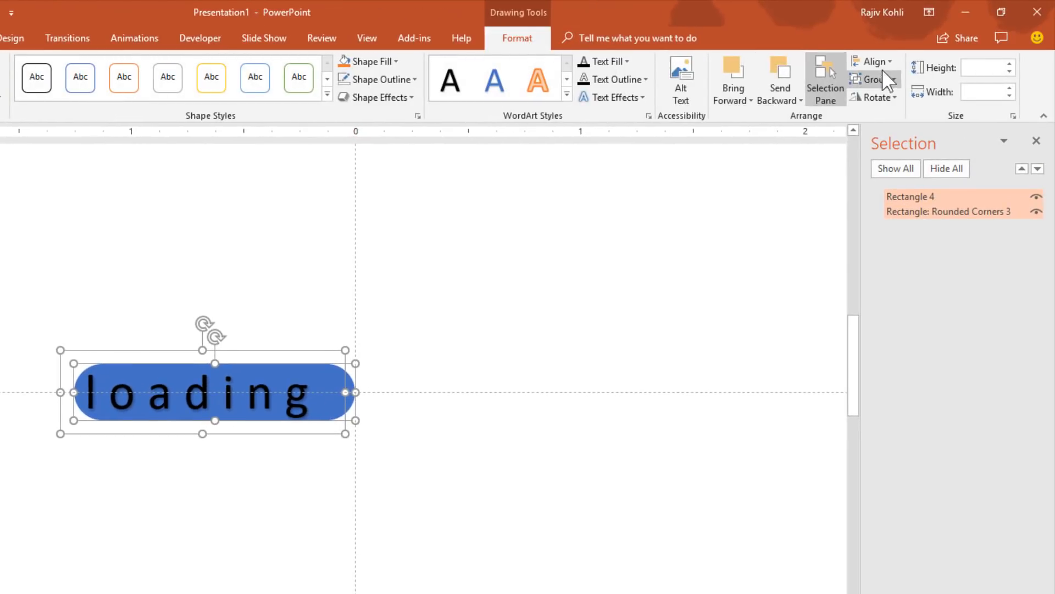
left_click(872, 61)
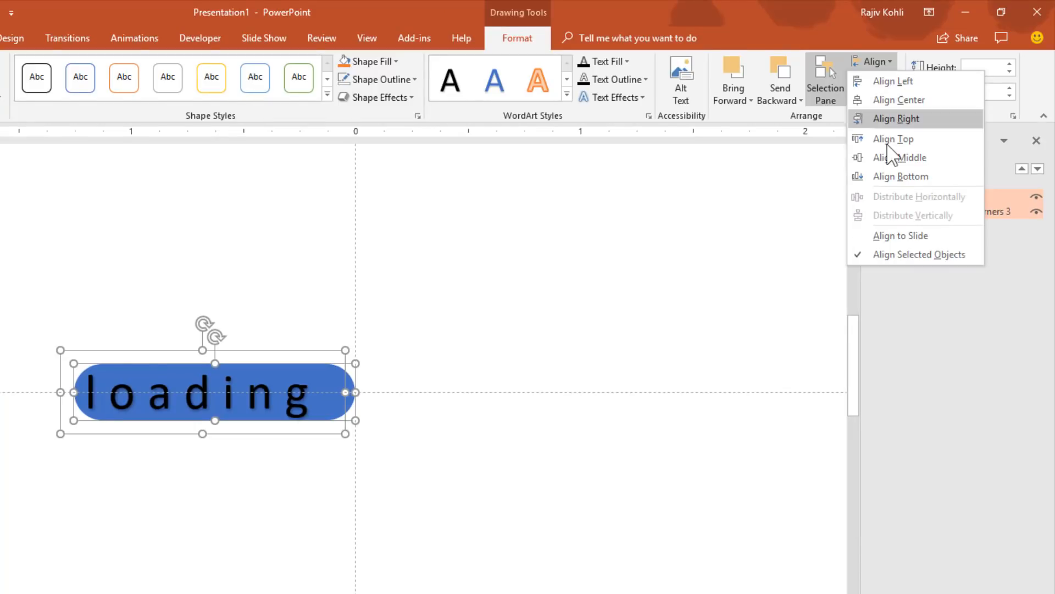
mouse_move(863, 261)
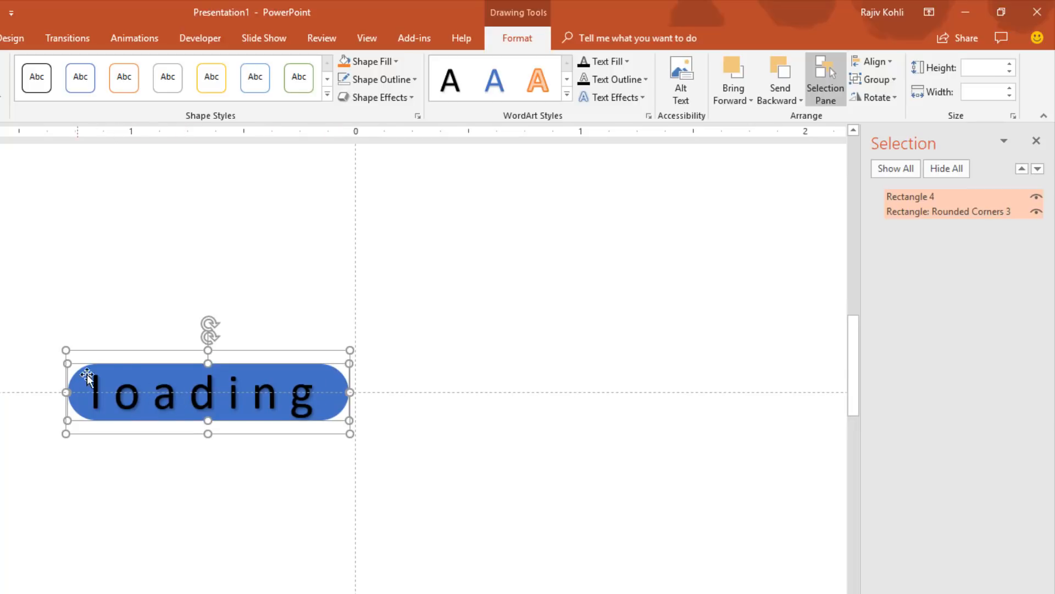
mouse_move(260, 339)
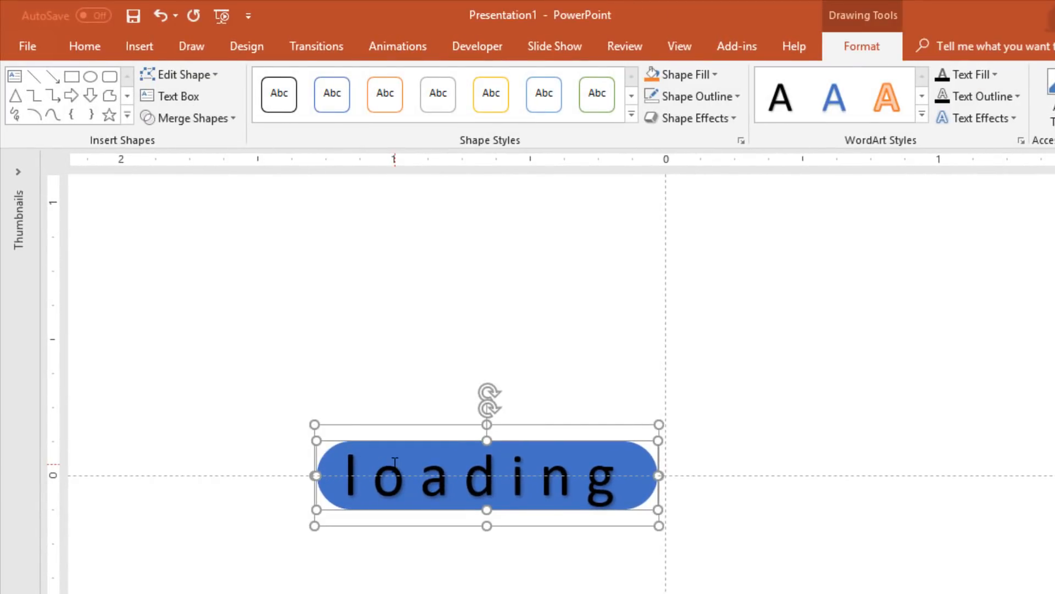
mouse_move(195, 117)
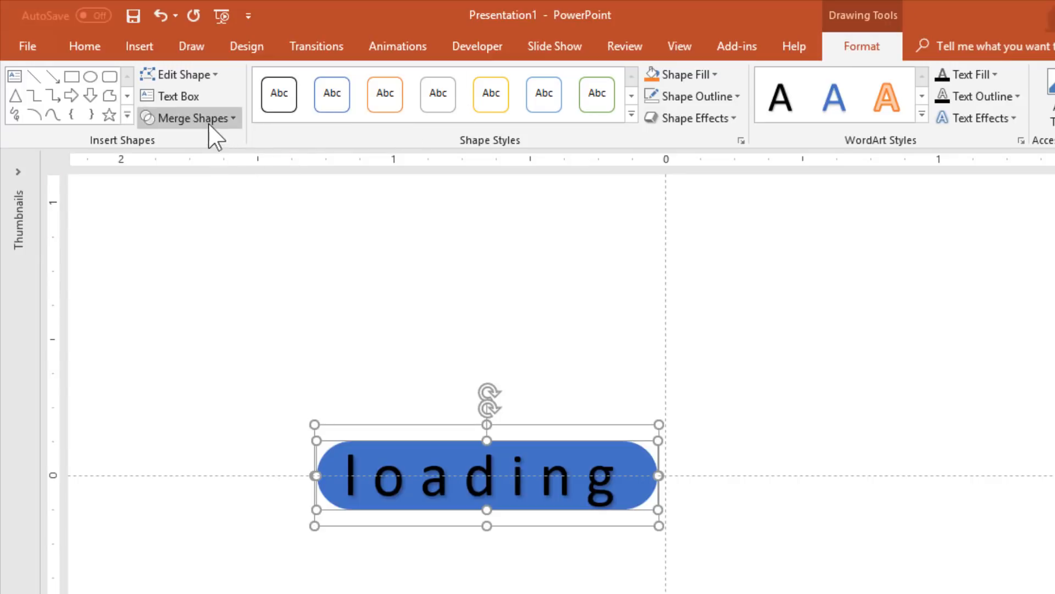
Merge the text into the pill as a cut-out and rename the shape 'Blue Loading'
left_click(192, 117)
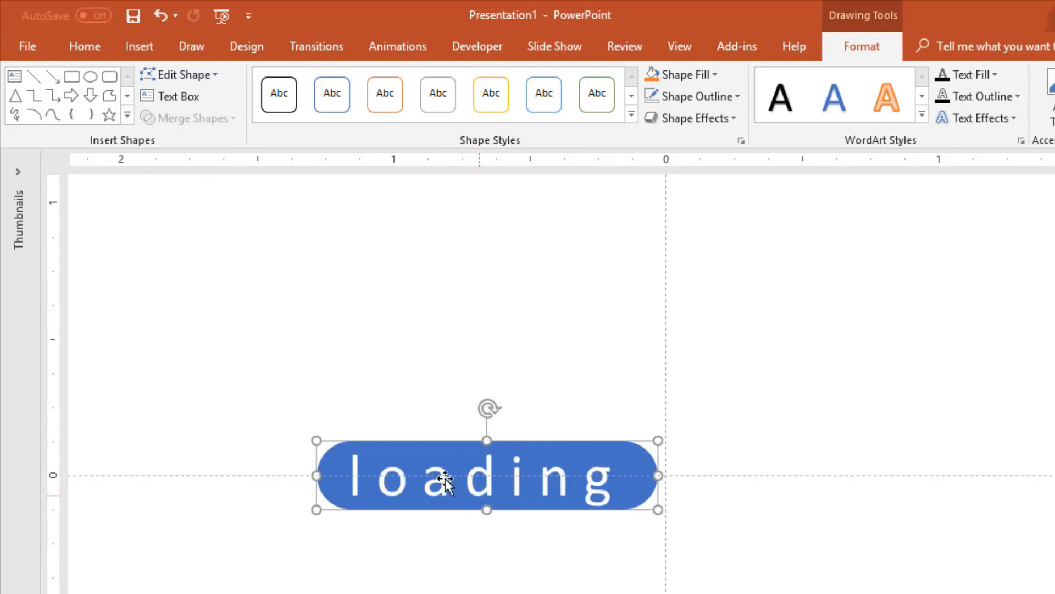
left_click(862, 66)
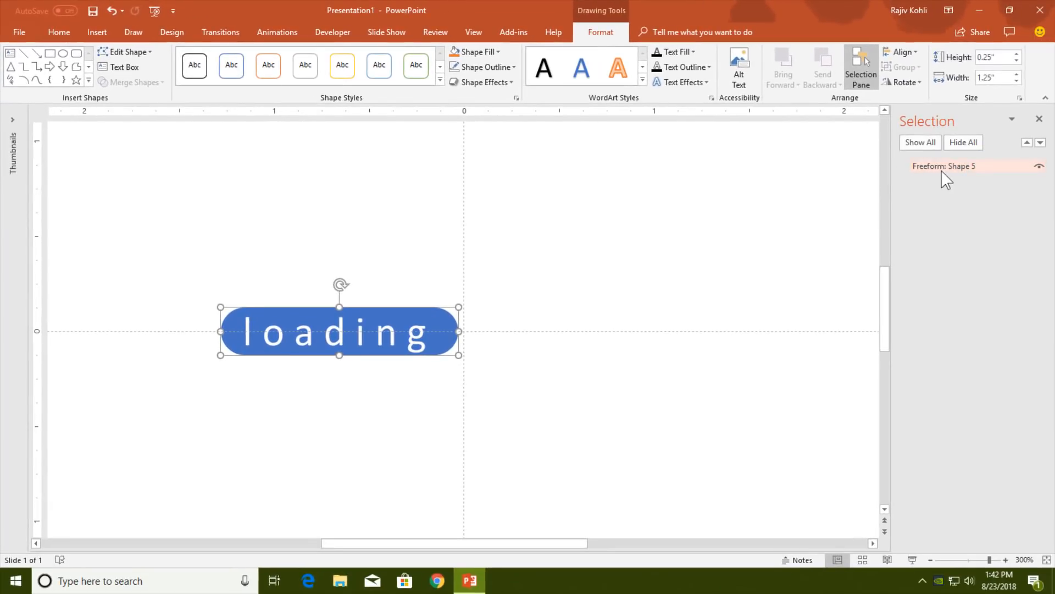
double_click(945, 166)
type("Blue Loading")
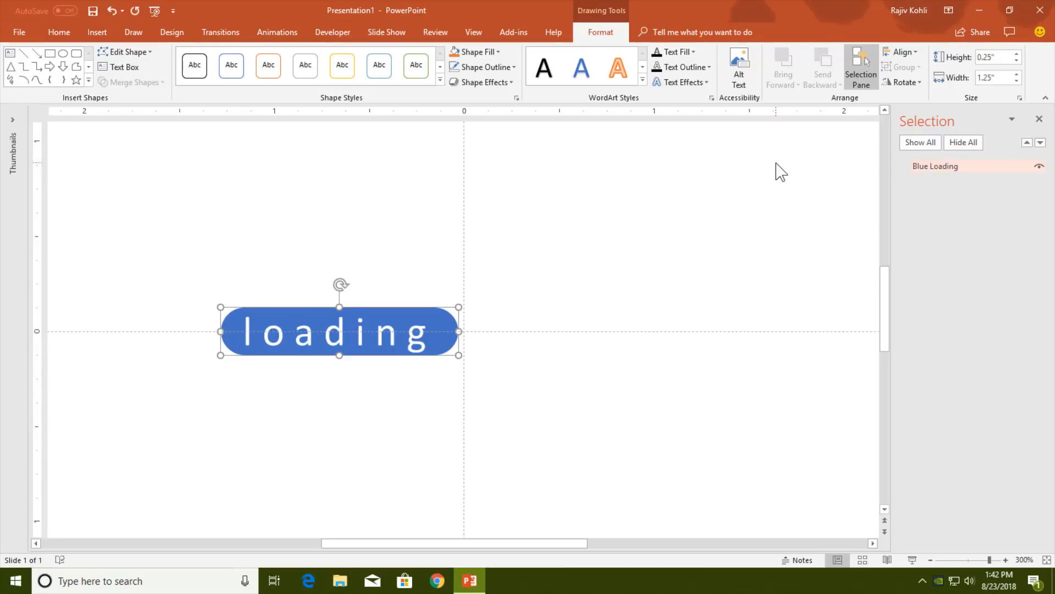
mouse_move(381, 315)
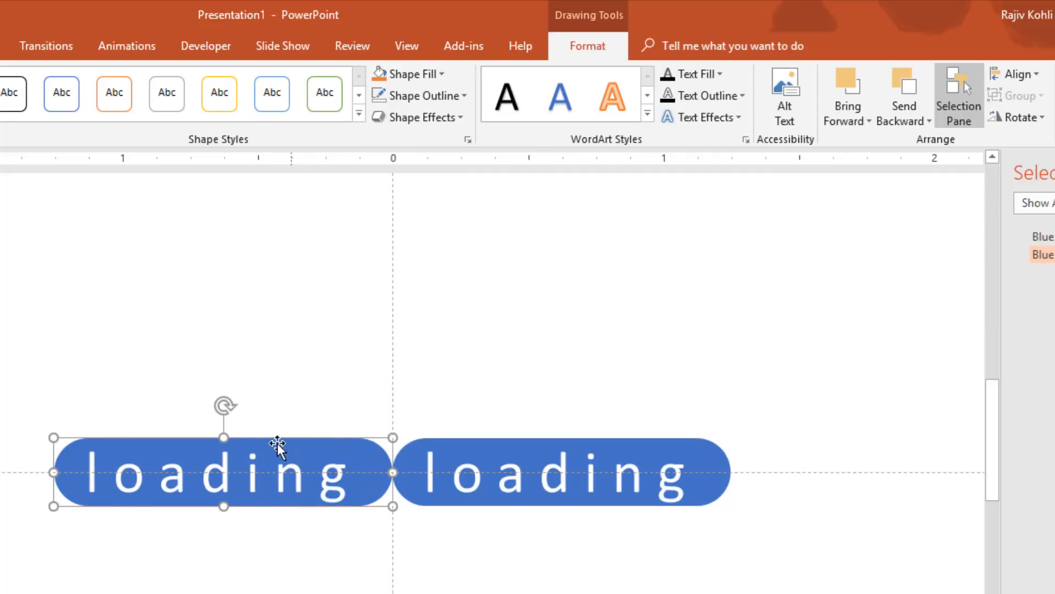
mouse_move(303, 472)
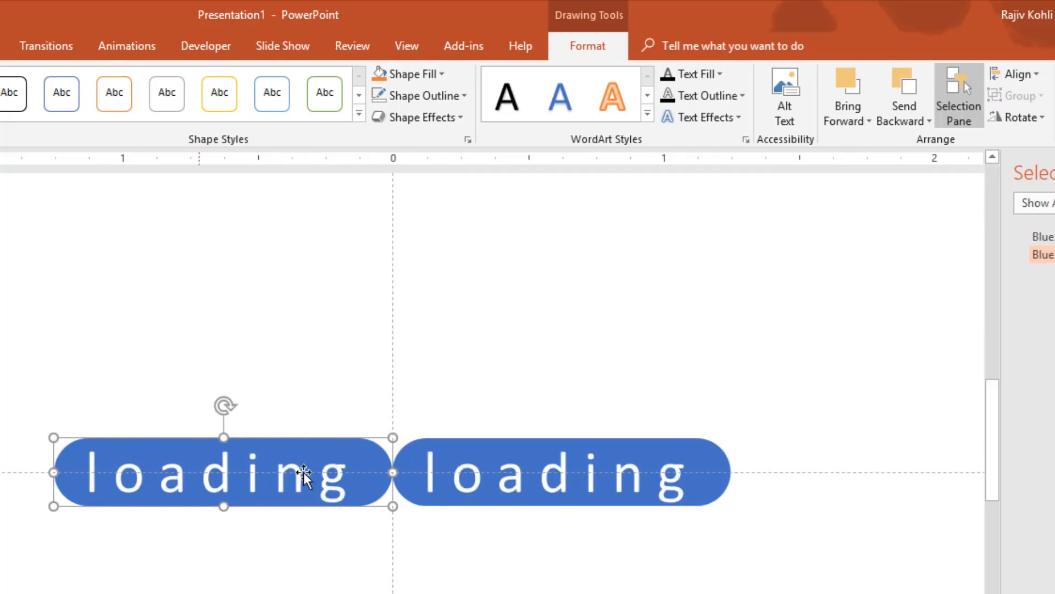
Select the original Blue Loading pill on the left to duplicate it
left_click(407, 74)
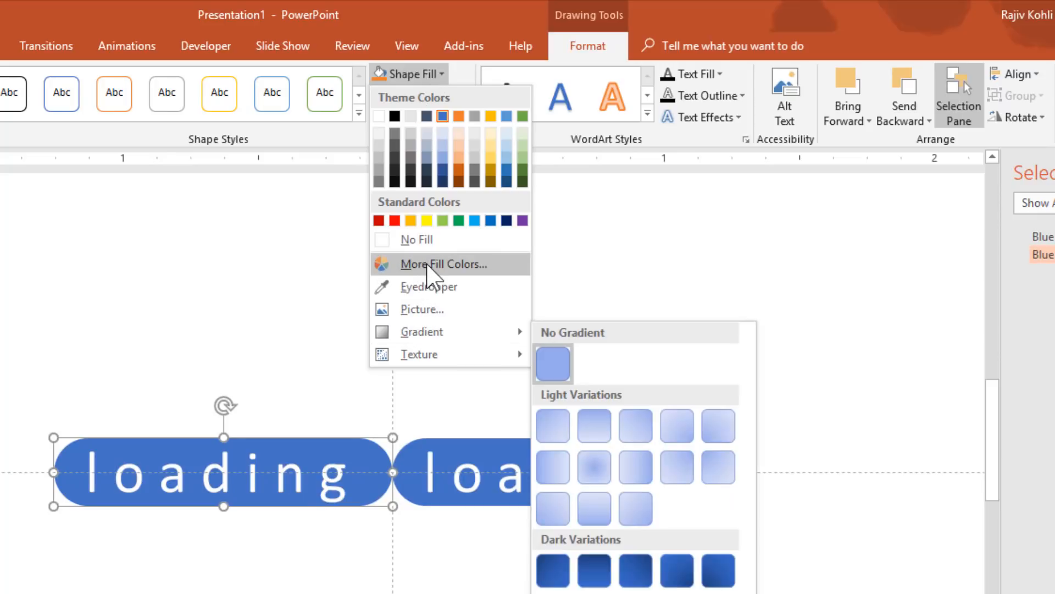
Fill the right pill with custom pink RGB 205, 75, 177 at 10% transparency
left_click(443, 263)
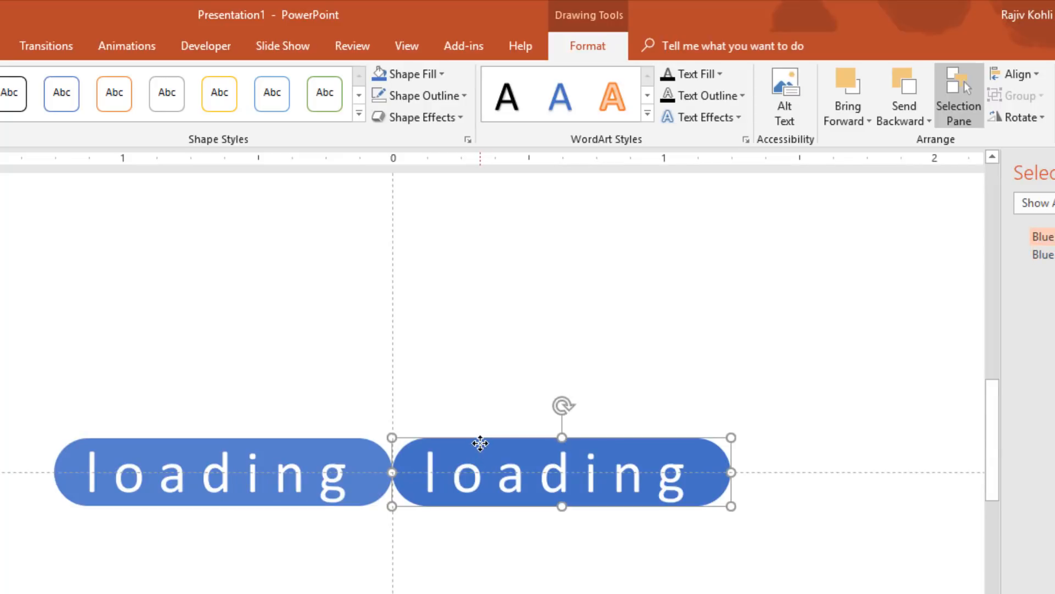
left_click(408, 74)
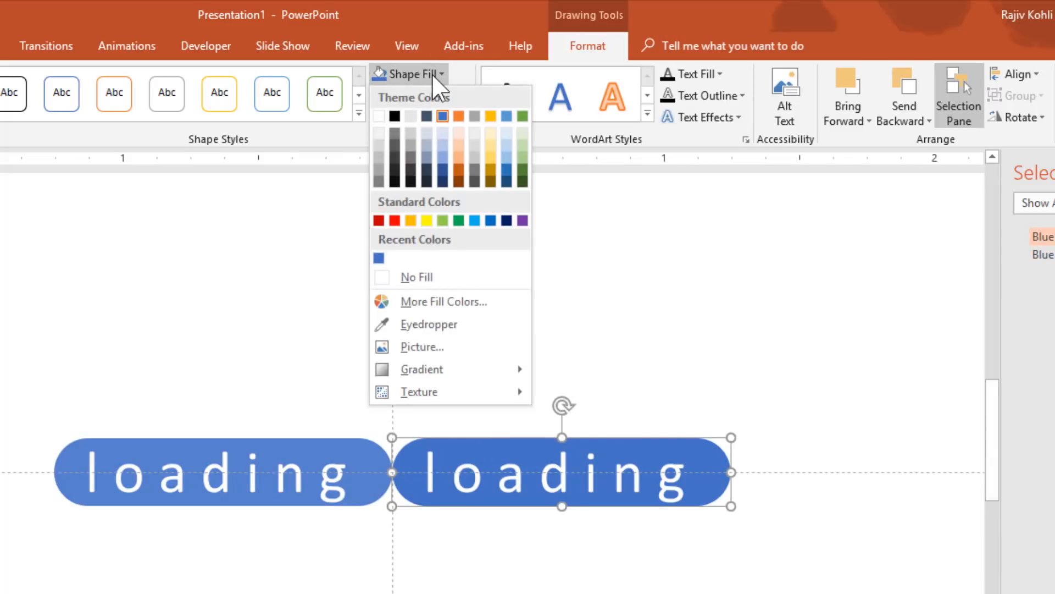
mouse_move(444, 88)
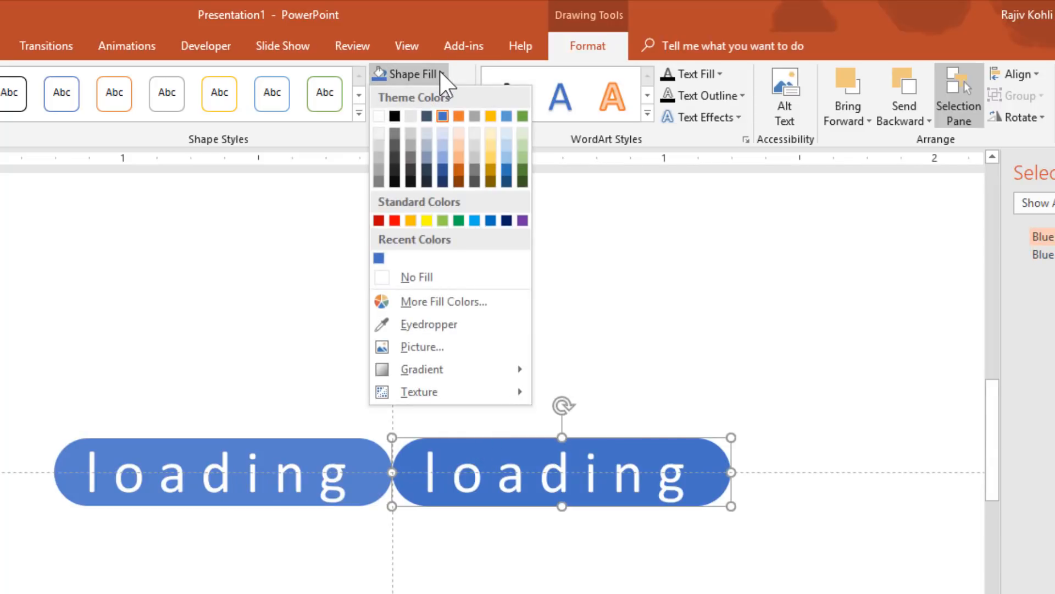
left_click(443, 301)
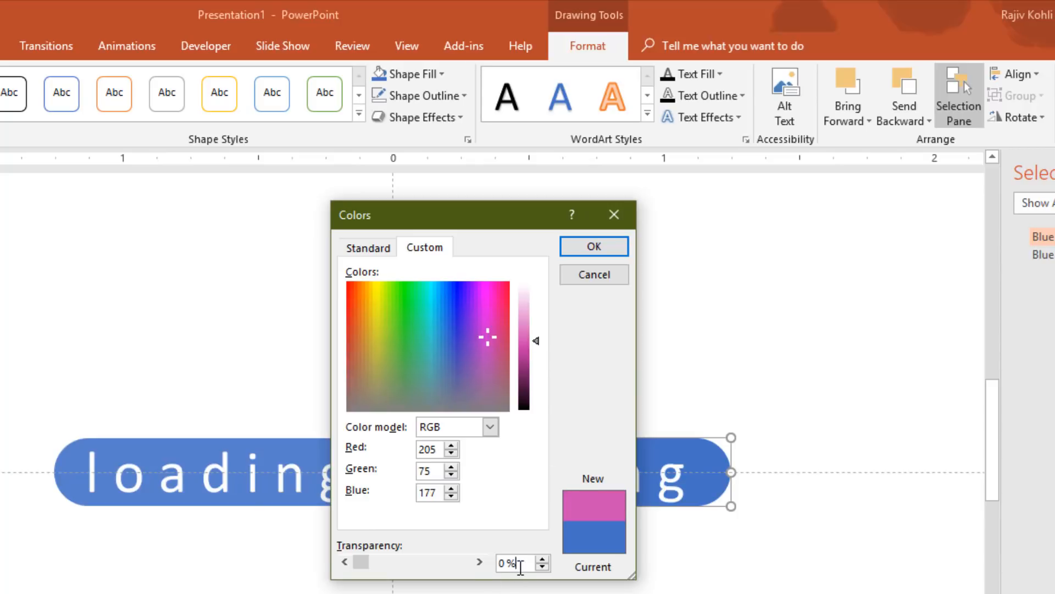
left_click(478, 561)
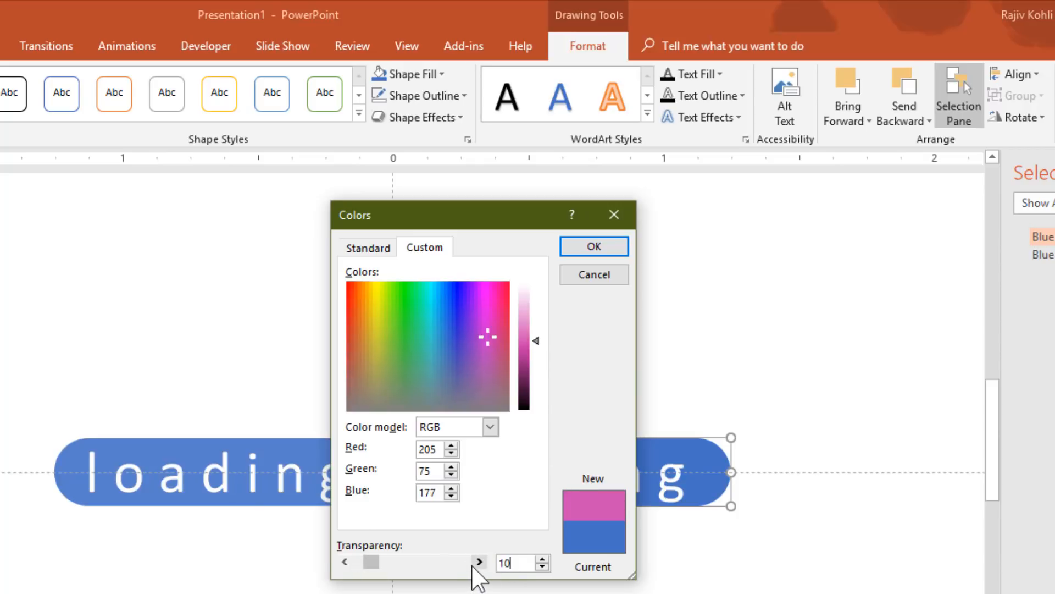
left_click(593, 246)
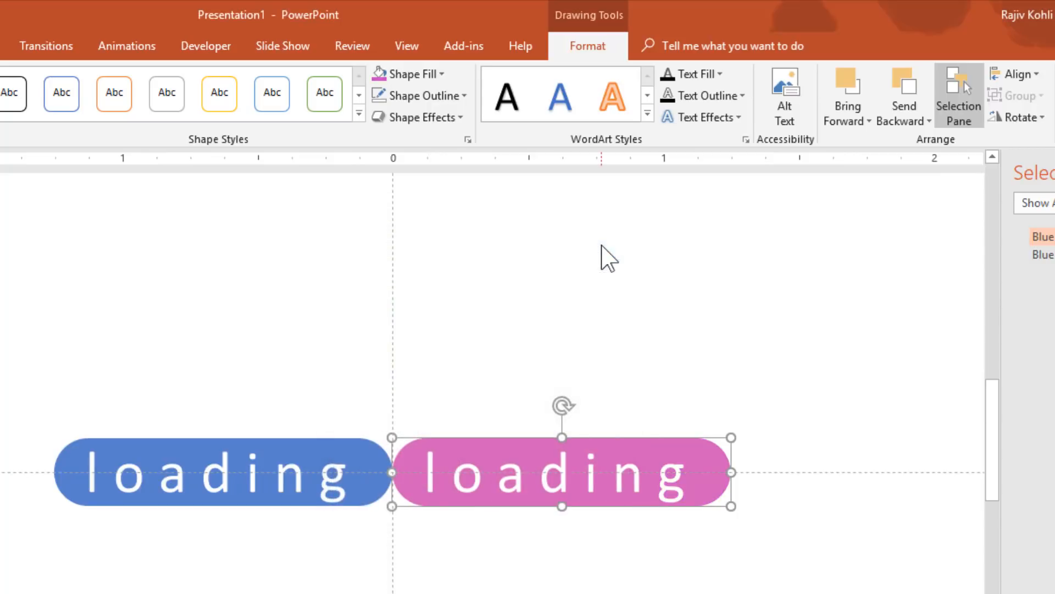
left_click(201, 471)
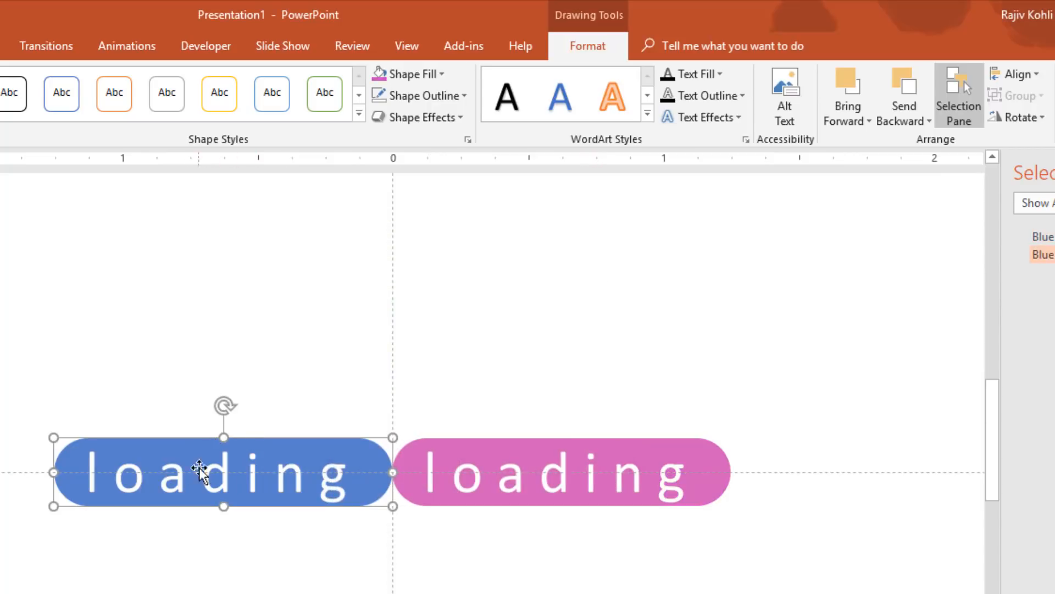
Add a Right motion path to the blue pill, starting With Previous
left_click(127, 46)
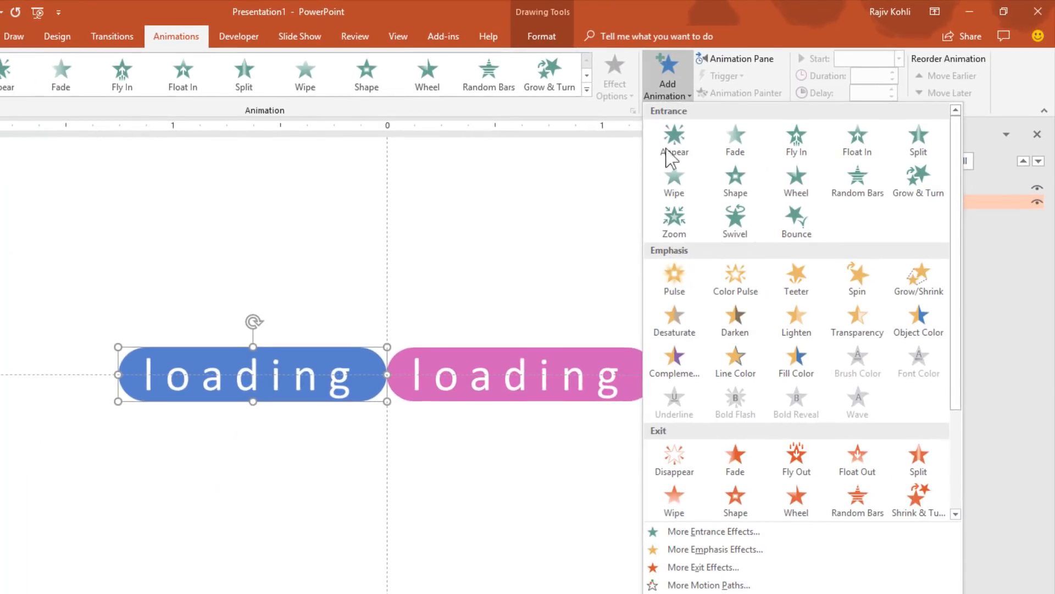
mouse_move(706, 584)
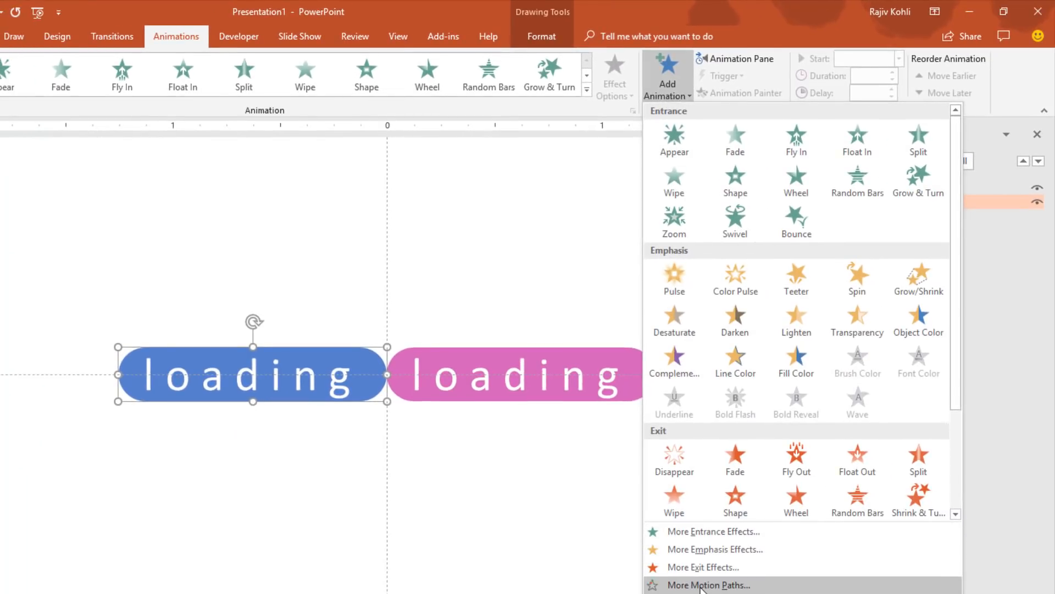
left_click(709, 585)
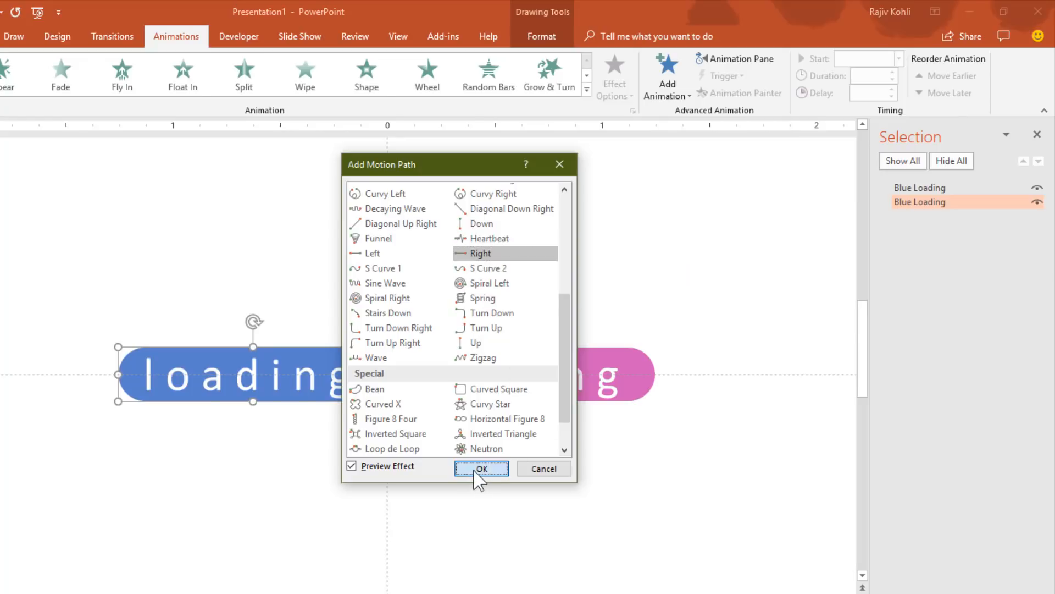
left_click(480, 469)
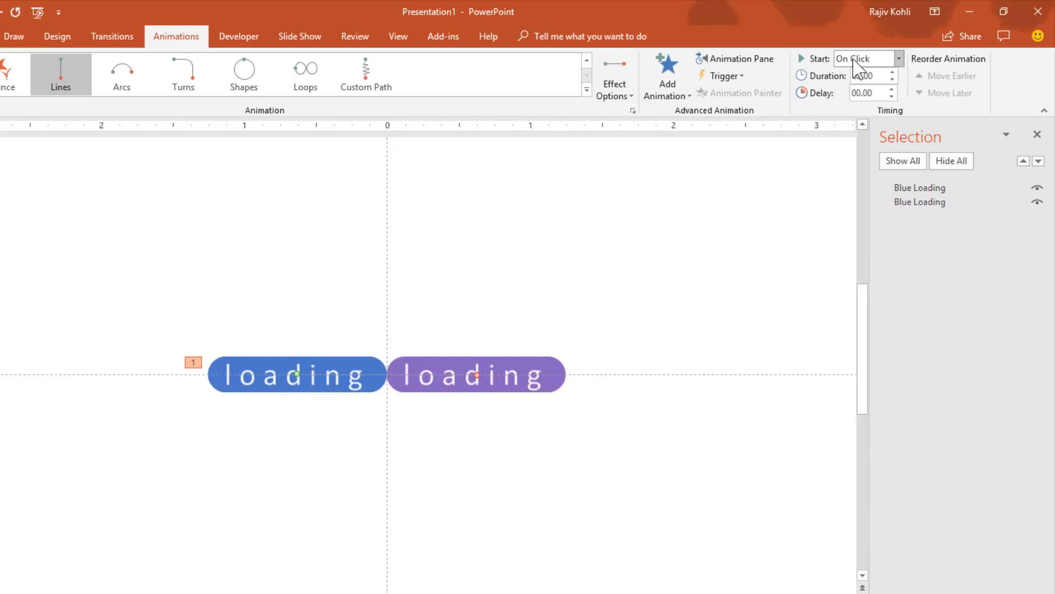
left_click(864, 59)
type("1")
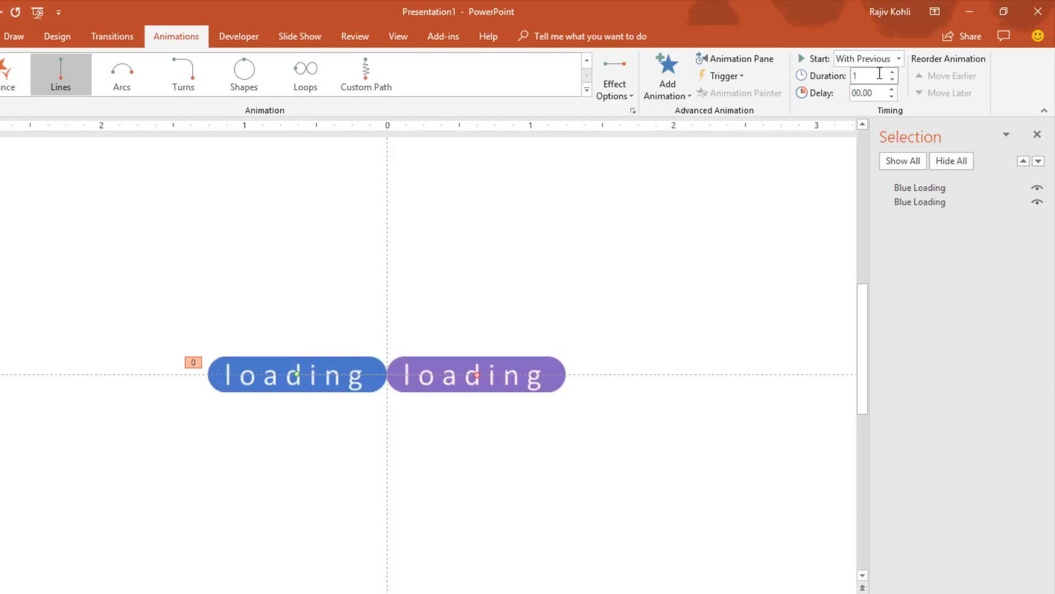
Make the blue pill's motion auto-reverse and repeat until the end of the slide
left_click(735, 59)
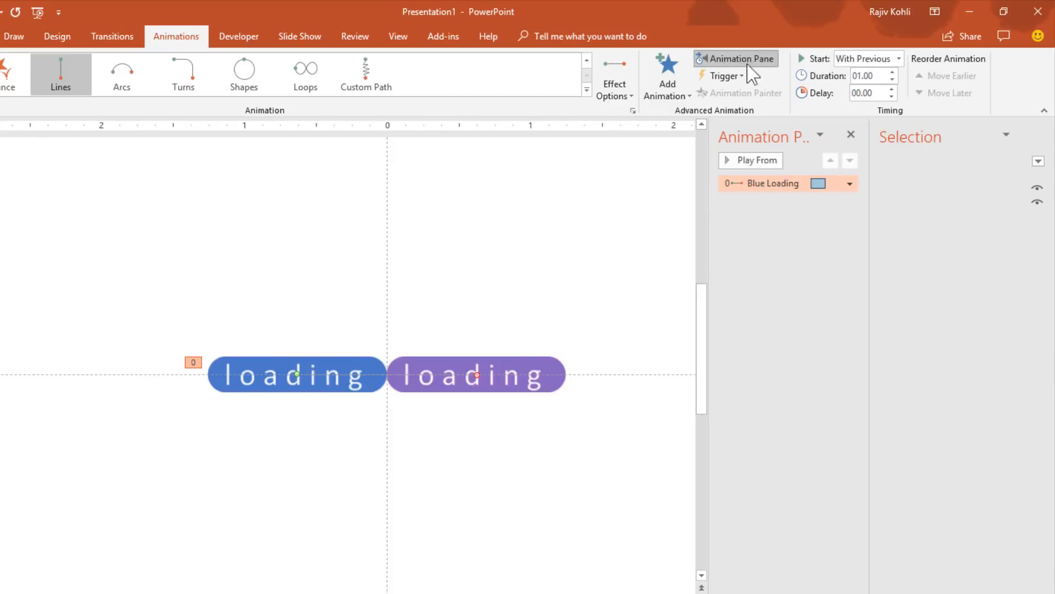
left_click(613, 75)
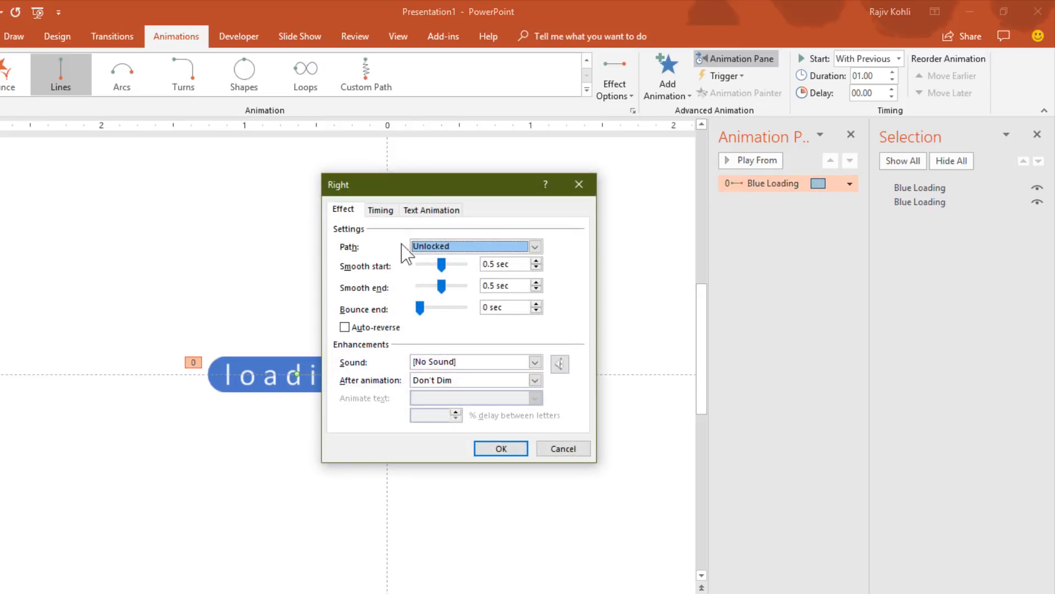
mouse_move(429, 262)
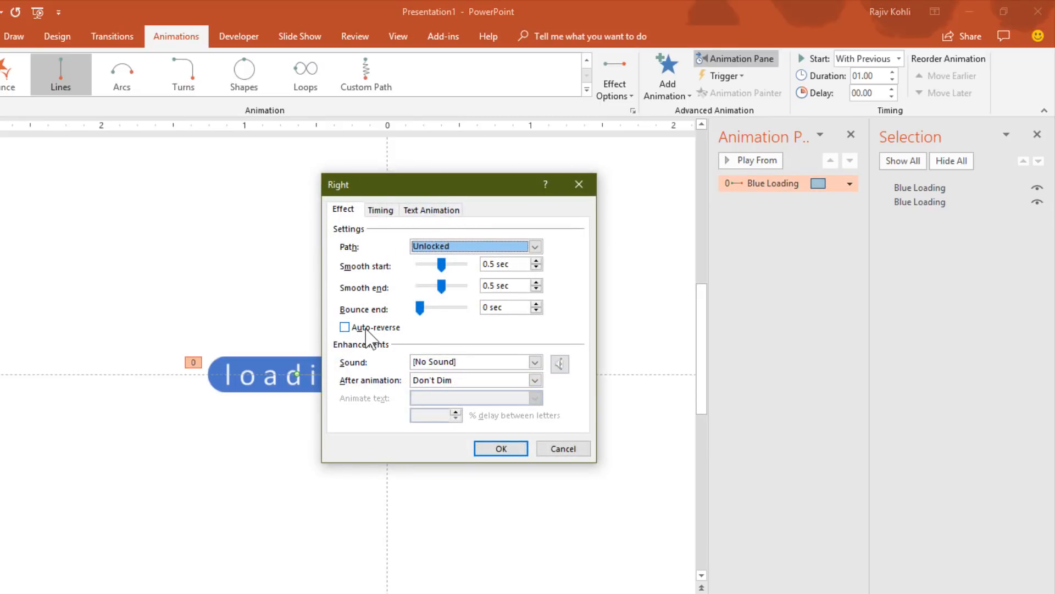
left_click(344, 327)
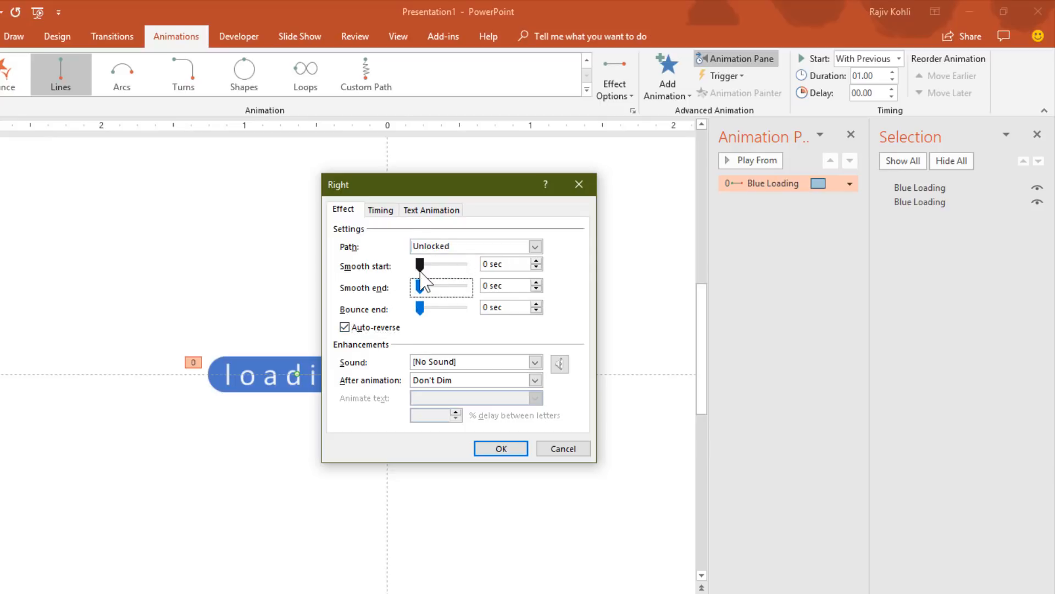
left_click(380, 210)
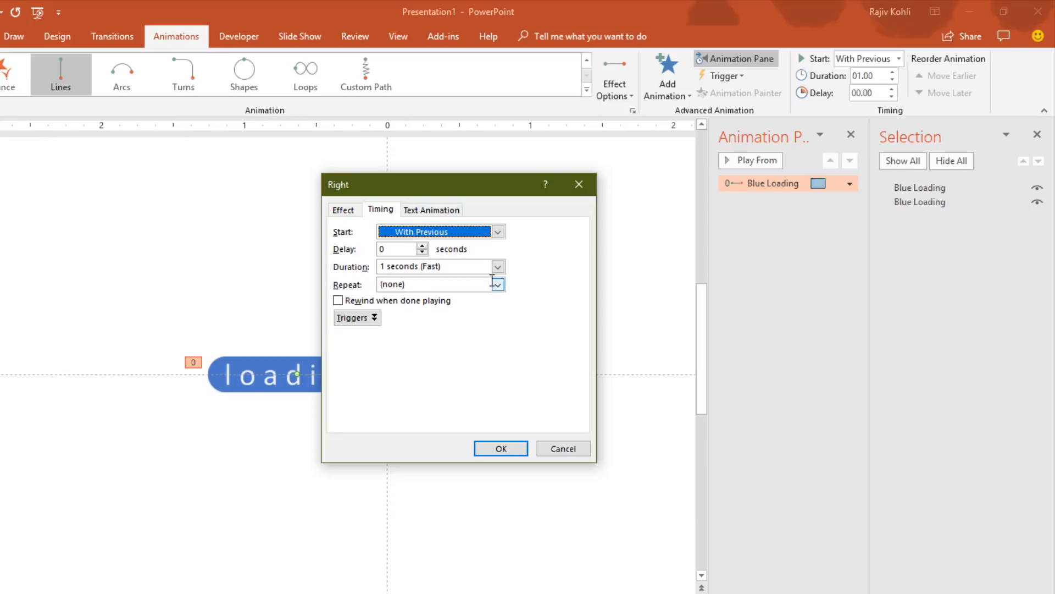
left_click(497, 283)
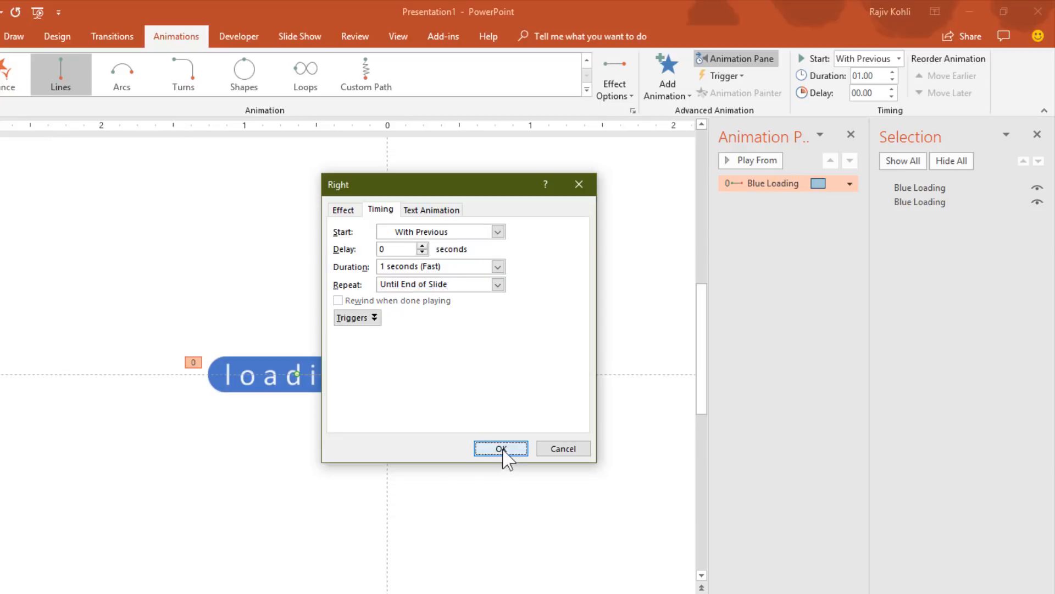
left_click(500, 448)
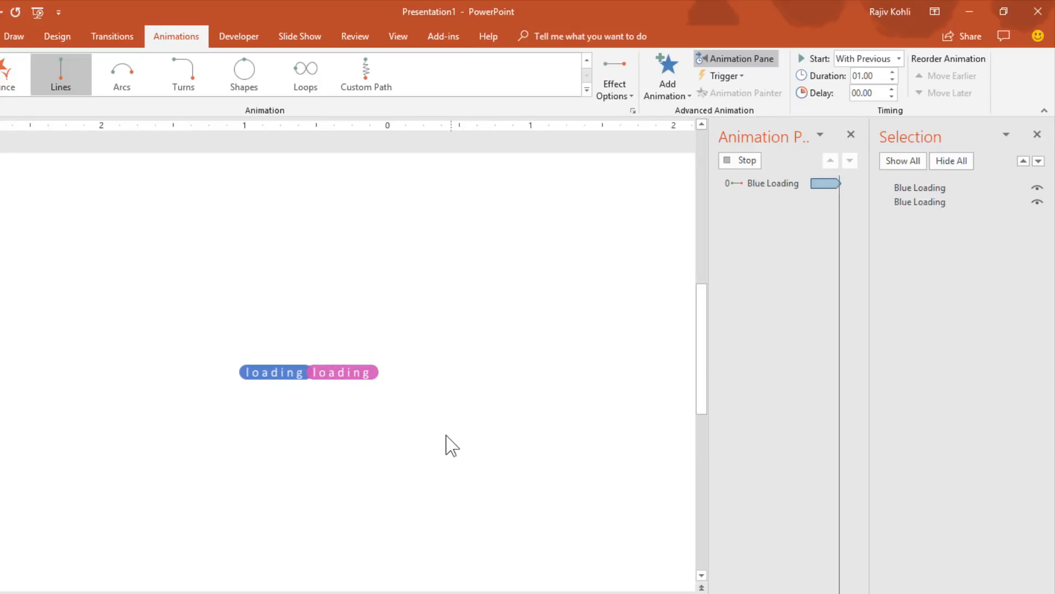
Rename the pink pill 'Magenta Loading' in the Selection Pane
left_click(477, 375)
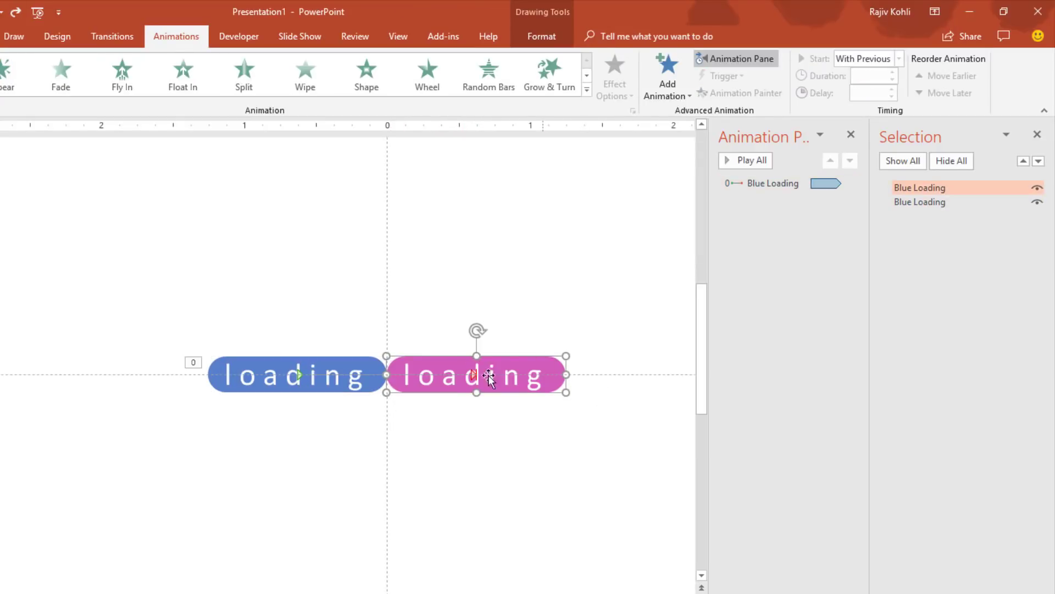
double_click(920, 187)
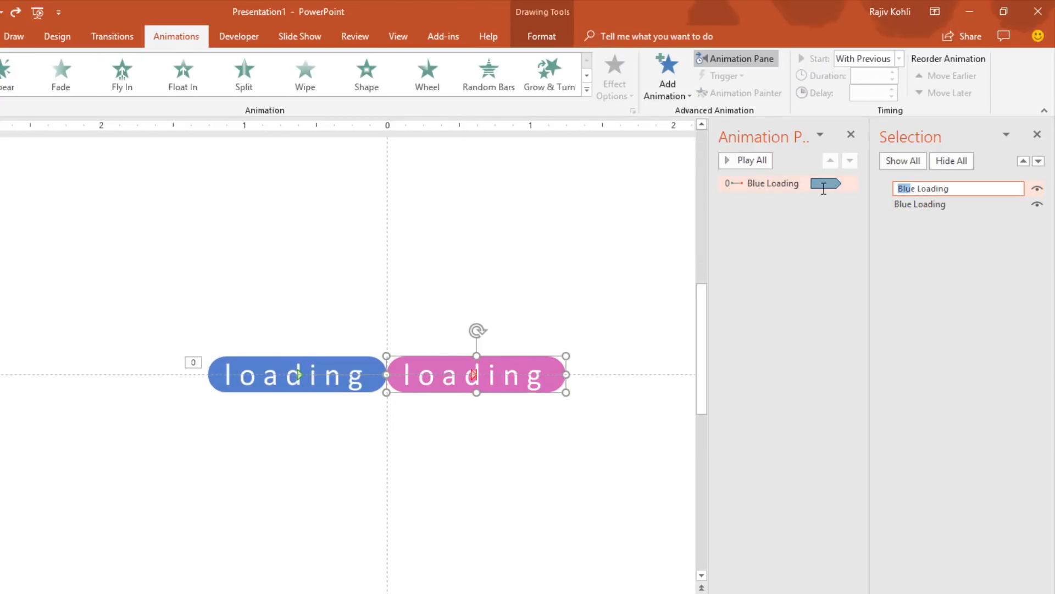
type("Magente Loading")
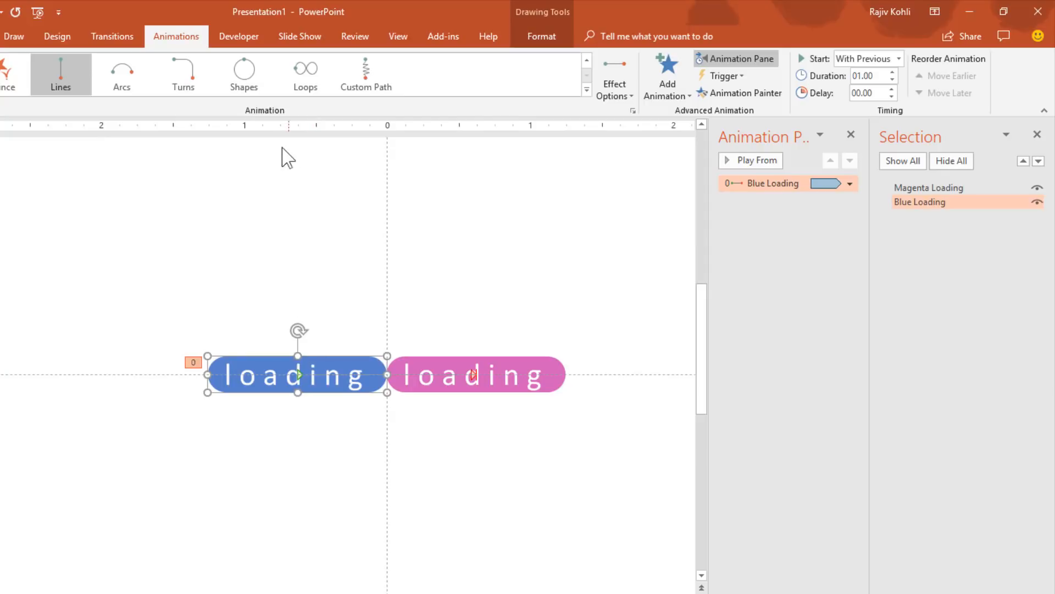
mouse_move(741, 93)
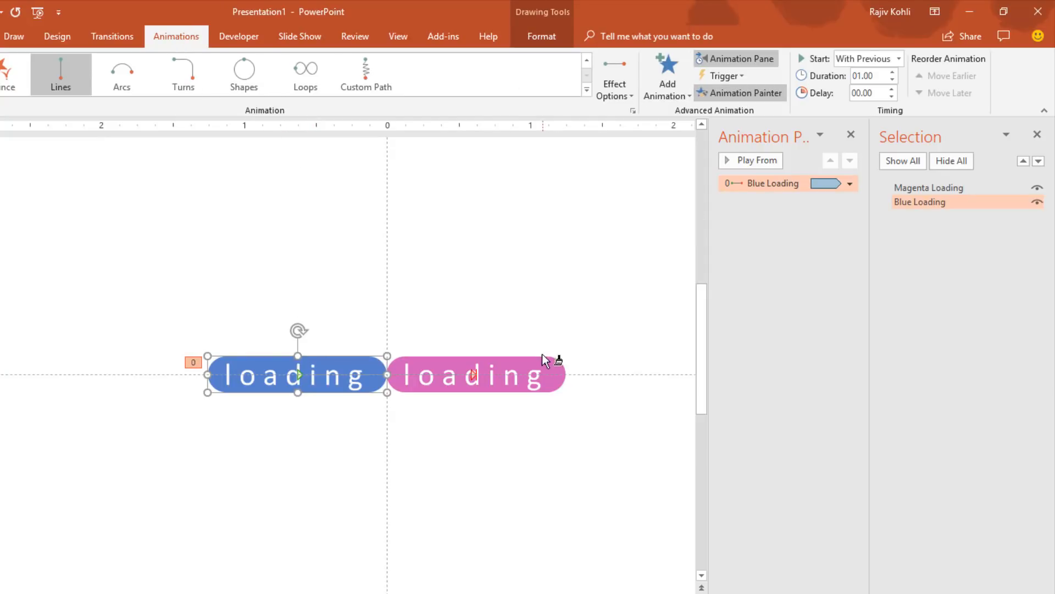
Paint the blue pill's motion animation onto the pink pill and change its direction to Left
left_click(757, 160)
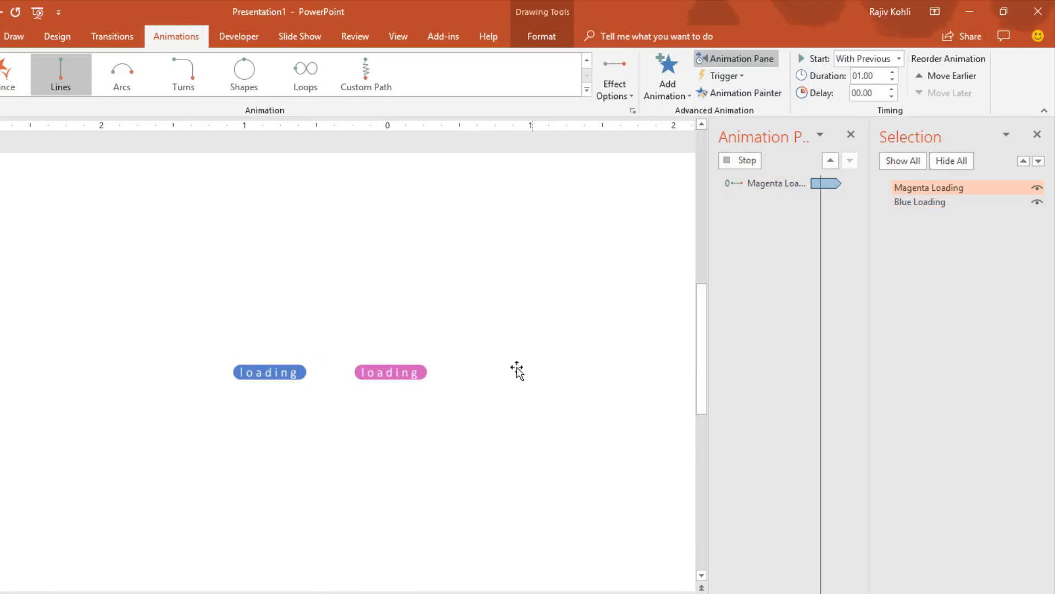
left_click(389, 372)
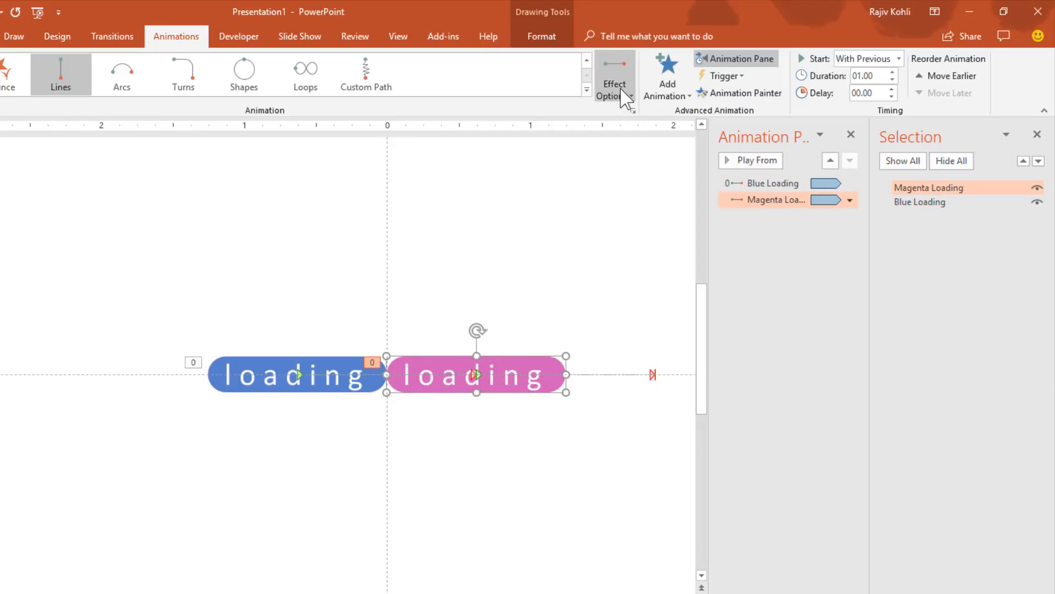
left_click(614, 75)
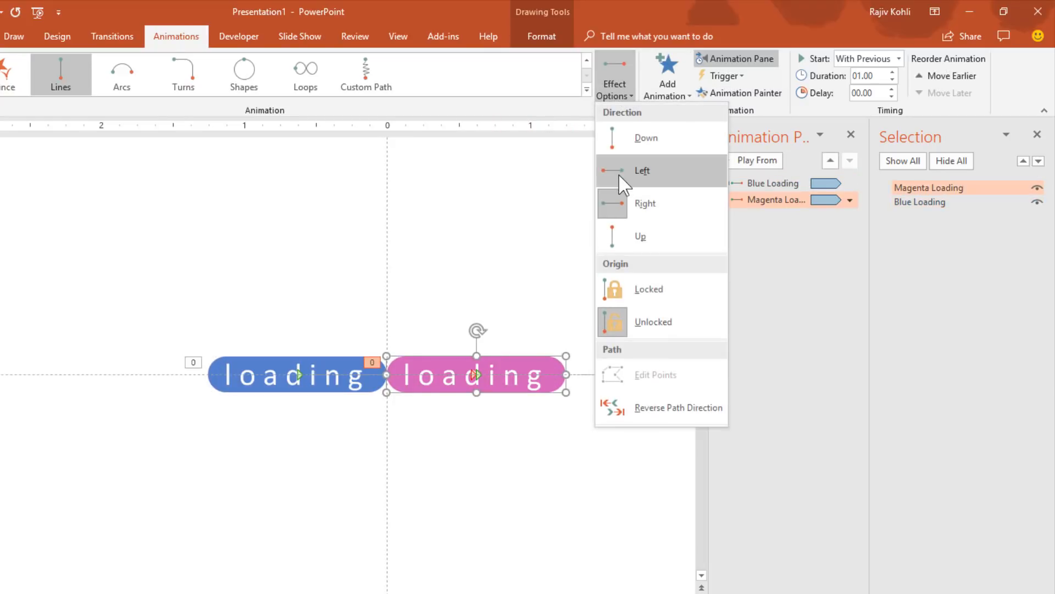
left_click(642, 171)
type("02")
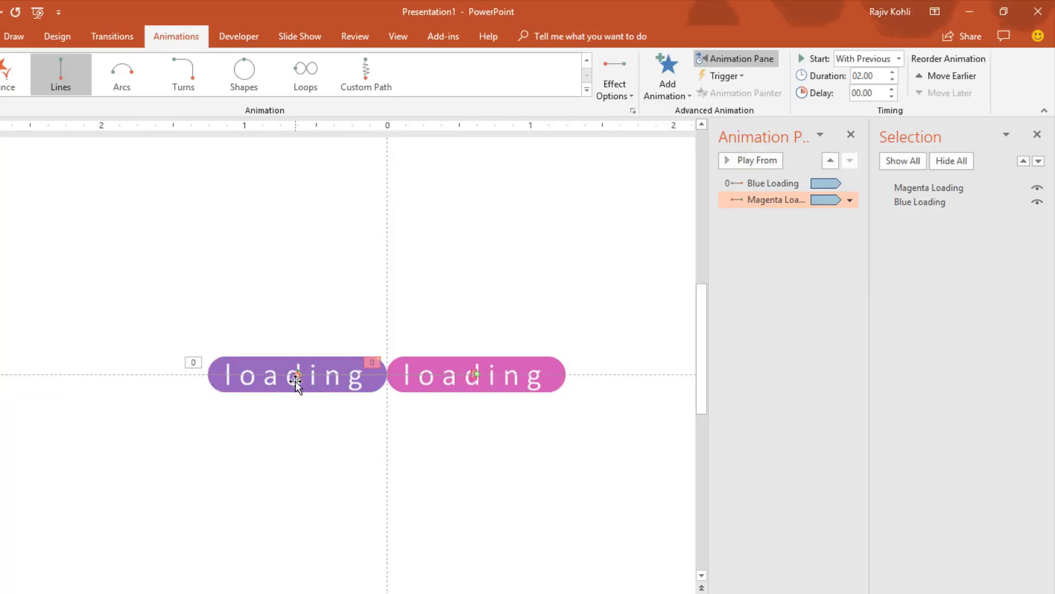
left_click(296, 375)
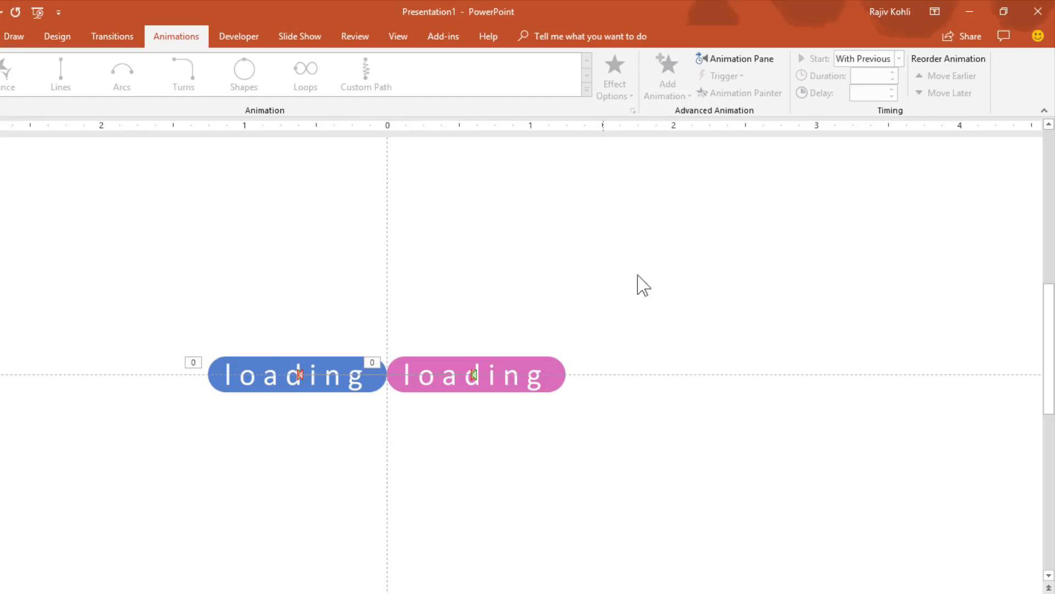
Give the Magenta Loading animation 0.5 s smooth start and end with auto-reverse
left_click(737, 58)
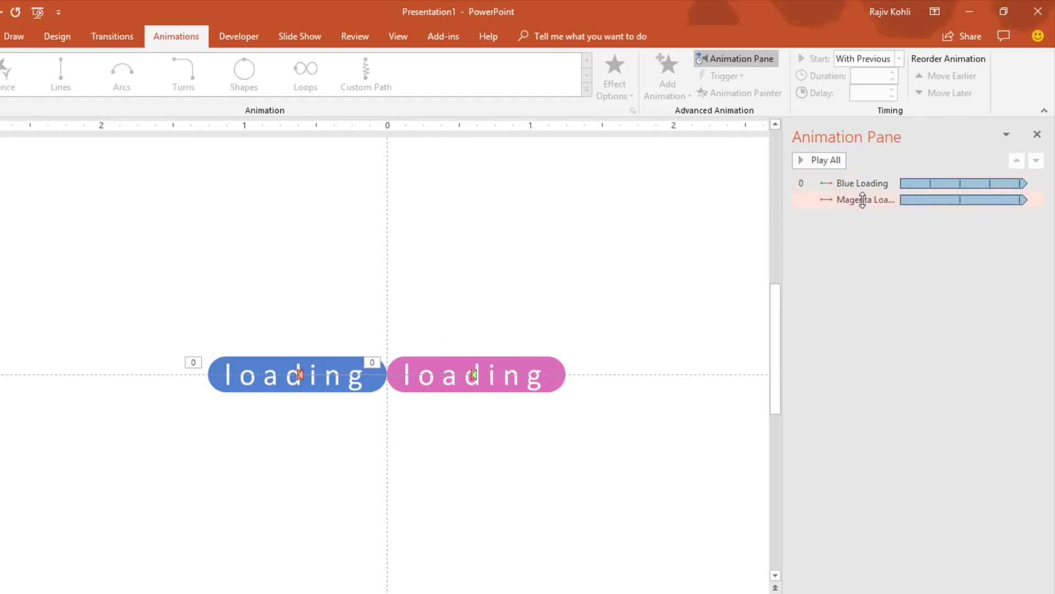
left_click(864, 199)
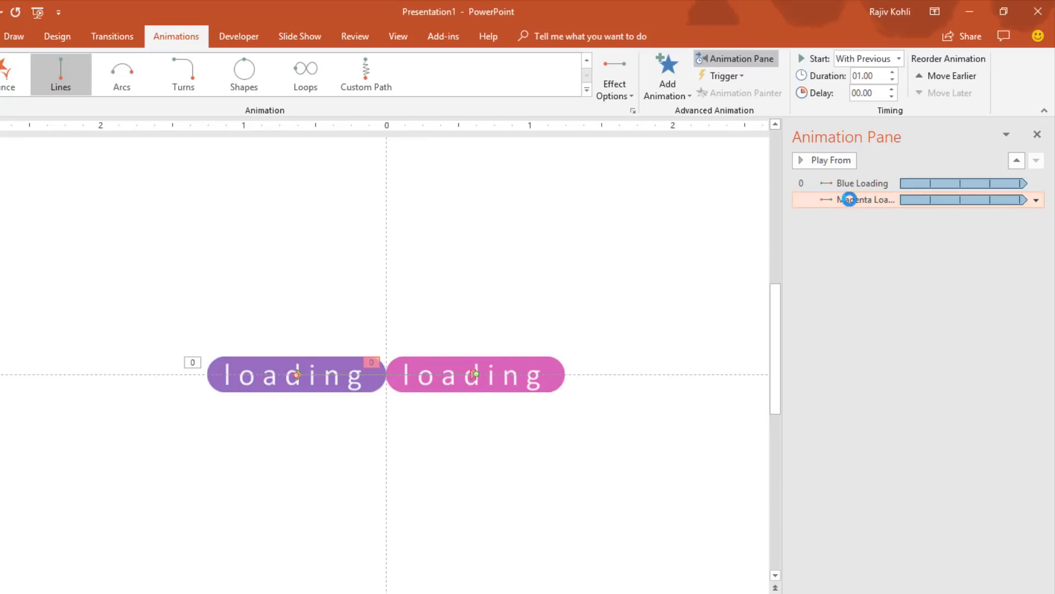
double_click(867, 199)
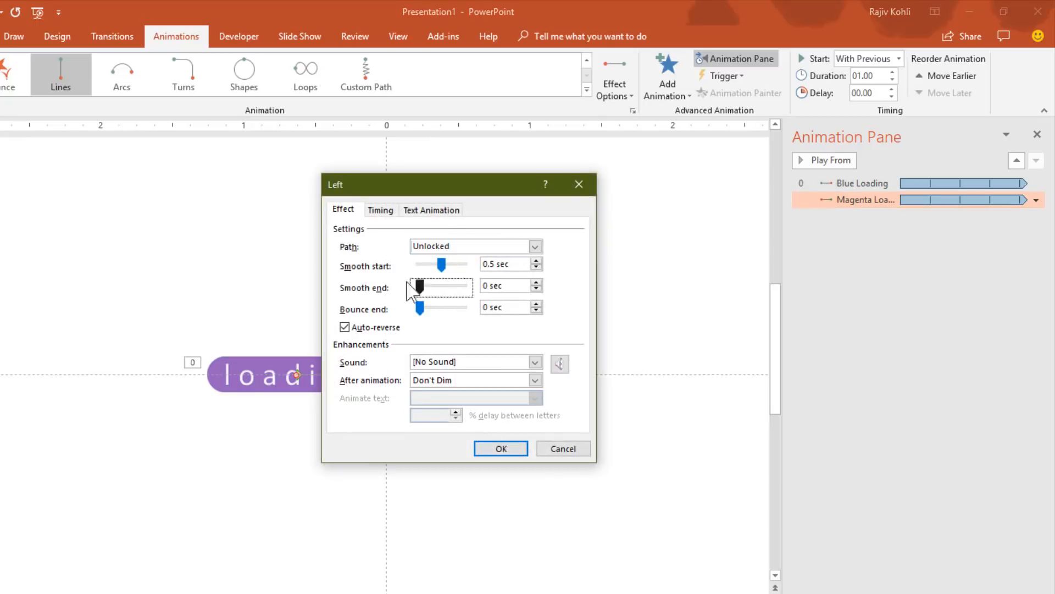
left_click(500, 448)
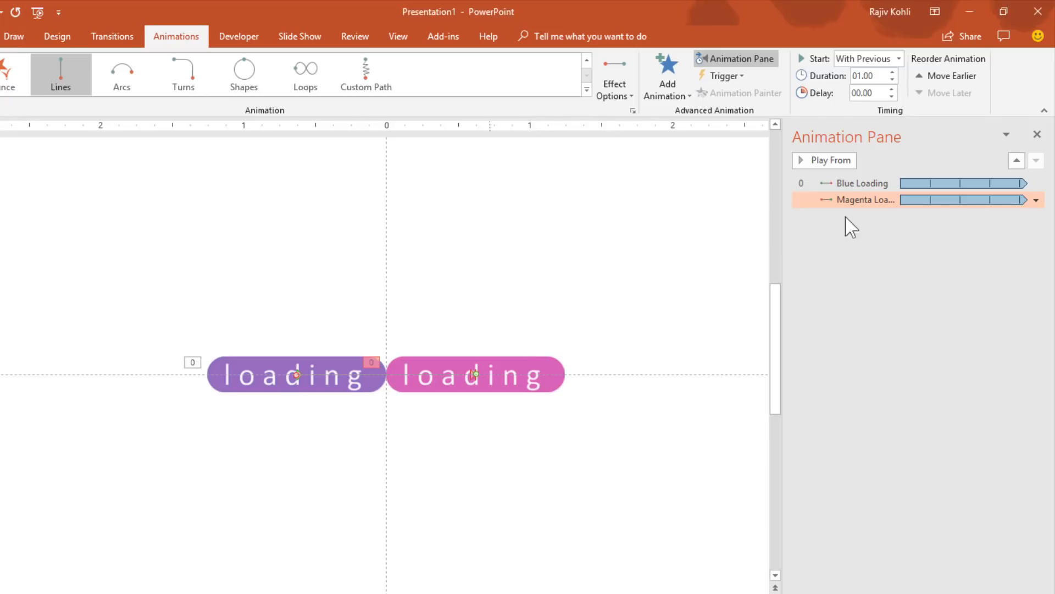
mouse_move(357, 394)
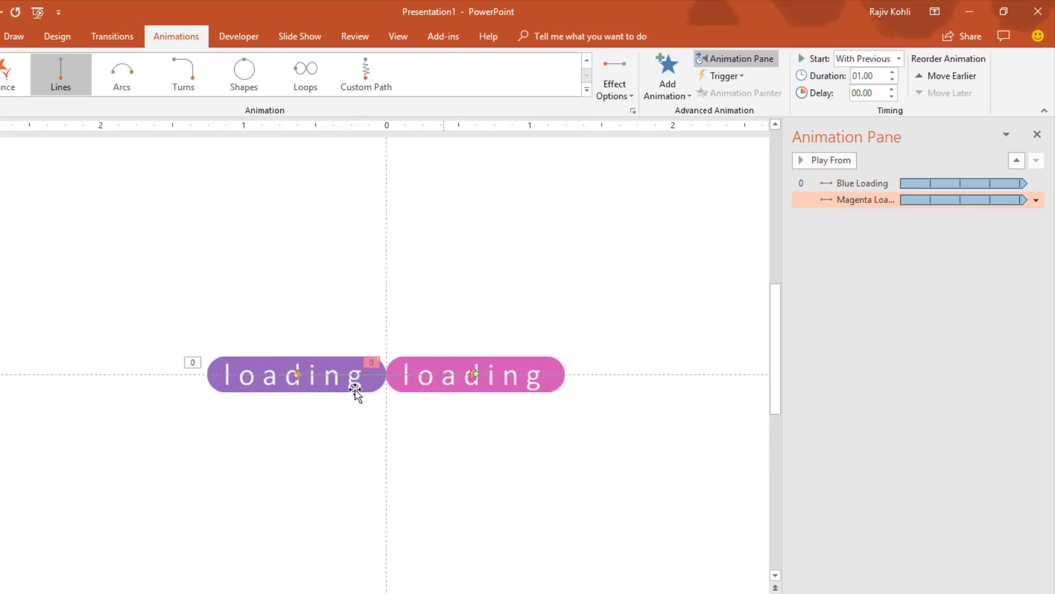
Apply the same 0.5 s smooth start/end and auto-reverse to the Blue Loading animation
left_click(1035, 183)
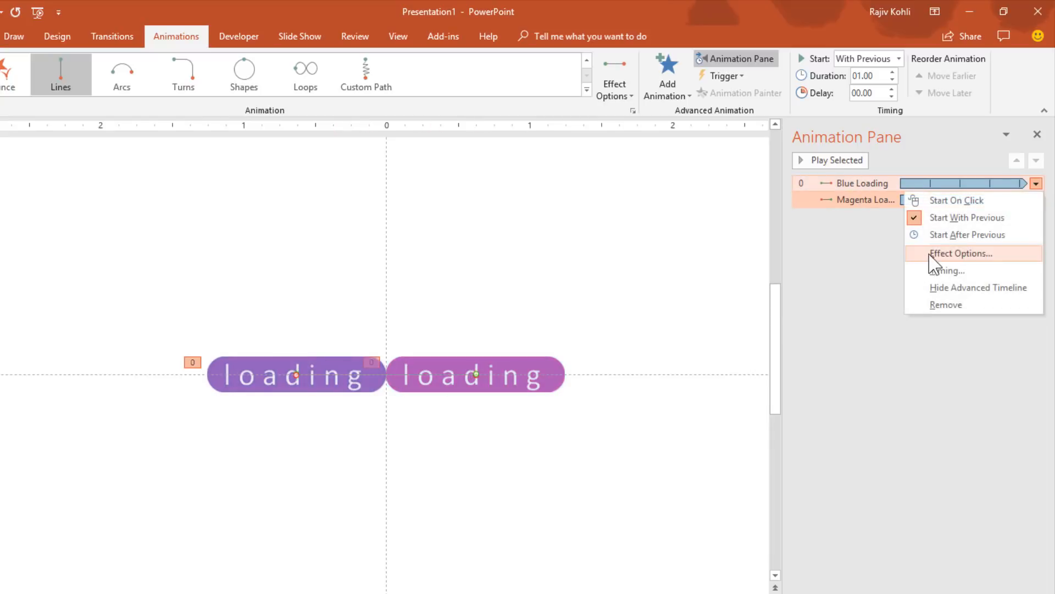
left_click(962, 252)
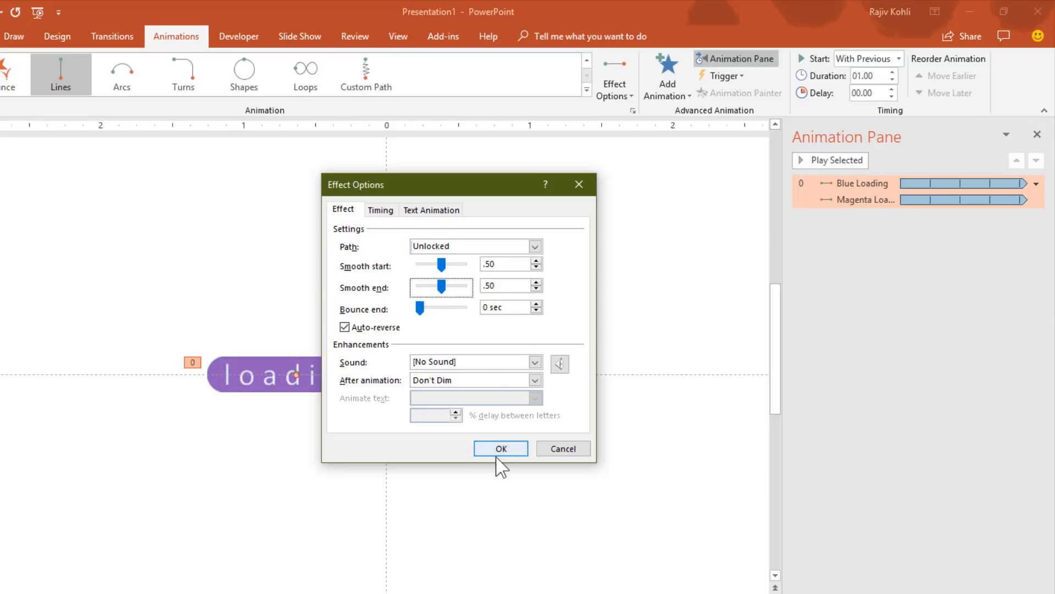
left_click(500, 448)
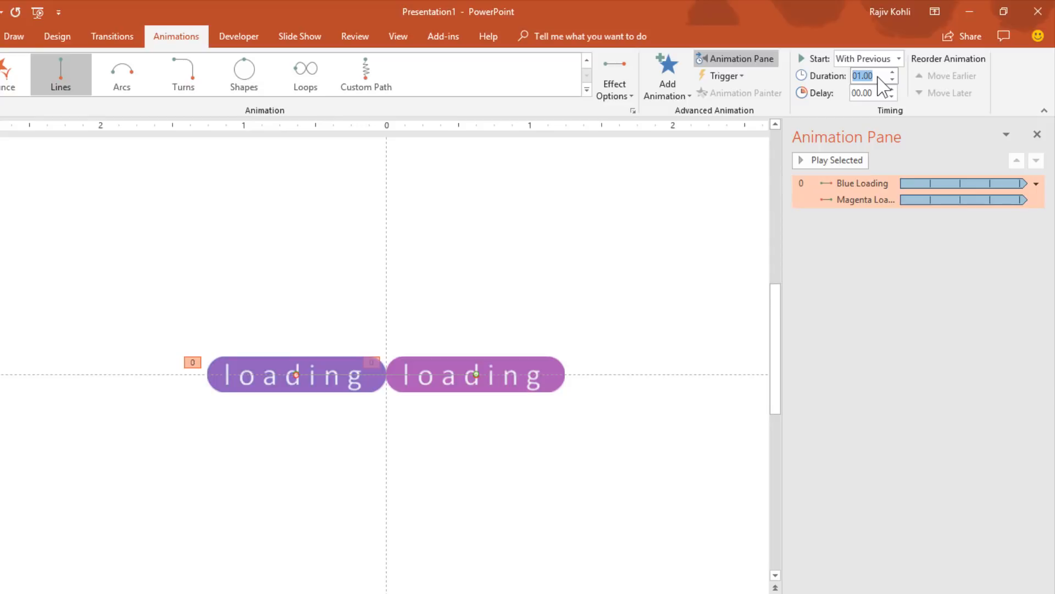
left_click(891, 72)
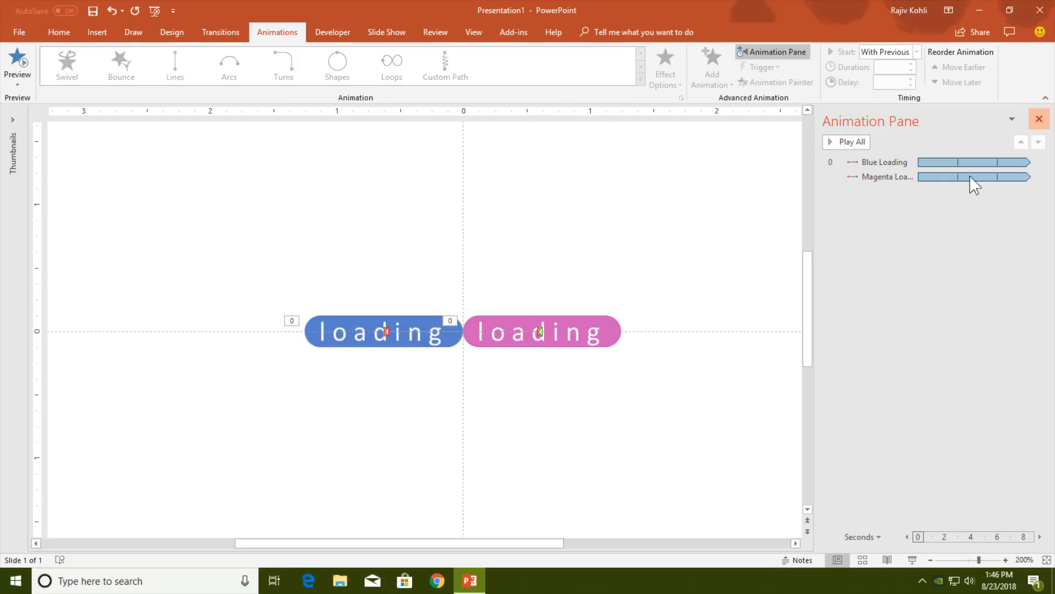
Search Google Images for 'youtube logo' and copy a transparent logo image
left_click(436, 580)
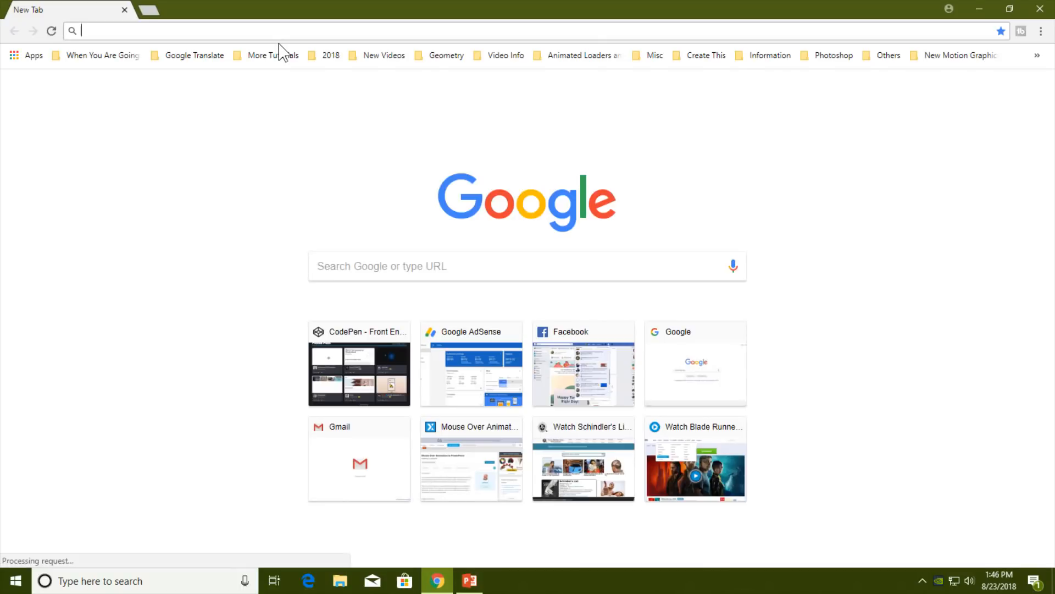
type("youtube logo")
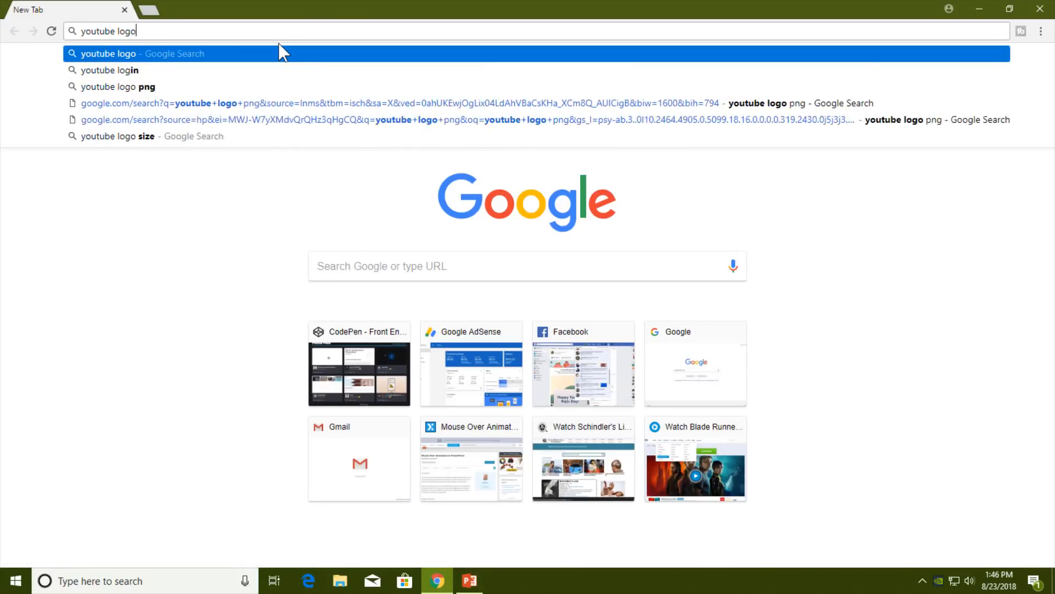
key("Return")
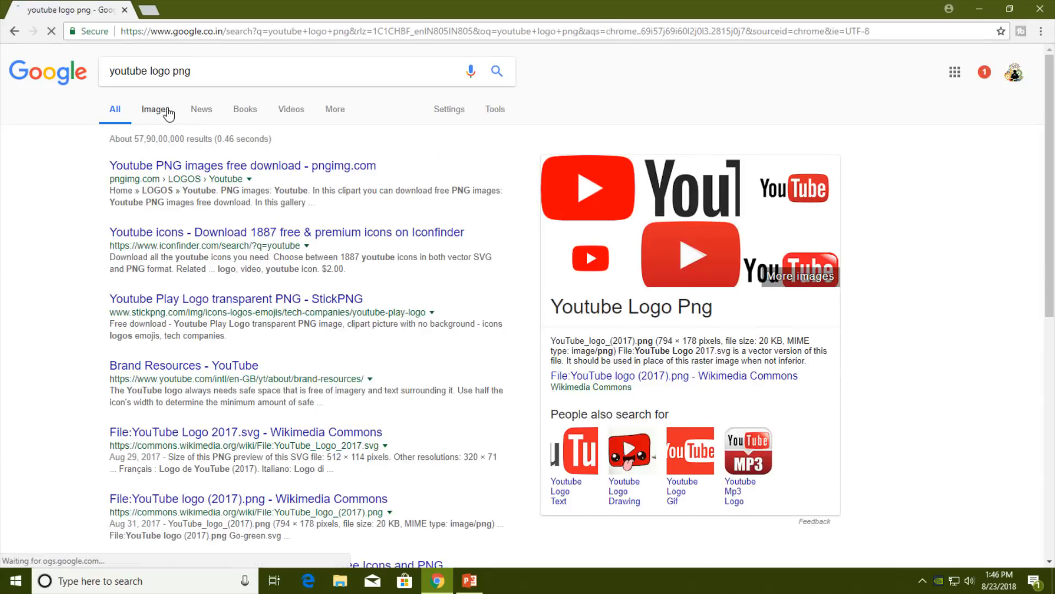
left_click(154, 108)
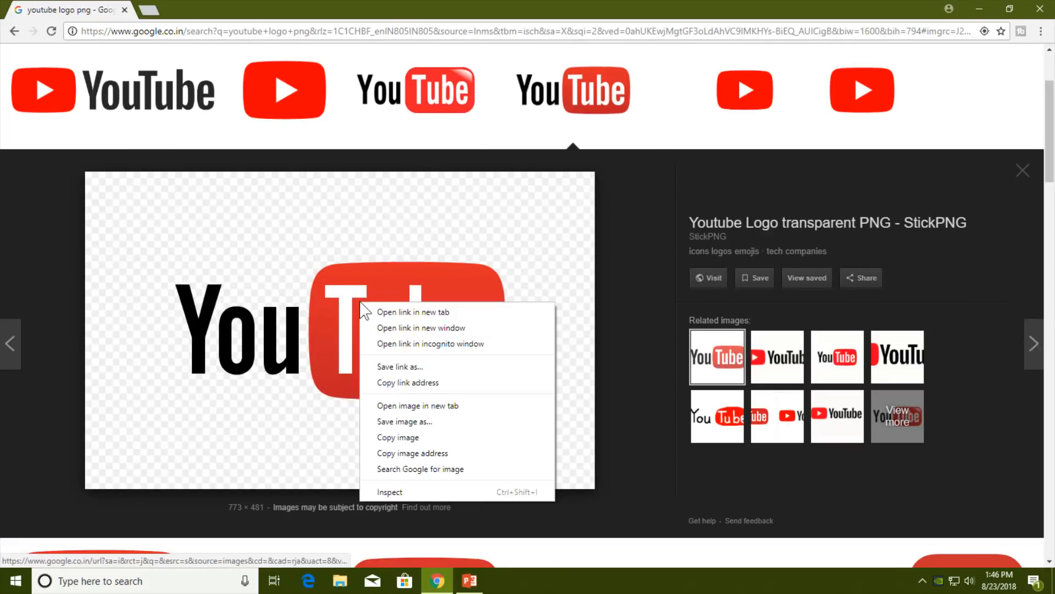
left_click(469, 580)
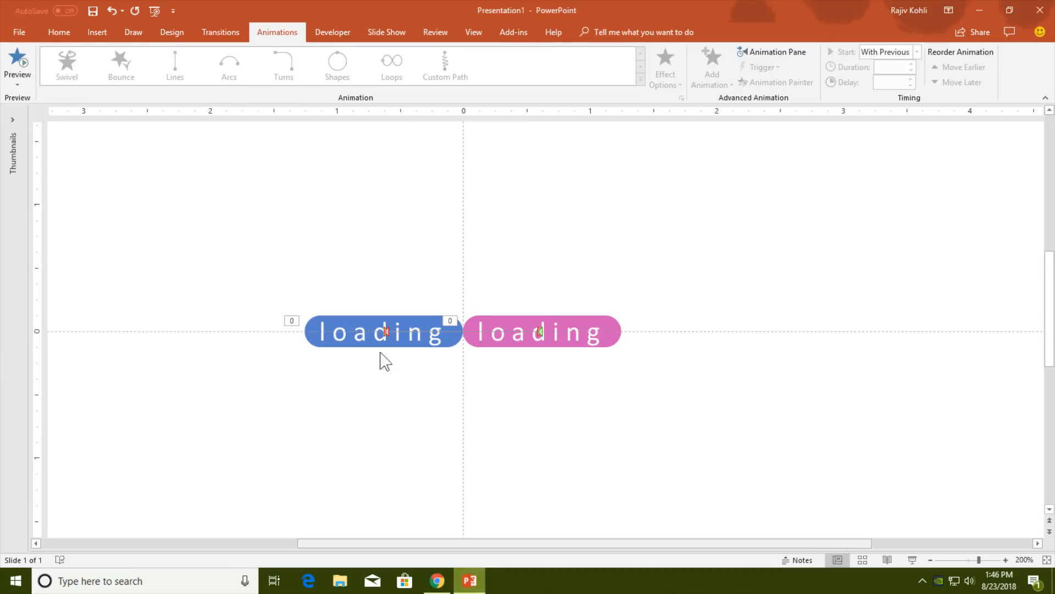
Paste the YouTube logo from the Home tab onto the slide above the pills
left_click(59, 32)
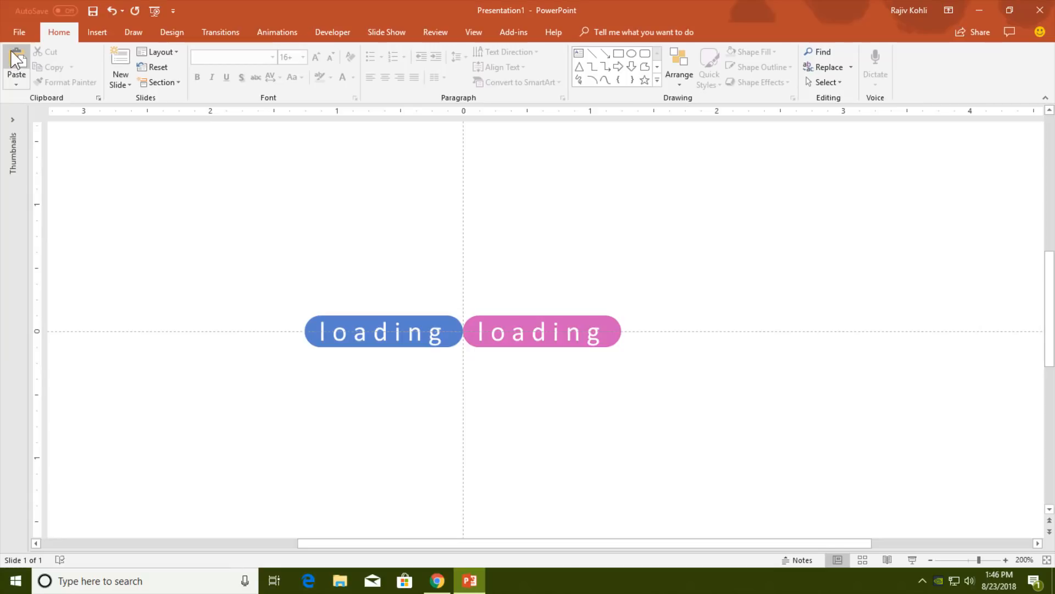
left_click(16, 64)
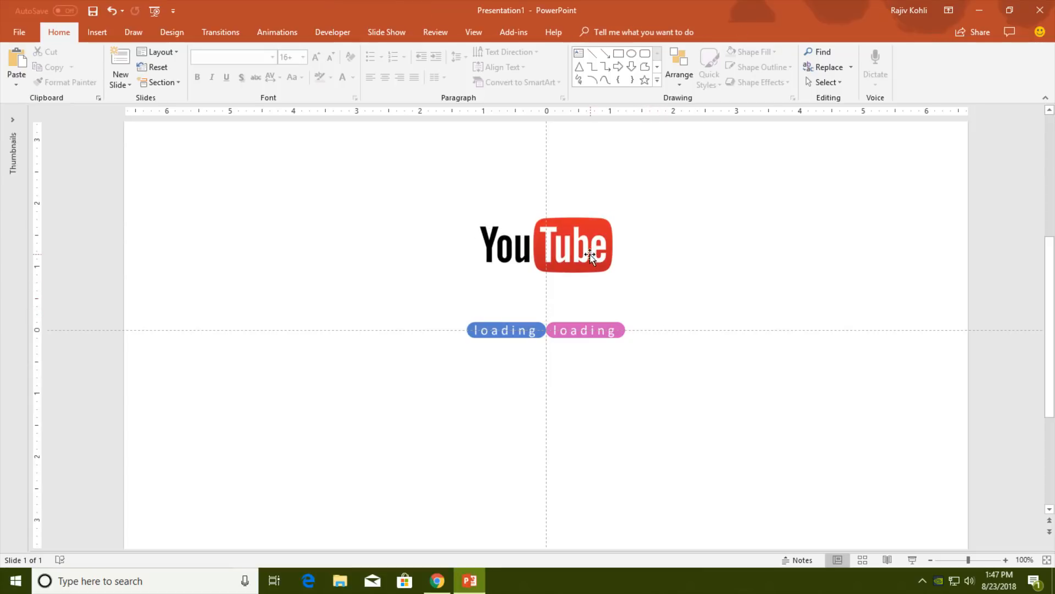
Insert a WordArt text box reading 'Live Stream'
left_click(96, 31)
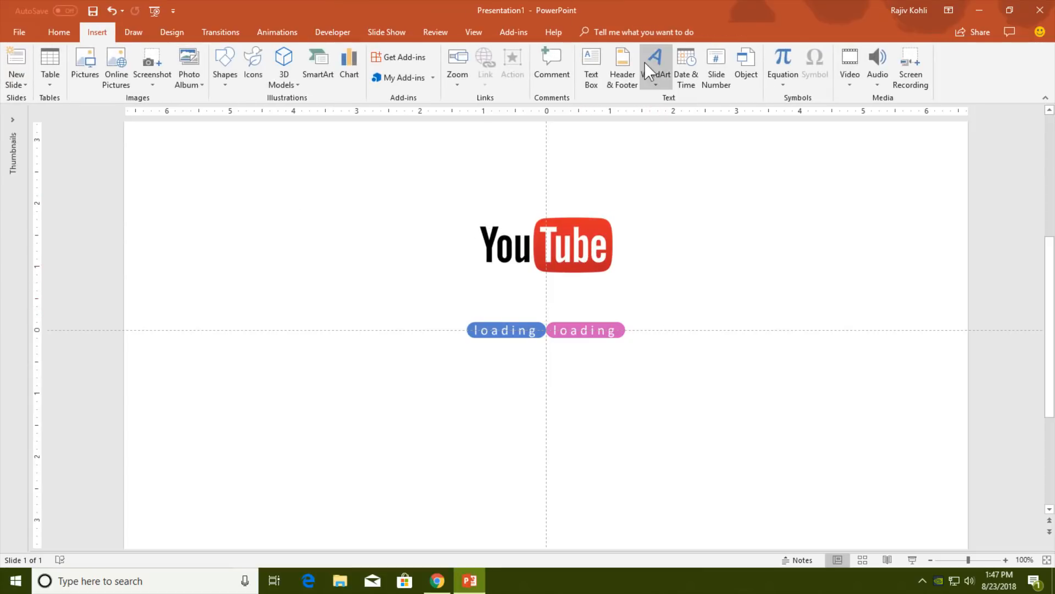
left_click(654, 63)
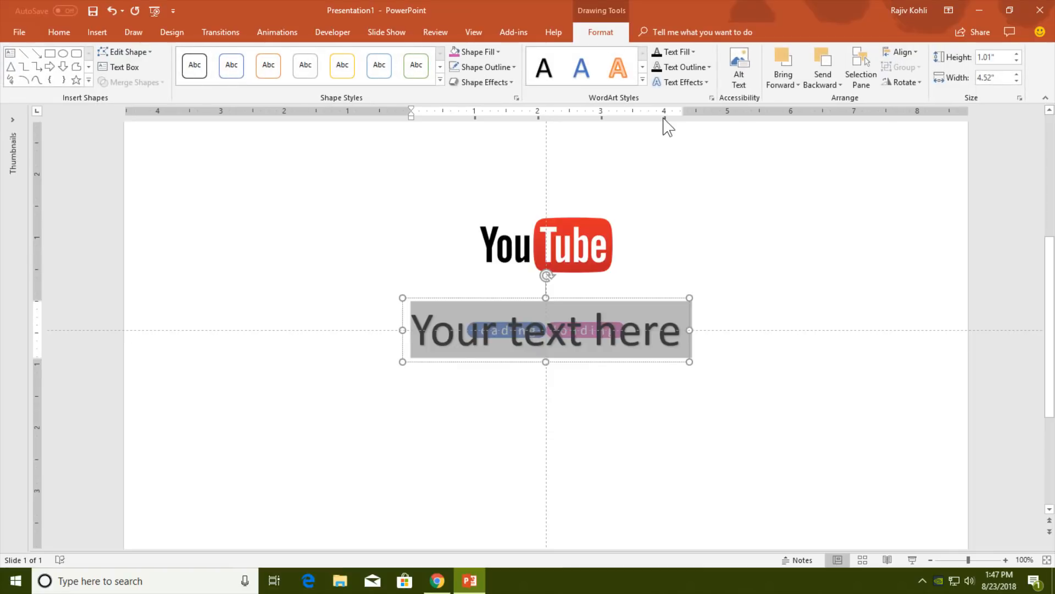
type("Live Stream")
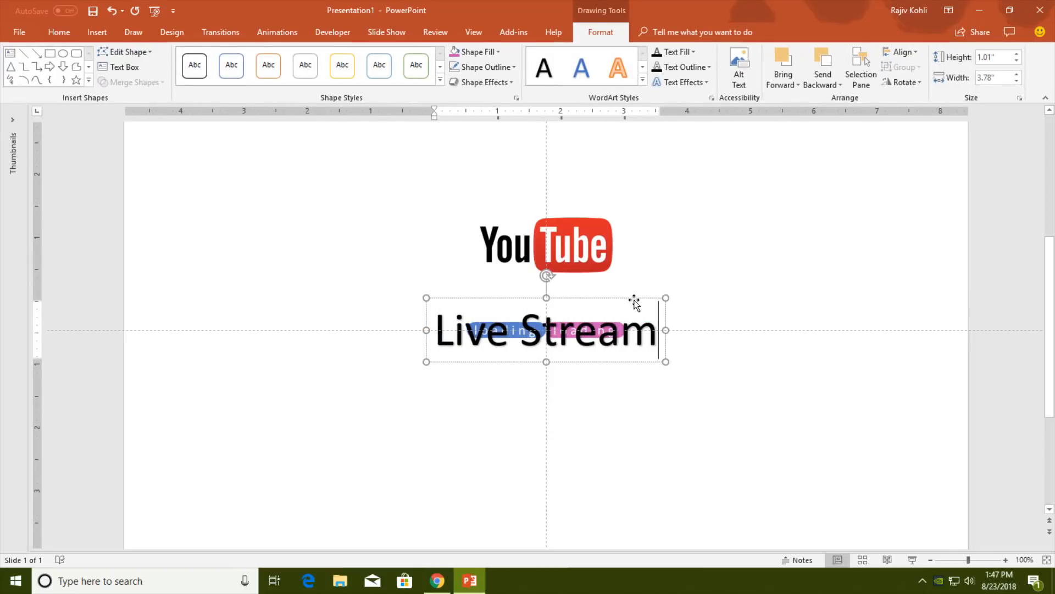
Shrink the Live Stream WordArt font size twice and colour the text green
left_click(59, 32)
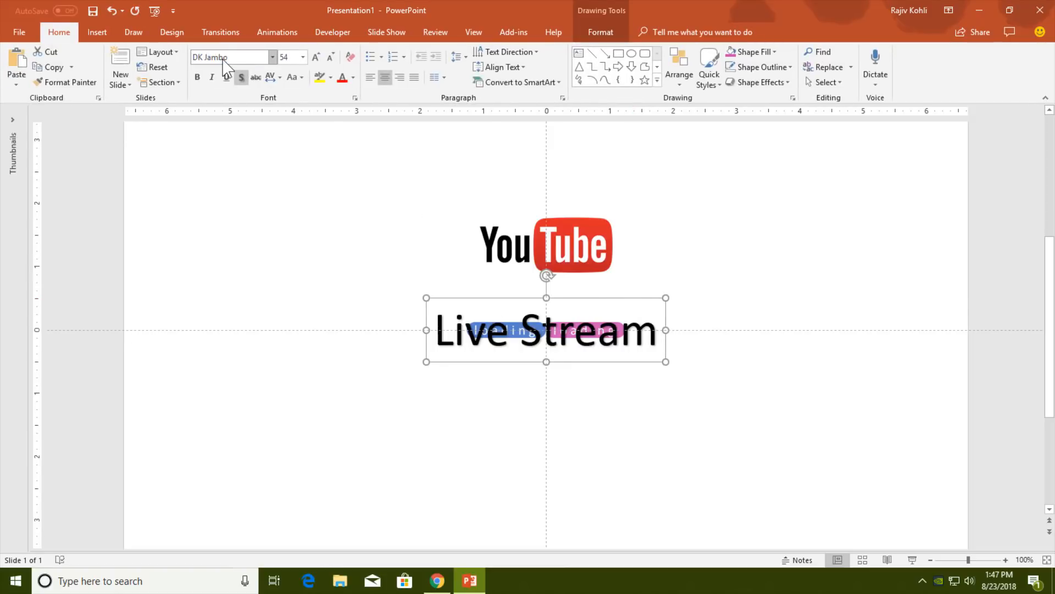
left_click(330, 57)
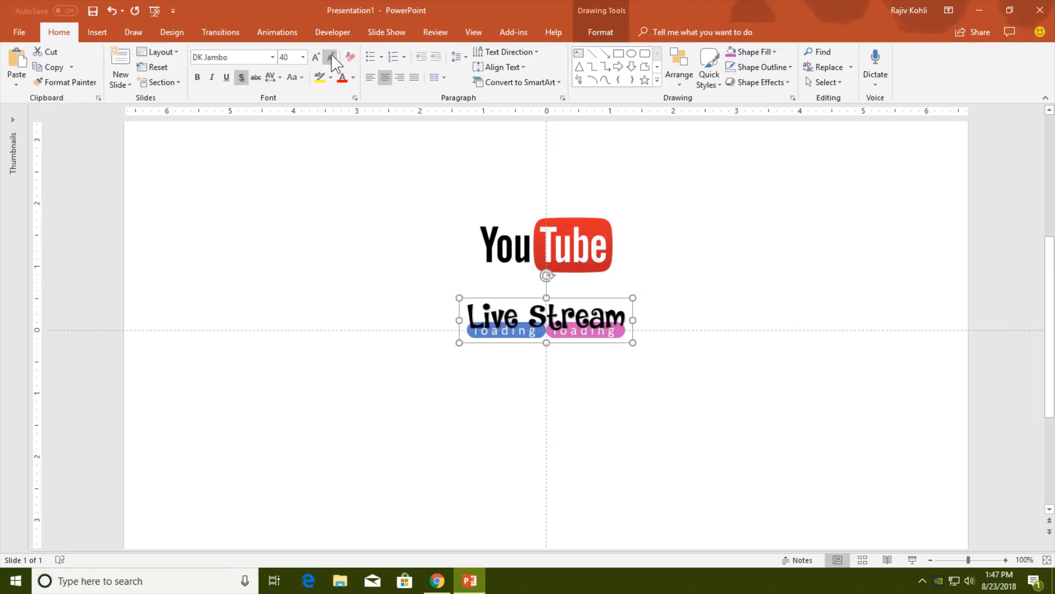
left_click(330, 57)
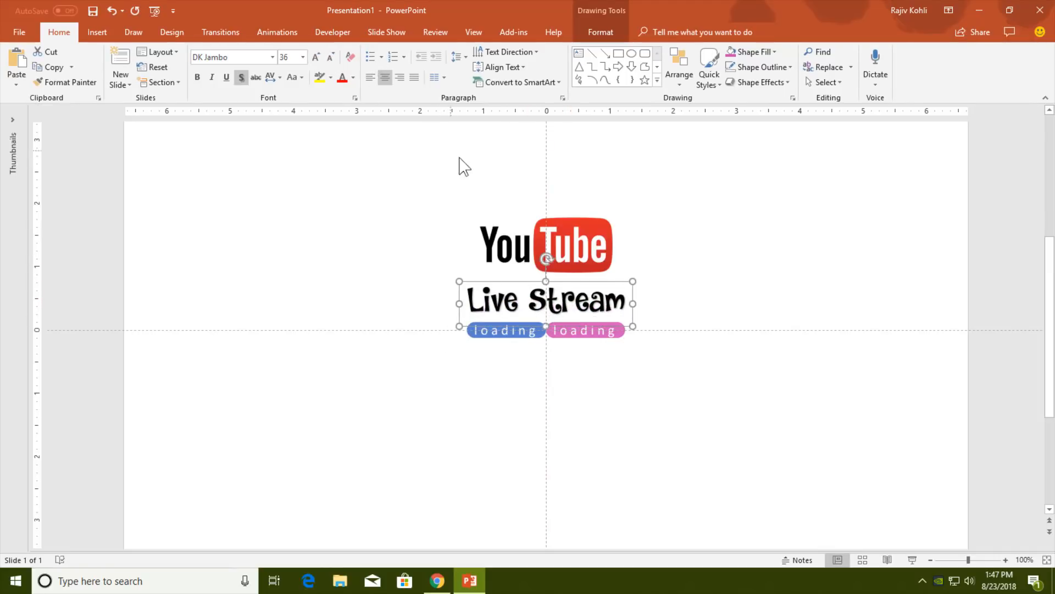
left_click(599, 32)
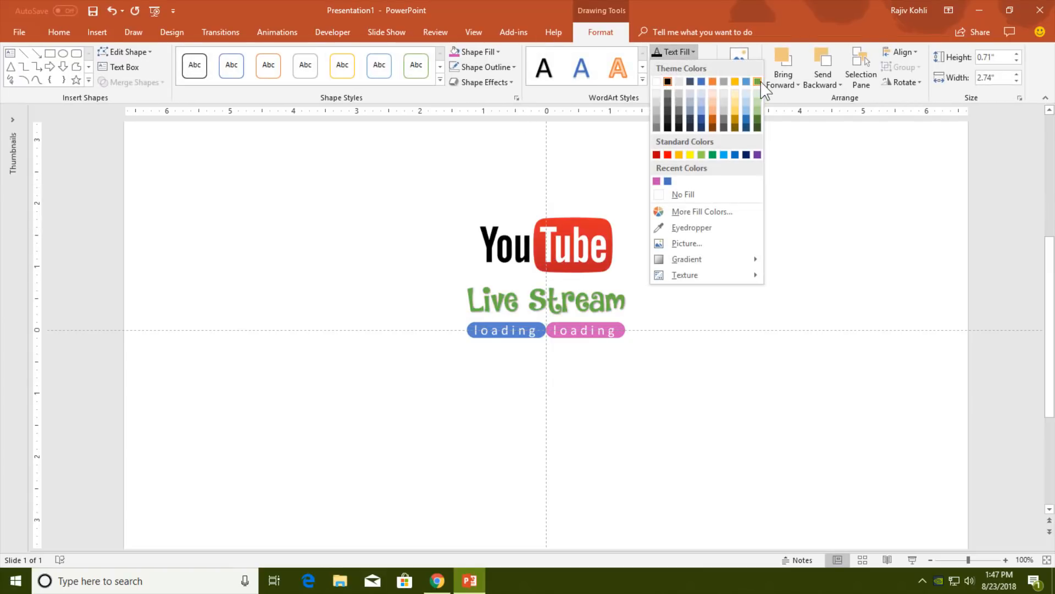
Fill the slide background with custom pale yellow RGB 255, 255, 185
right_click(780, 209)
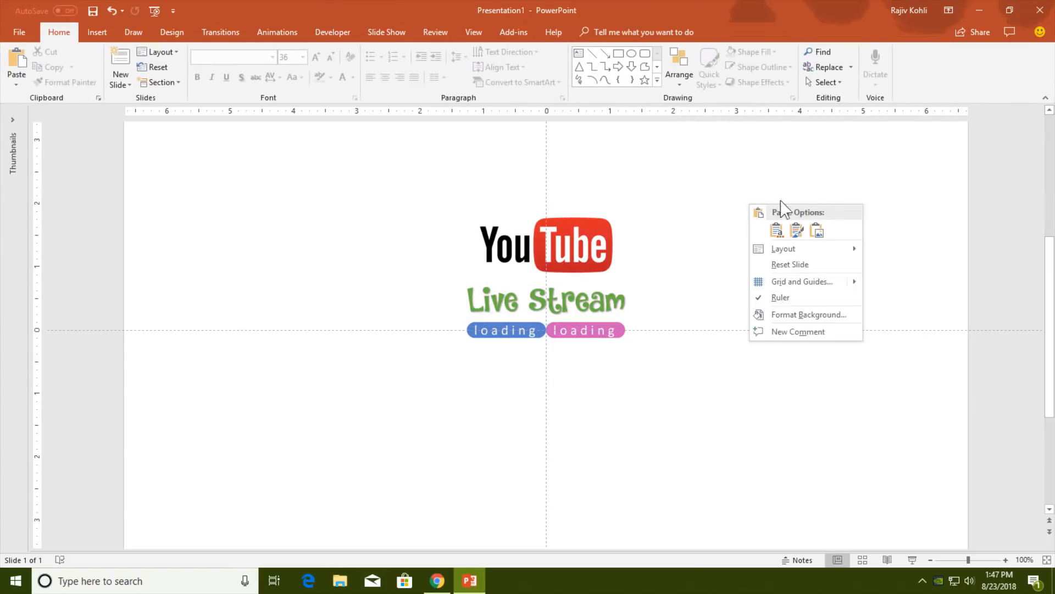
left_click(809, 314)
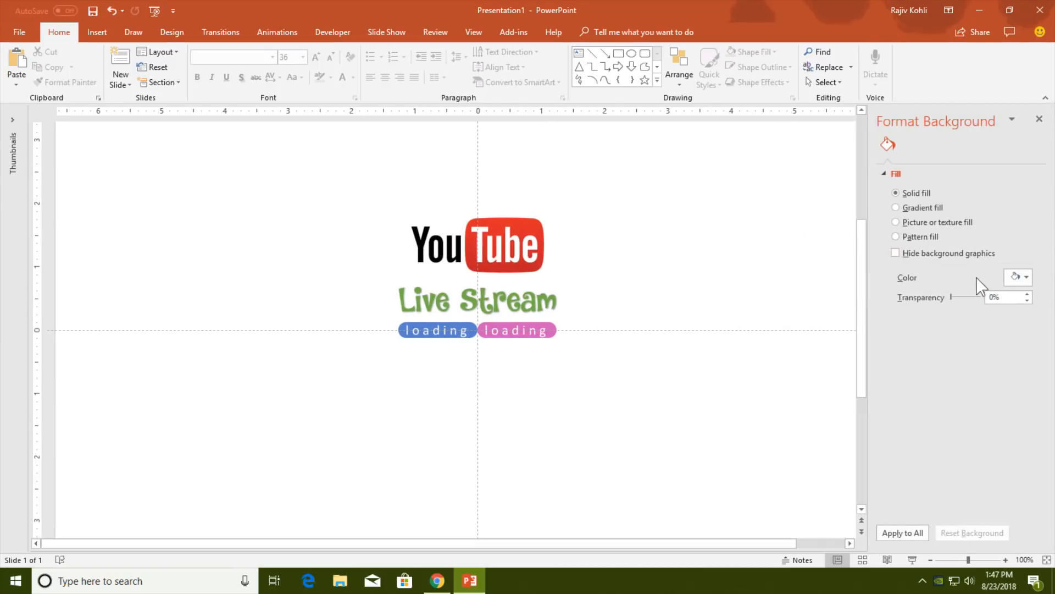
left_click(1025, 276)
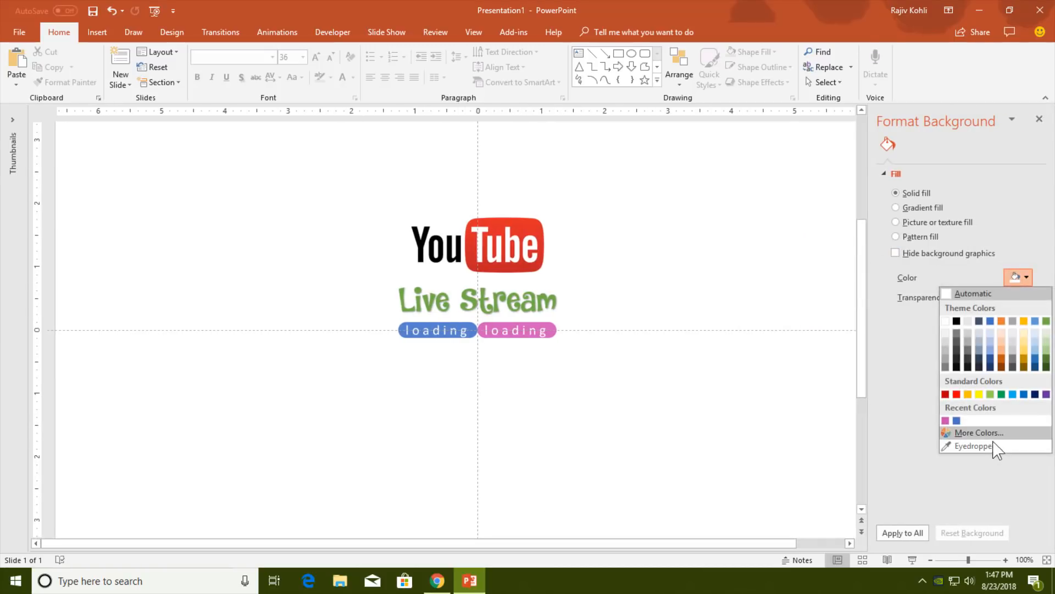
left_click(978, 432)
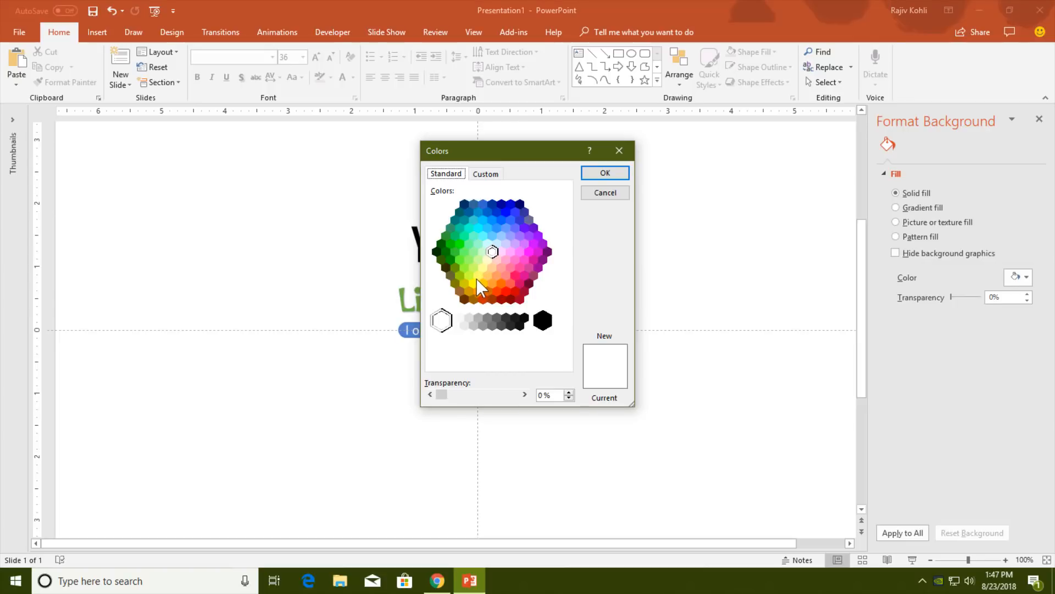
left_click(486, 174)
type("185")
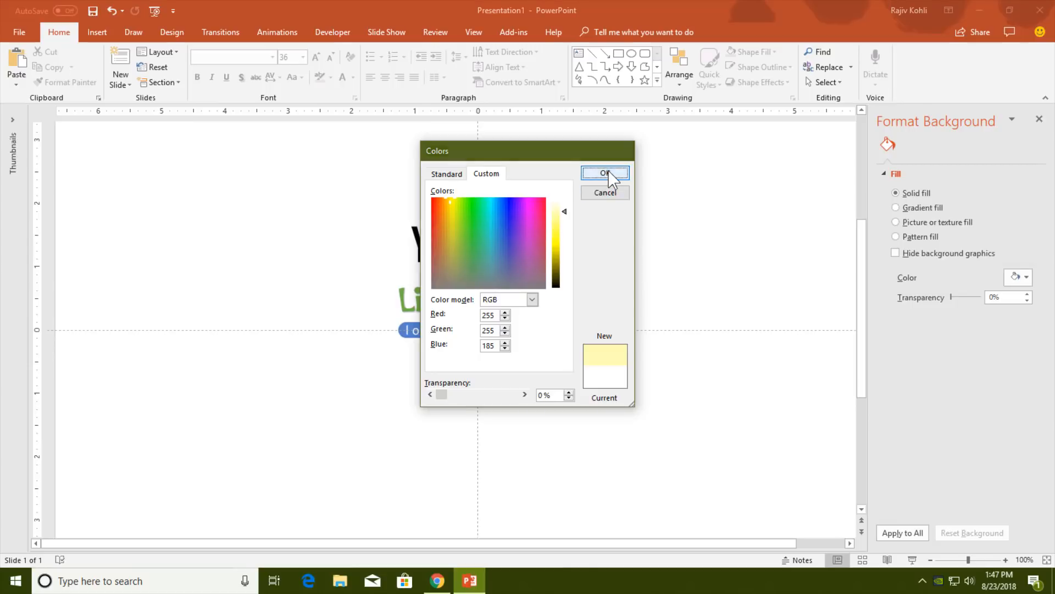
left_click(604, 173)
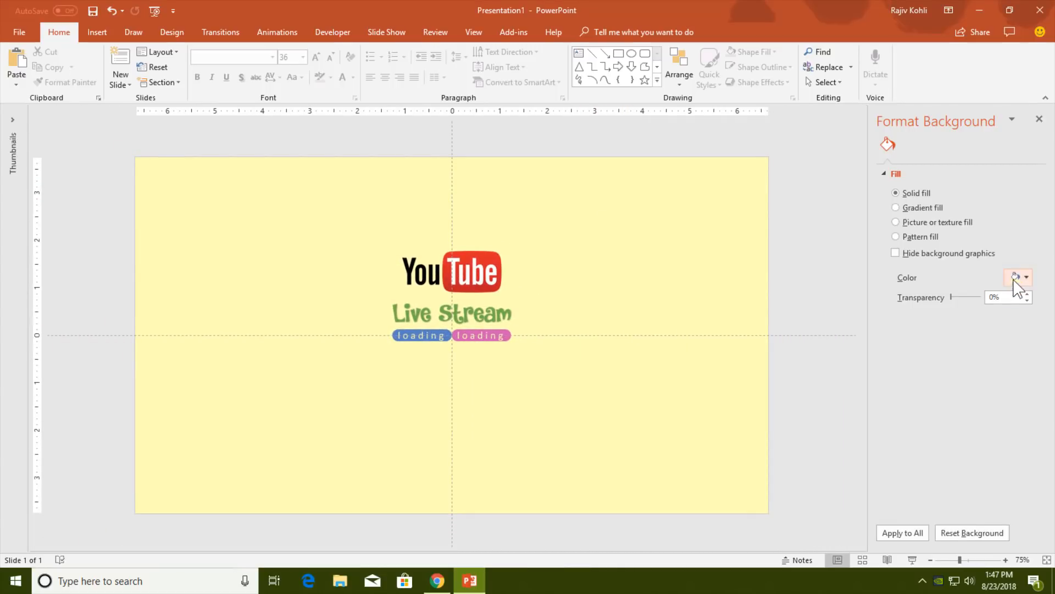
left_click(1027, 276)
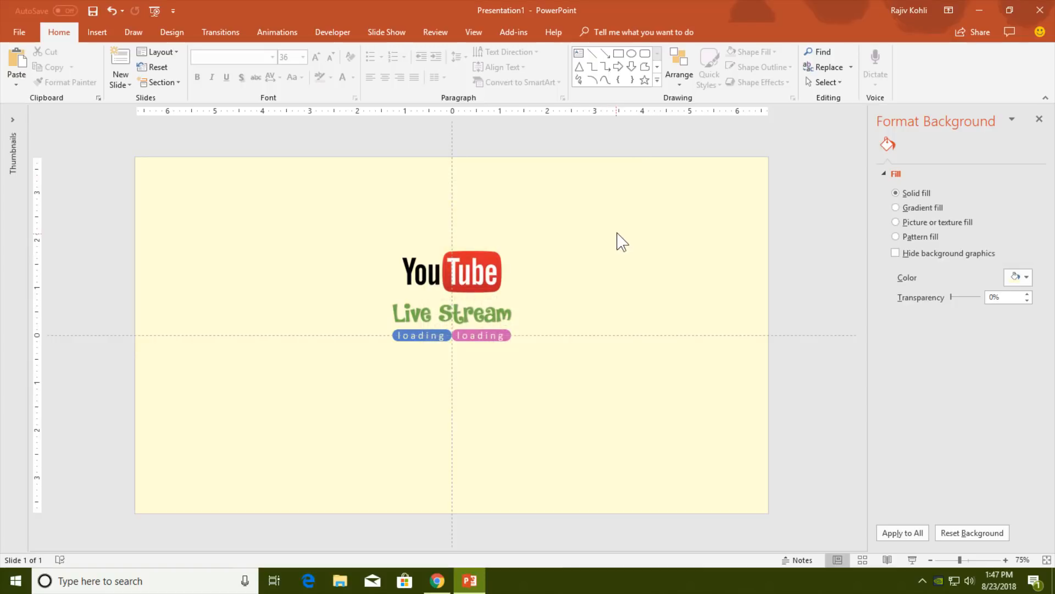
mouse_move(913, 560)
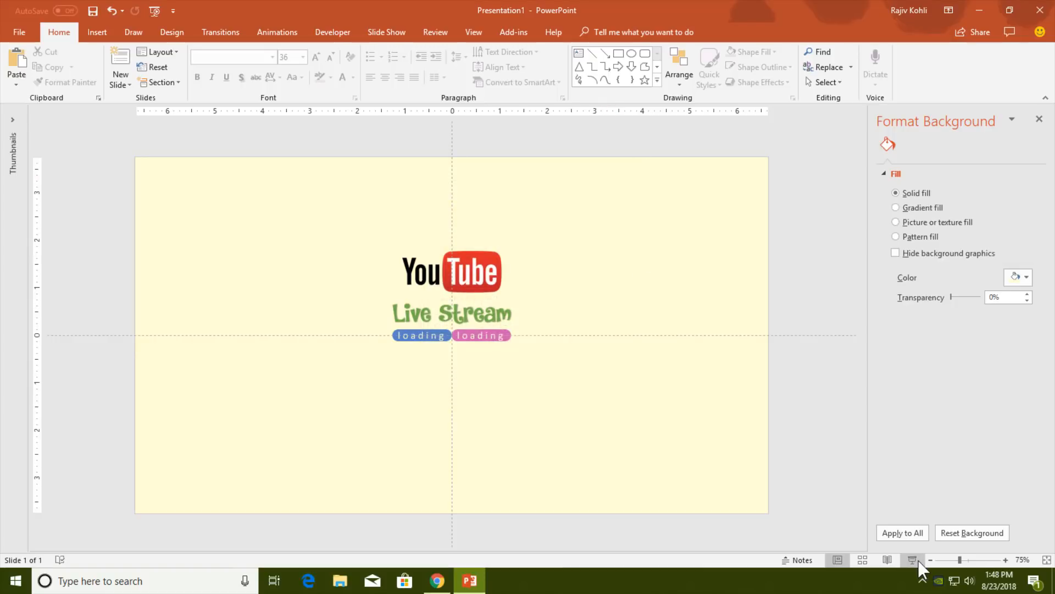